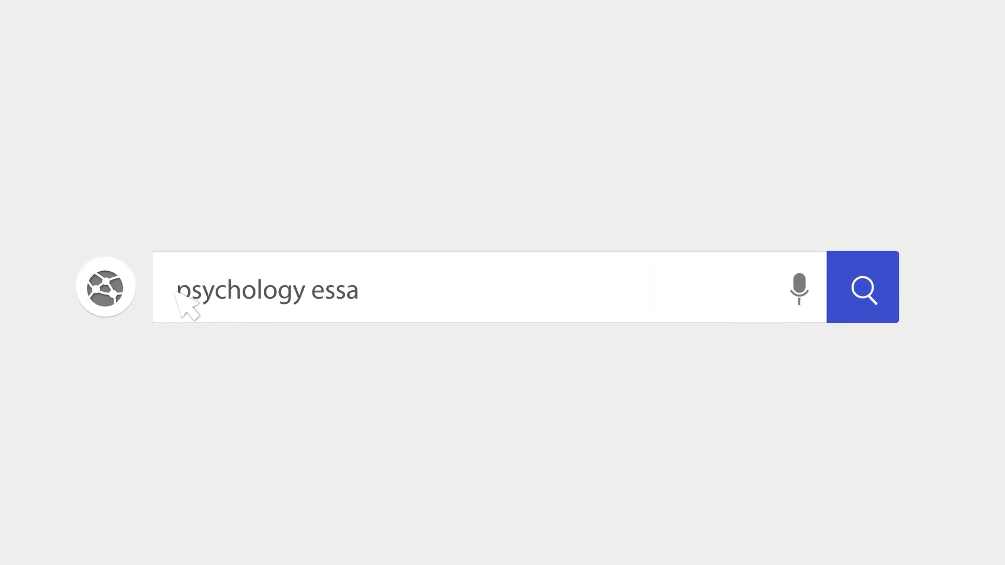
# - Write the title 'Physical Appearance Informs Impression Bias' at the top of the document
pyautogui.click(861, 287)
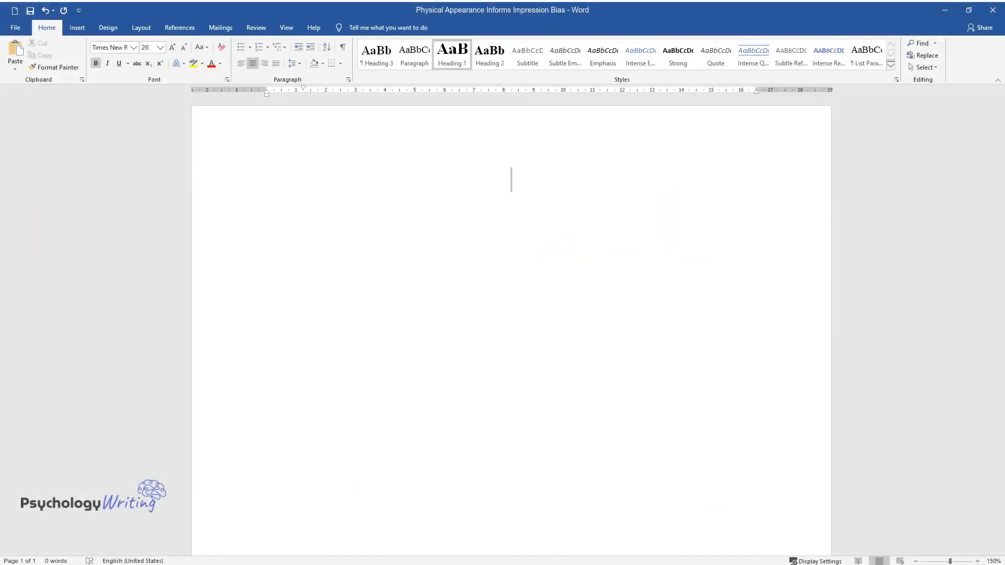
pyautogui.write('Physical Ap')
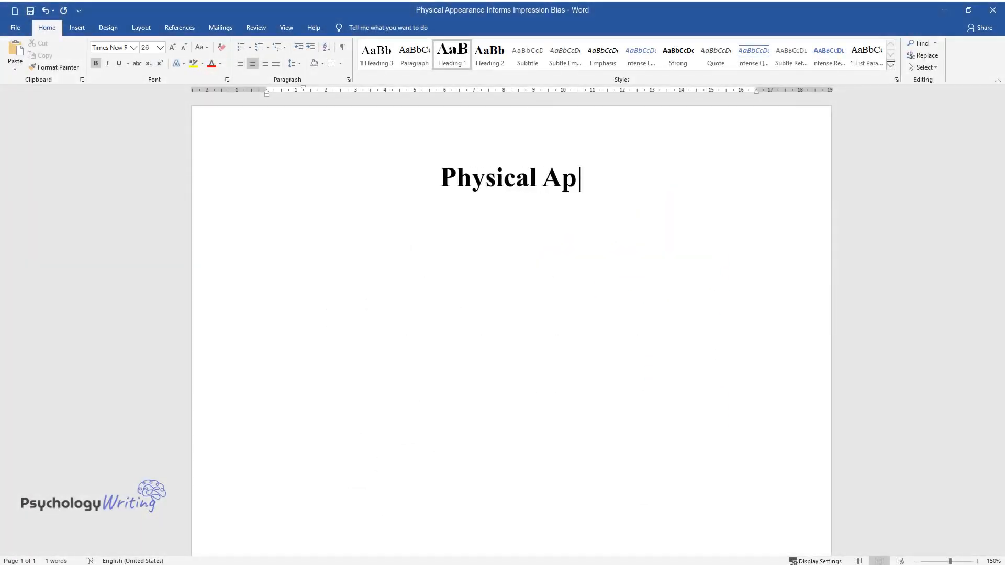
pyautogui.write('pearance Informs Impression Bia')
pyautogui.write('A person’')
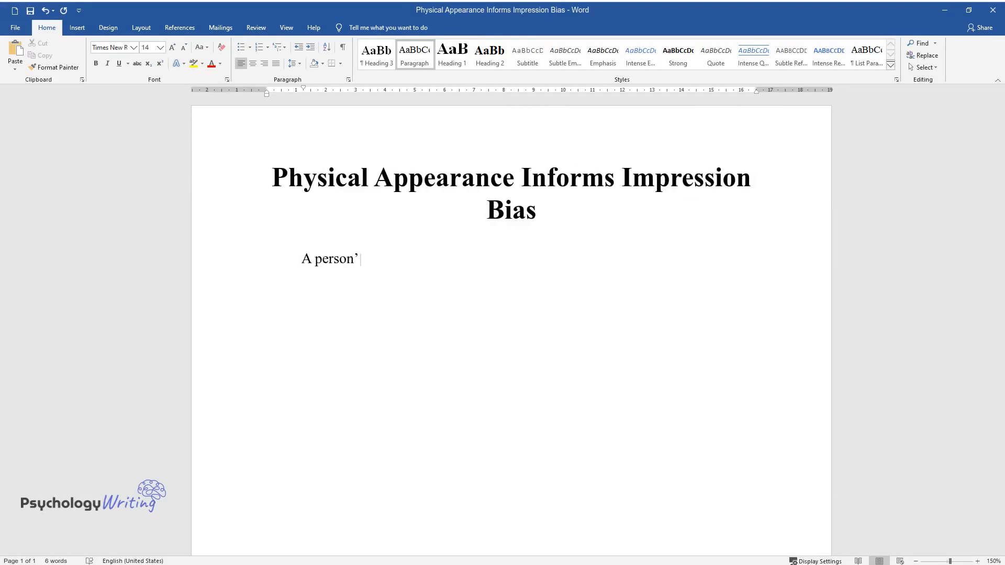
# - Write the opening sentences on how physical appearance and attractiveness shape assigned personality traits
pyautogui.write('s physical appearance plays an essential role in defining the range')
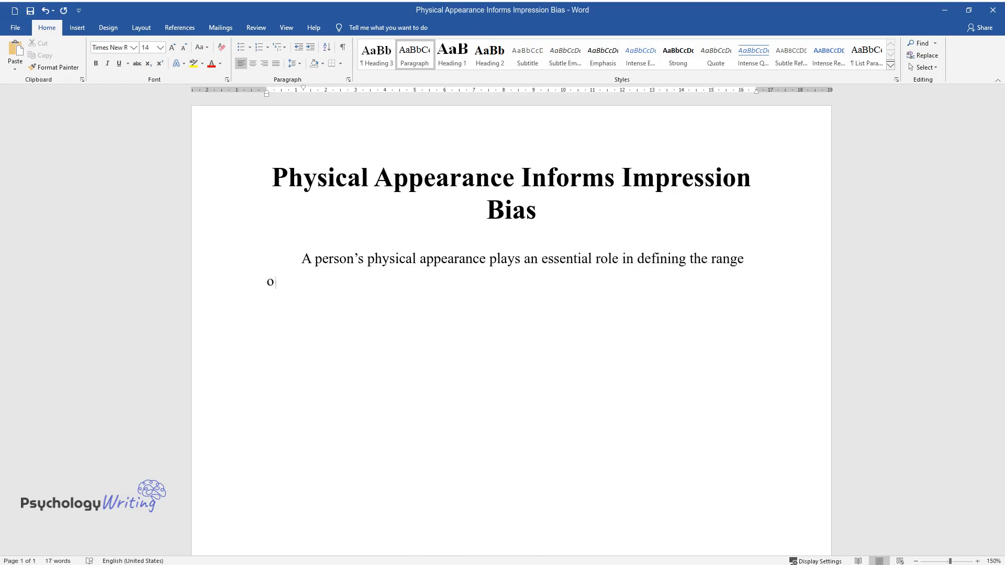
pyautogui.write('f personality traits assigned to t')
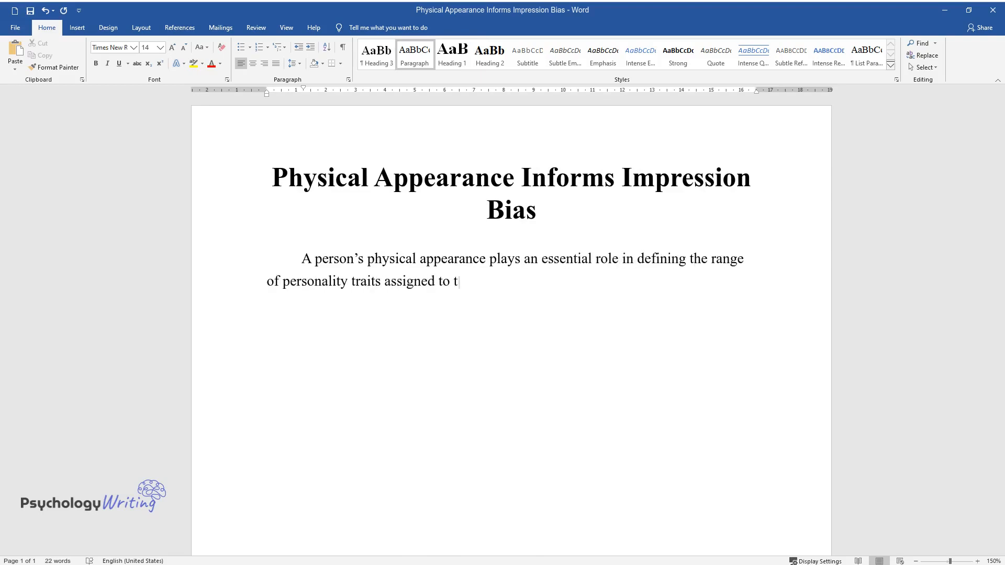
pyautogui.write('hem. Social experiments show that i')
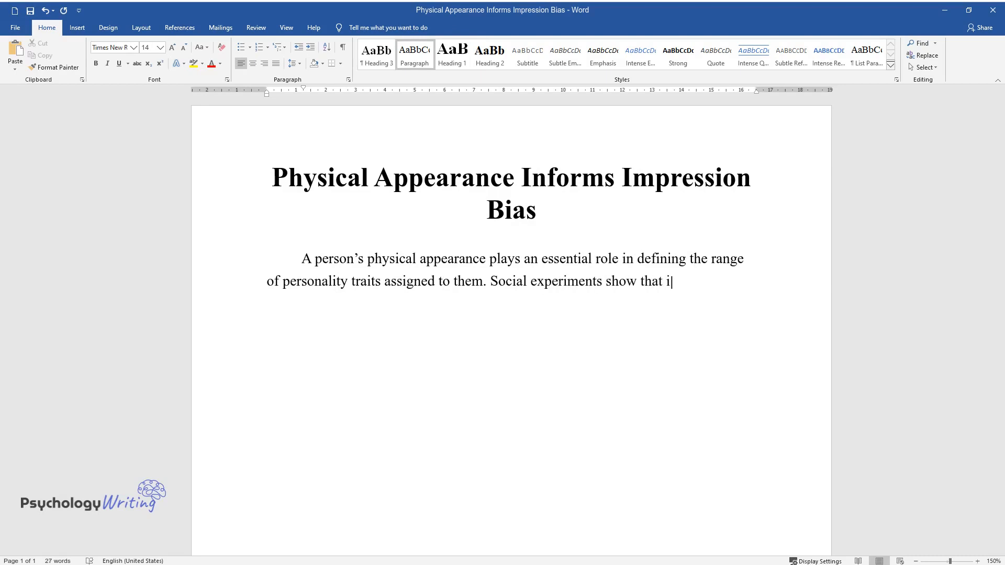
pyautogui.write('ndividuals are attracted to people')
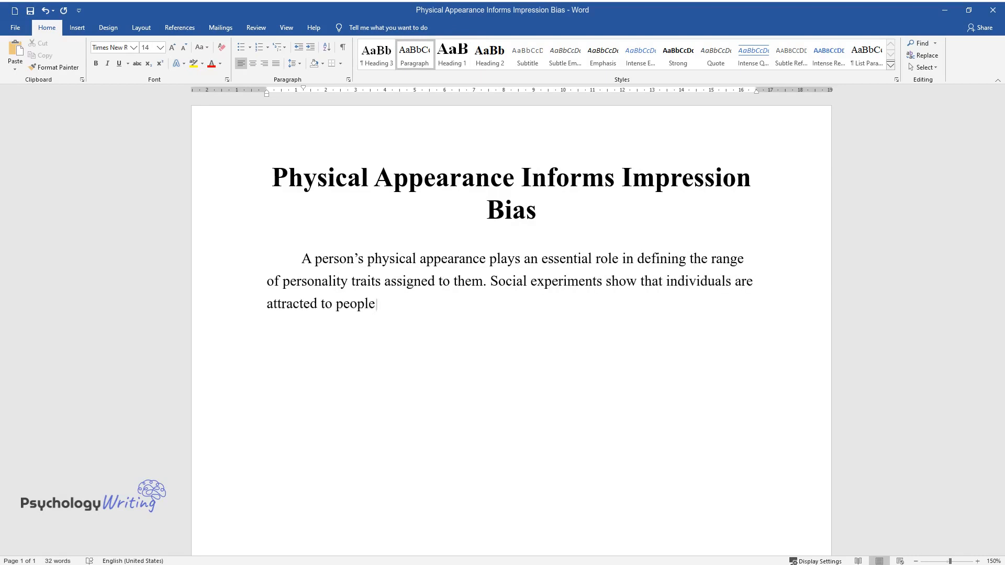
pyautogui.write('who are perceived good good-lookin')
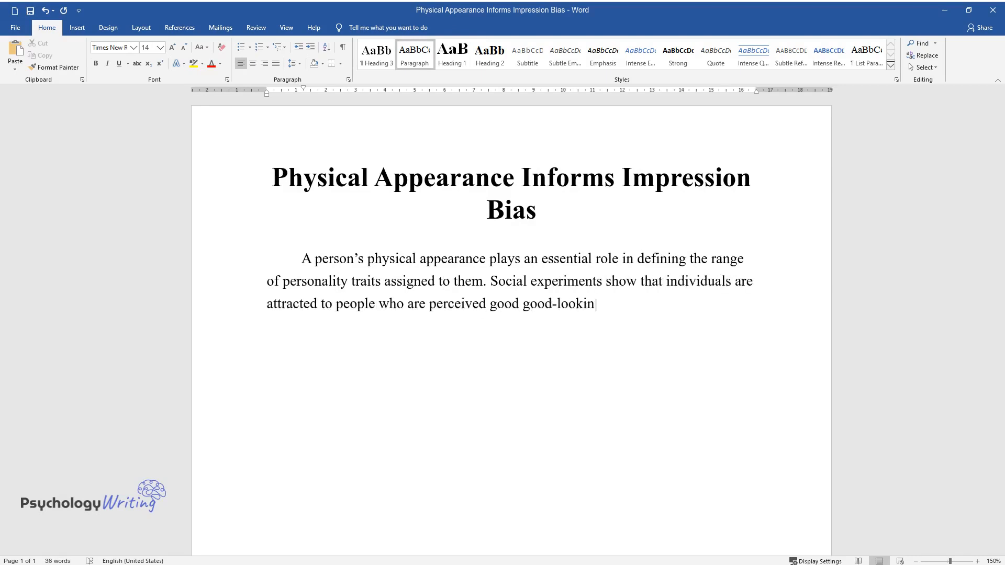
pyautogui.write('g. Understanding biases in forming')
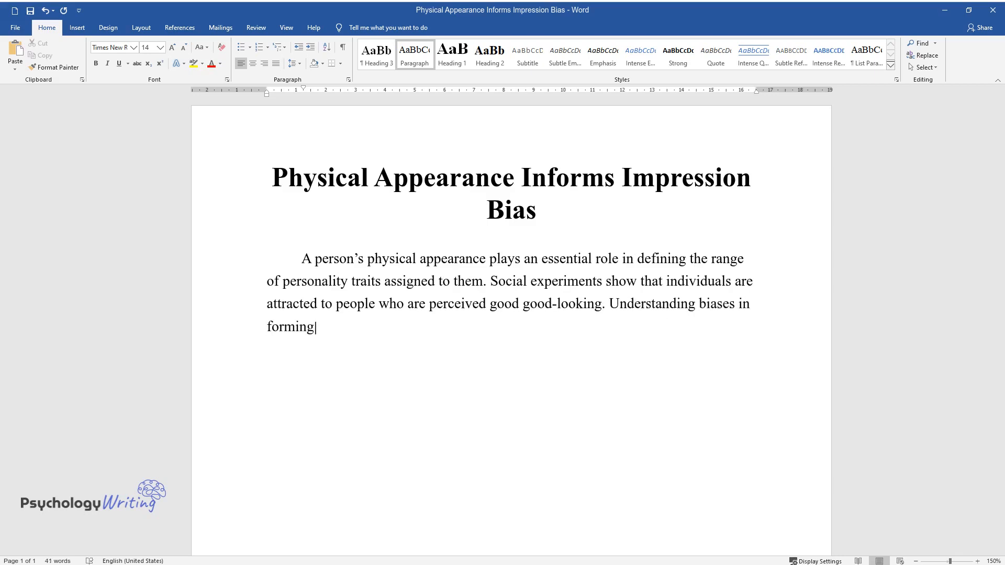
pyautogui.write('impressions reveals that people t')
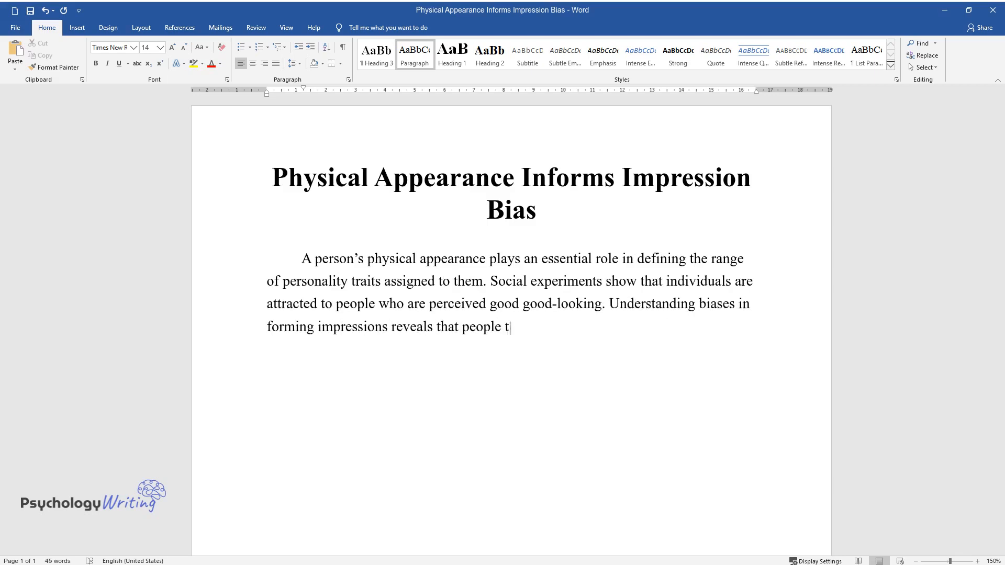
pyautogui.write('end to assume that attractive people are')
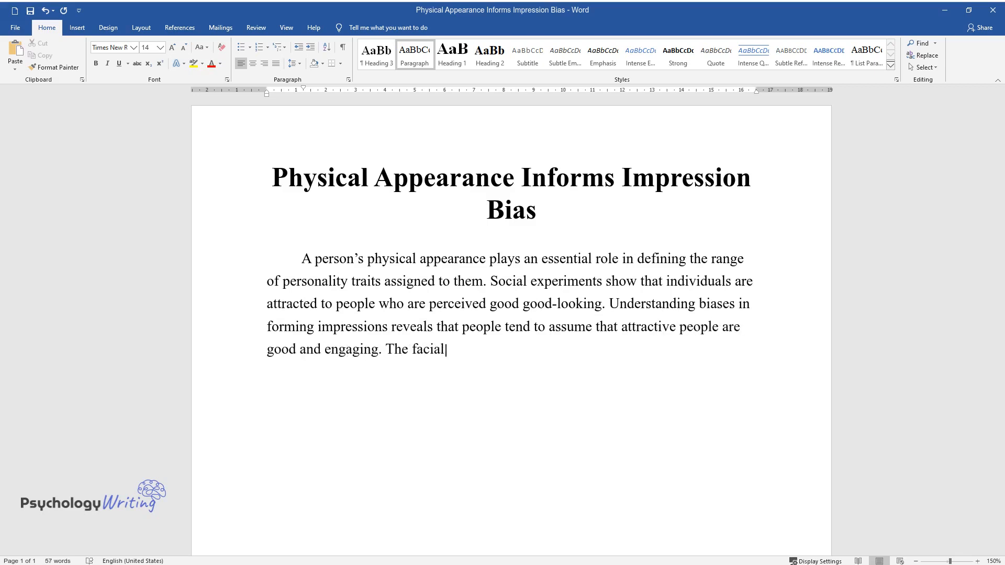
pyautogui.write('morphology and physical appearance send a strong')
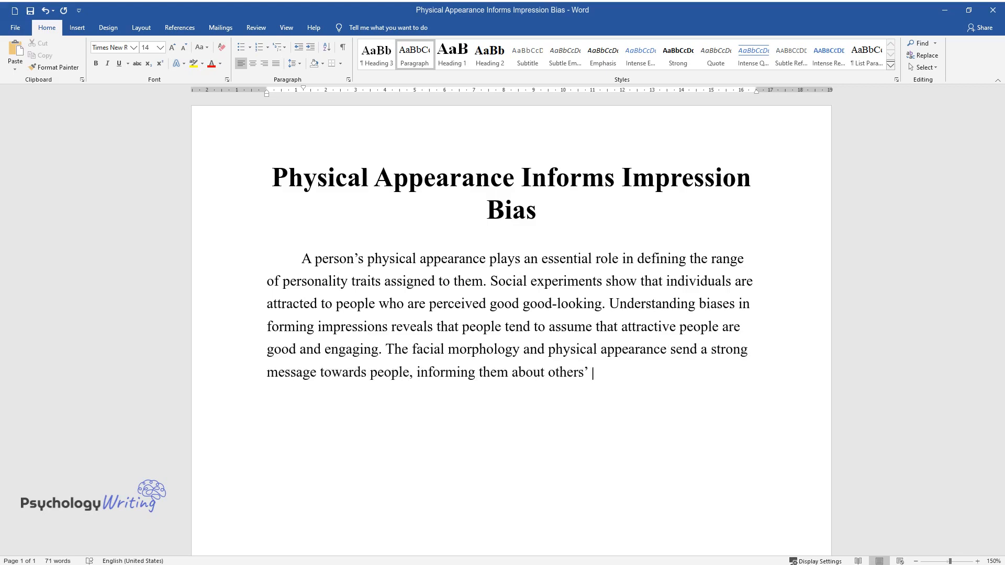
# - Finish the paragraph: first impressions sway decisions and people unconsciously advance impression bias
pyautogui.write('personality traits. First impressio')
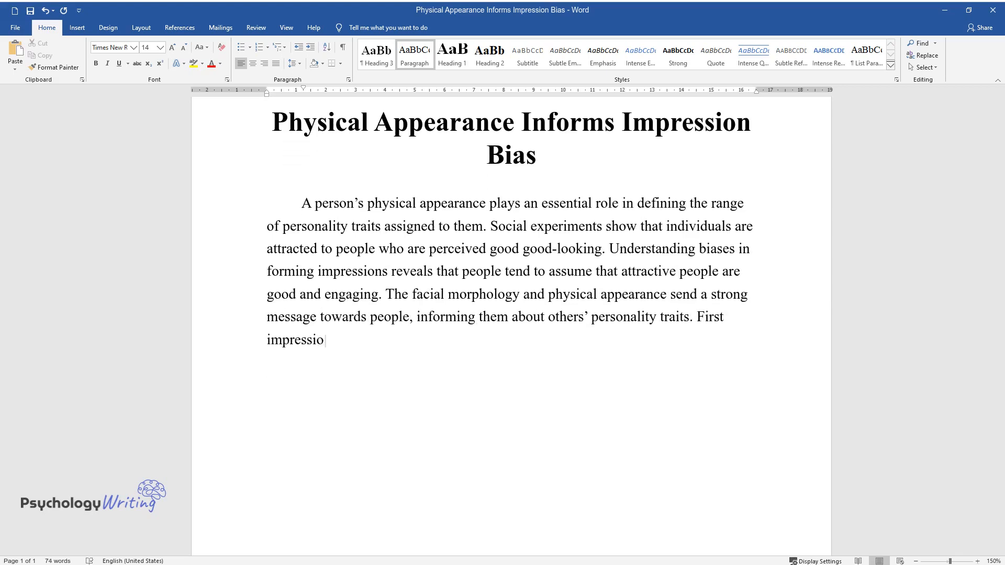
pyautogui.write('ns influence social, economic, and')
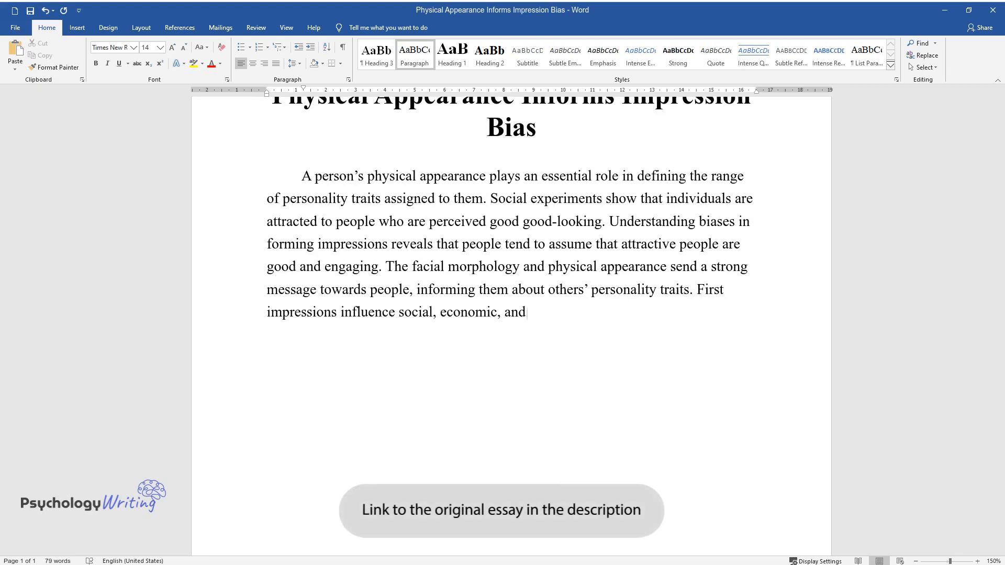
pyautogui.write('political decisions denoting the s')
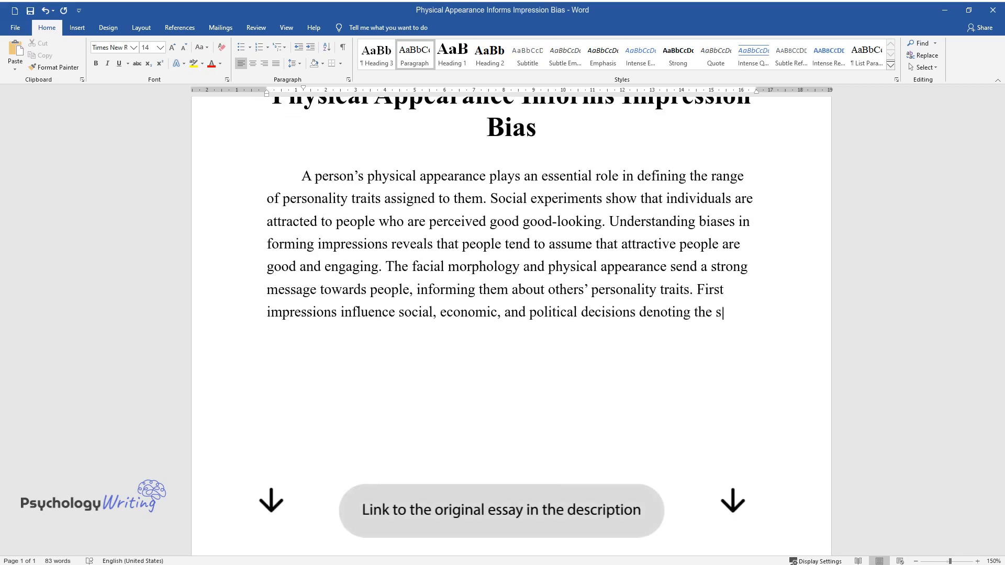
pyautogui.write('ignificance of establishing object')
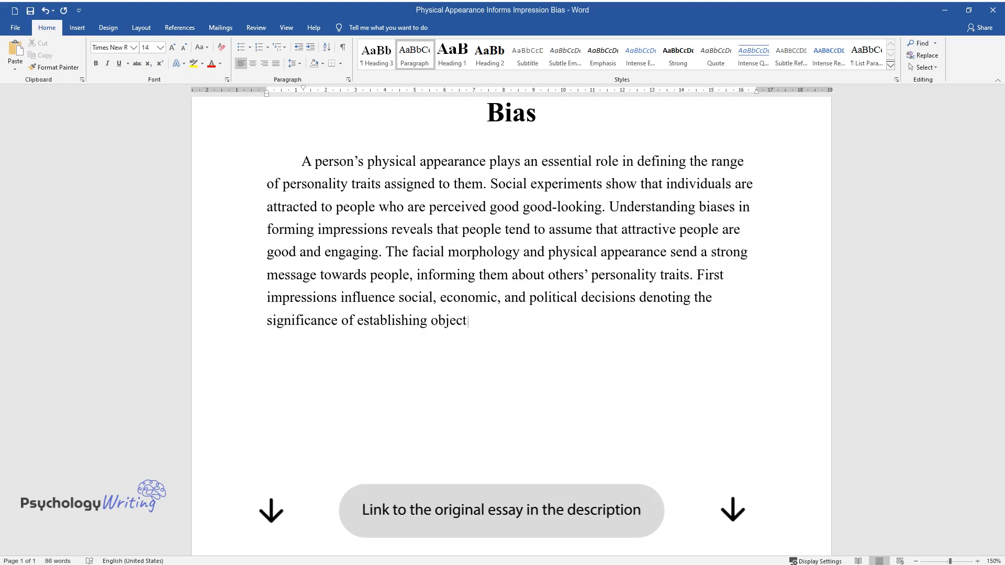
pyautogui.write('ive techniques to manage impressions. While')
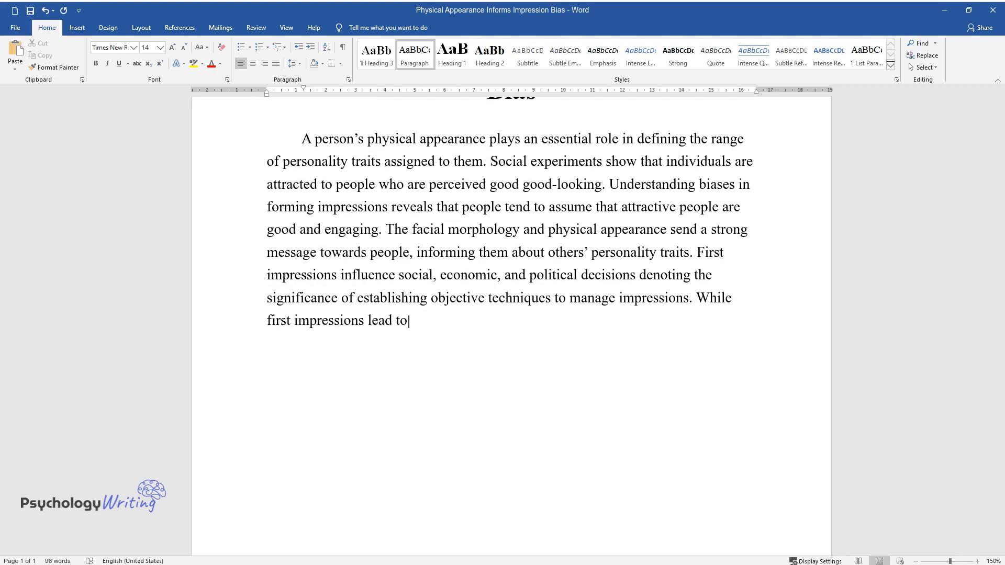
pyautogui.write('misjudgment of character, people u')
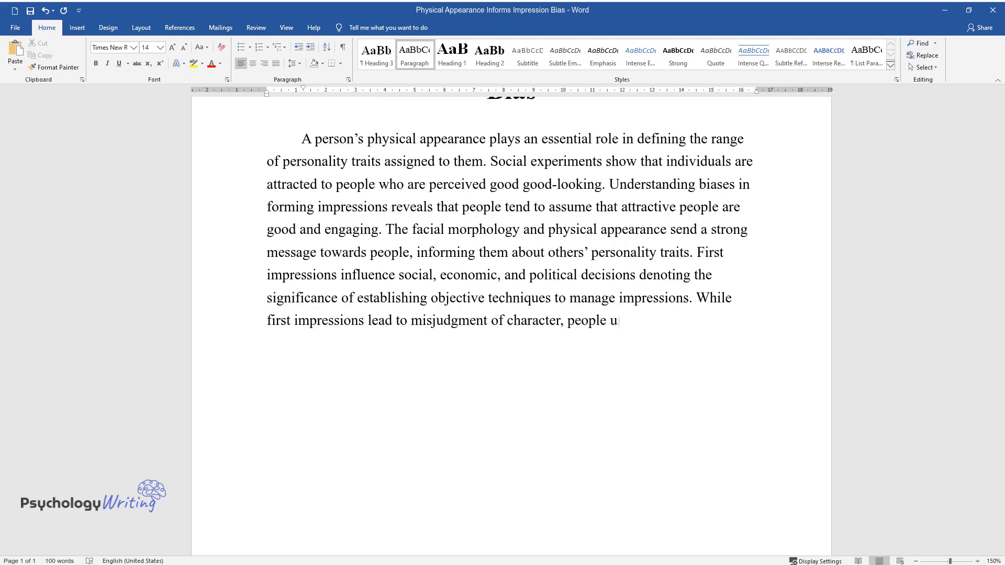
pyautogui.write('nconsciously advance impression bi')
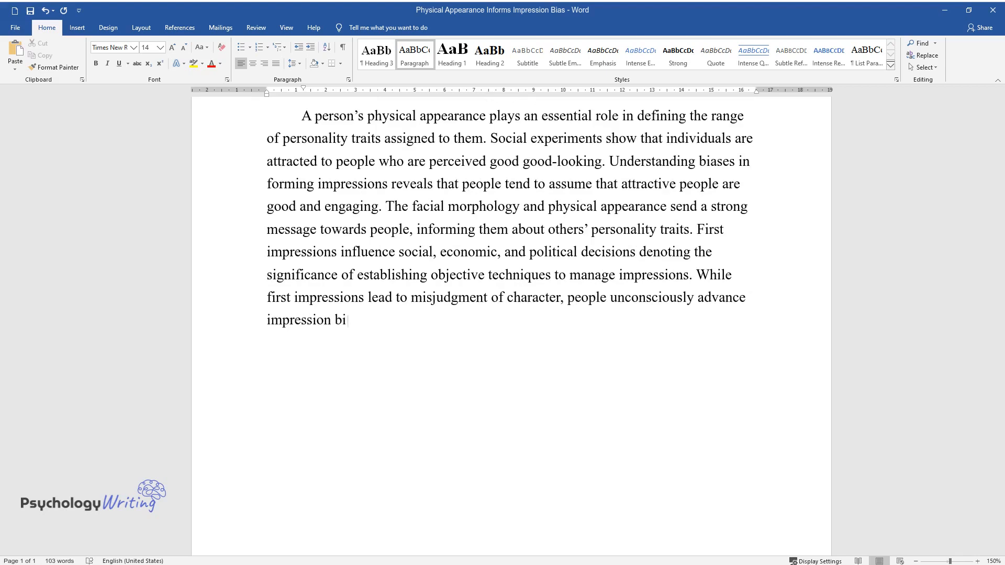
pyautogui.write("as based on others' physical appear")
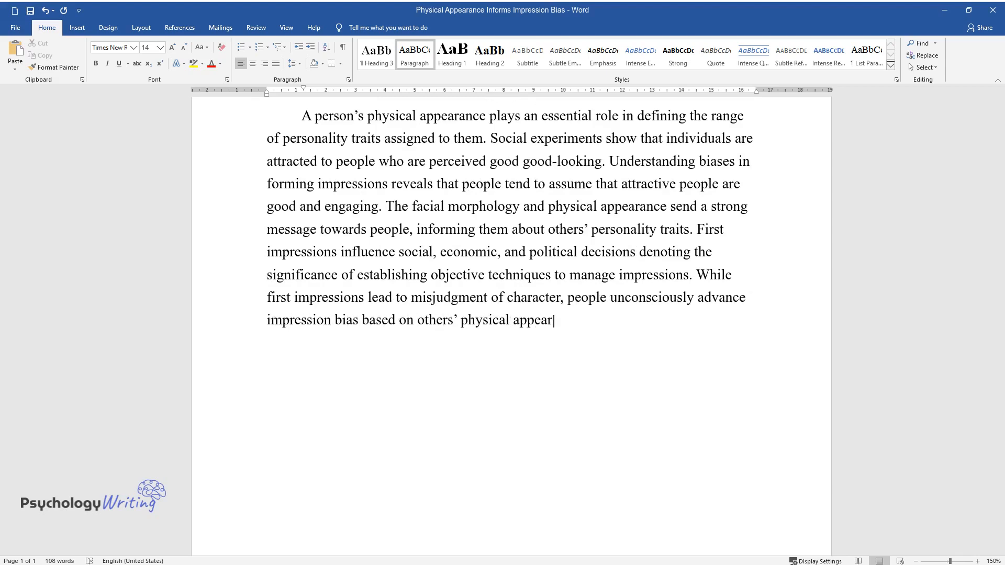
pyautogui.write('ance, which affects the decision-m')
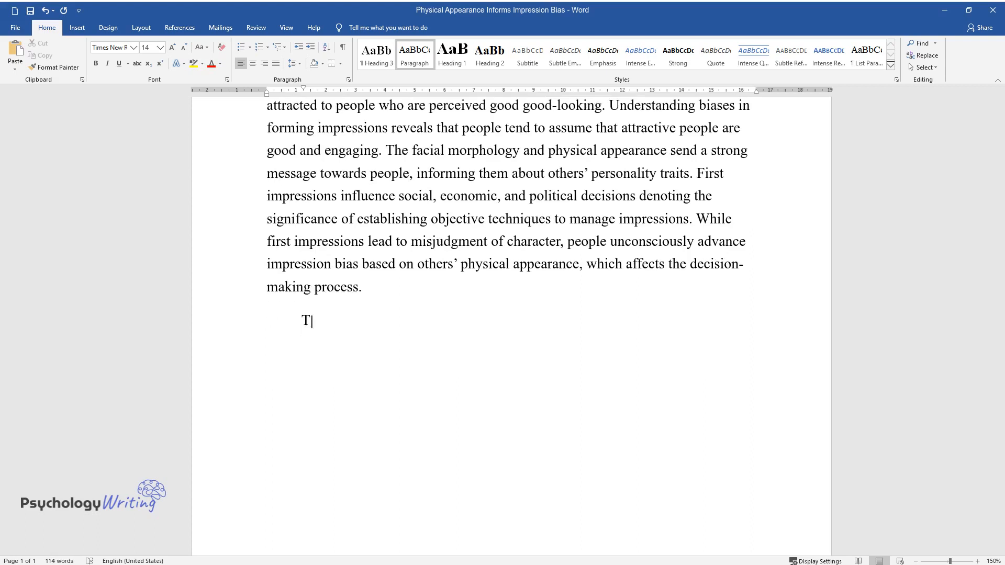
# - Write how facial morphology and the inter-correlated face trait space shape impressions, introducing Stolier's study
pyautogui.write('he facial morphology influences')
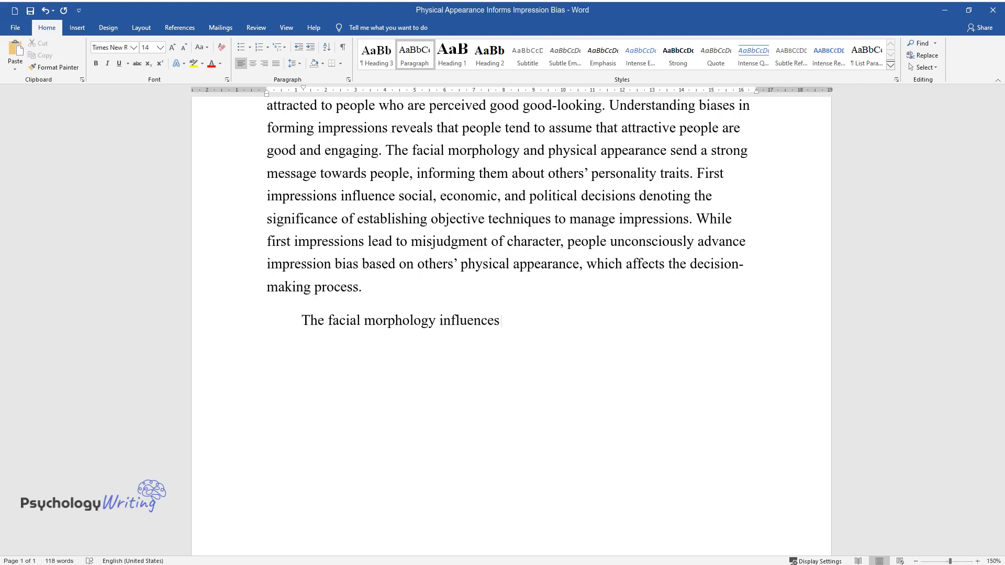
pyautogui.write("the perceiver's impression of another")
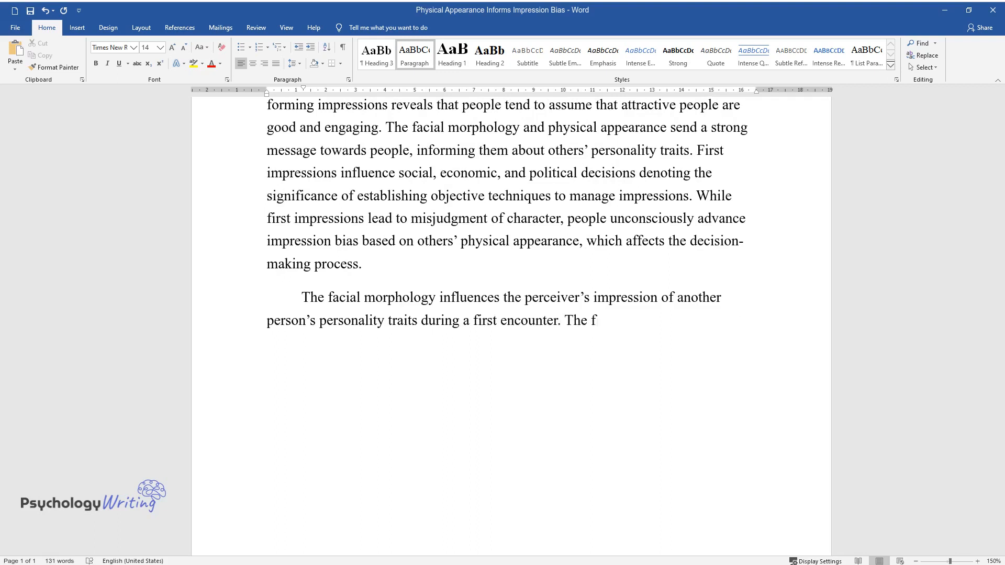
pyautogui.write('ace trait space is primarily int')
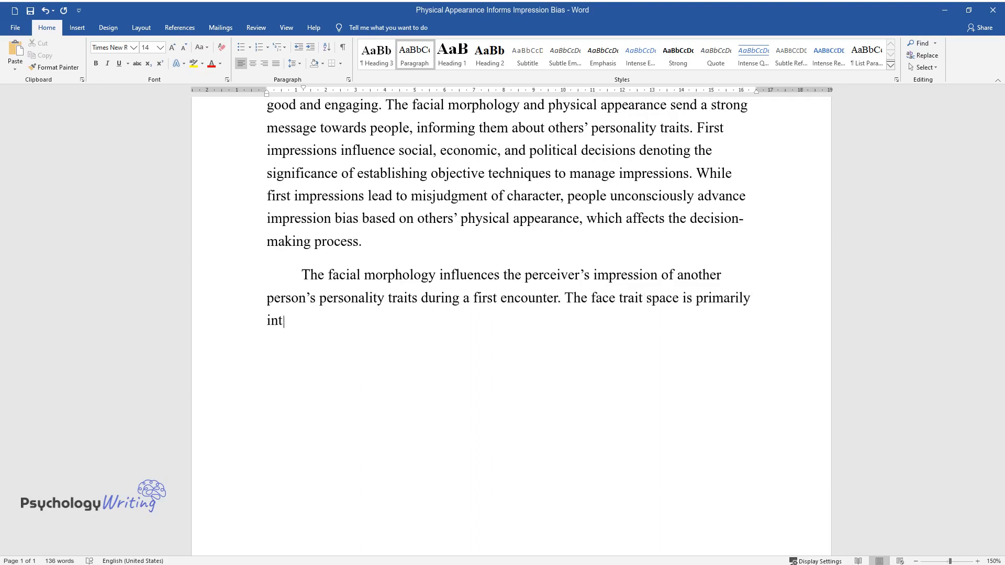
pyautogui.write('er-correlated with many other tr')
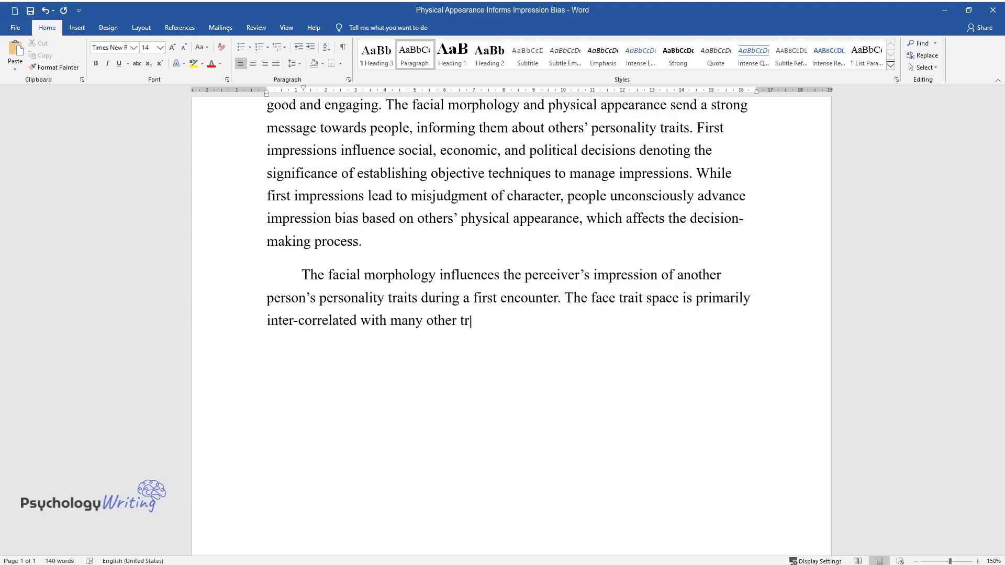
pyautogui.write('aits. This implies that intellig')
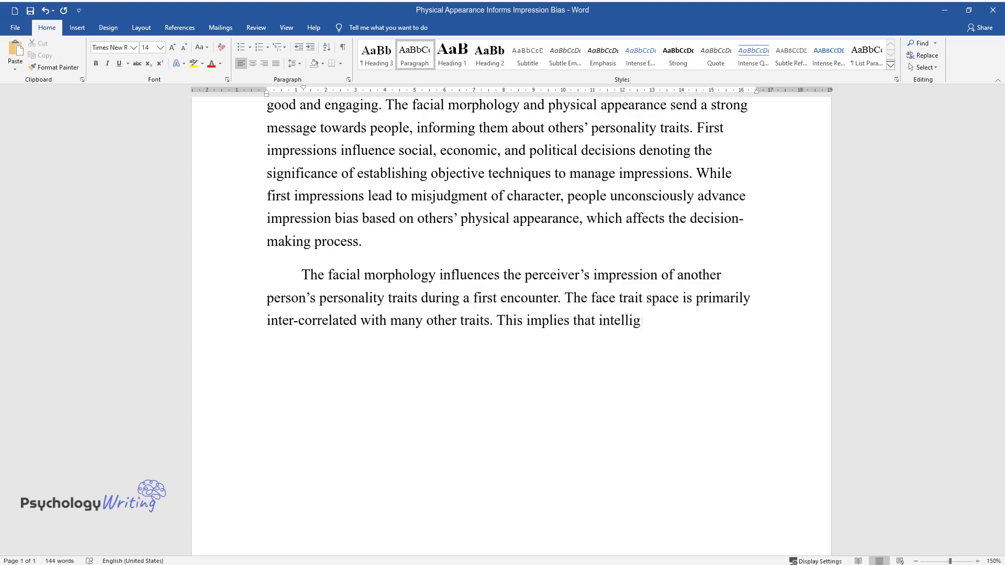
pyautogui.write('ence emerges from the perception')
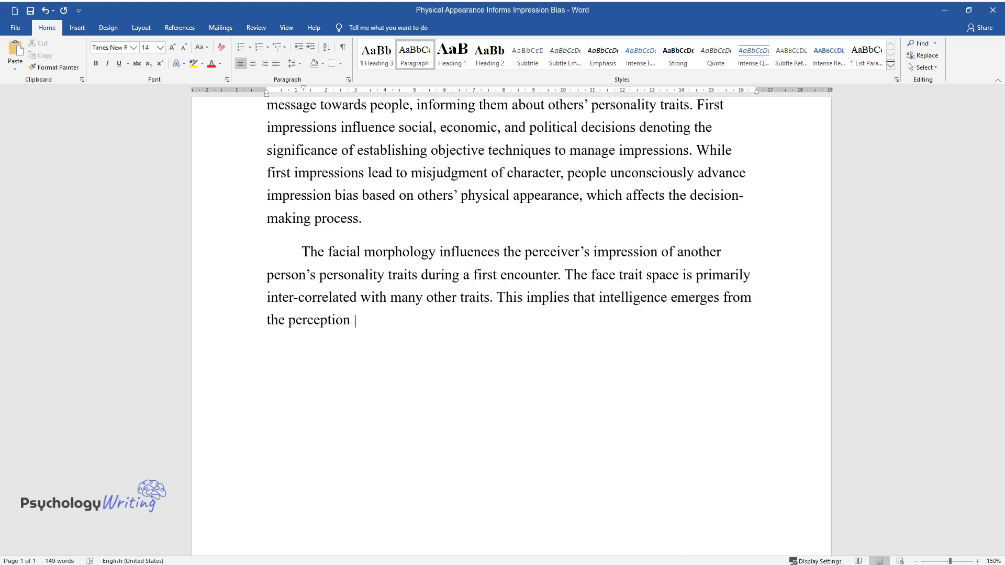
pyautogui.write('of other qualities on the face,')
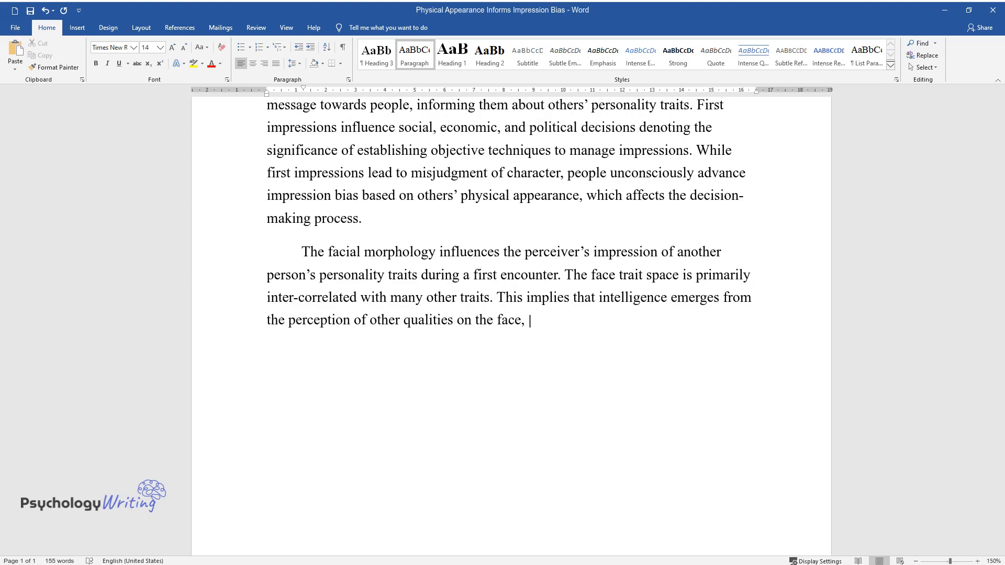
pyautogui.write('including trustworthiness. Stoli')
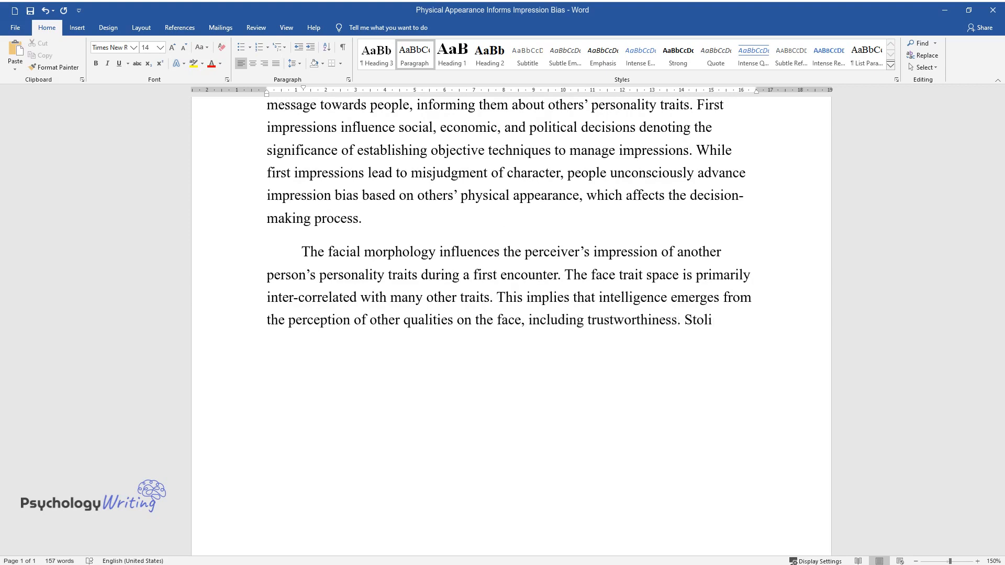
pyautogui.write('er studied the conceptual struct')
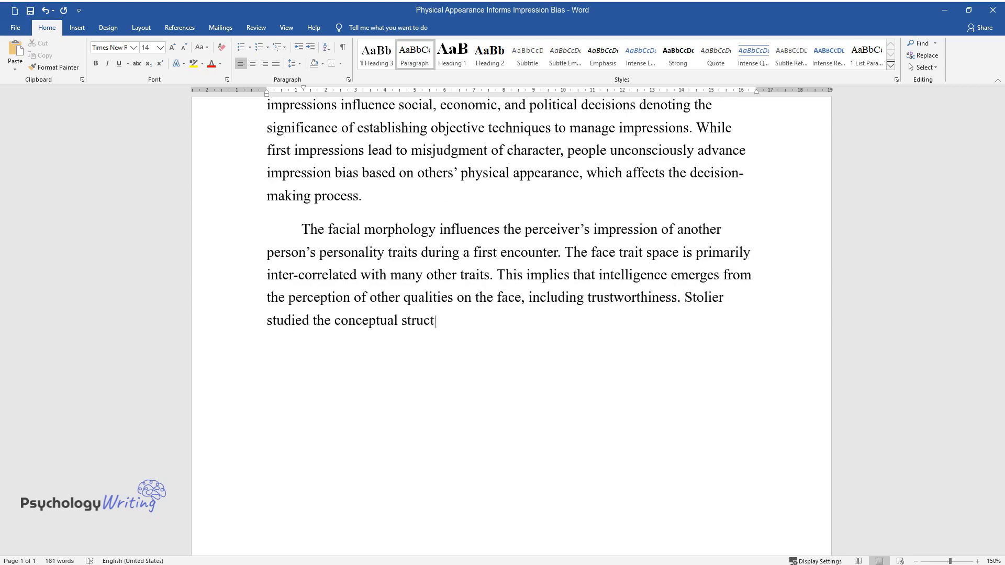
pyautogui.write('ure where individuals assign pers')
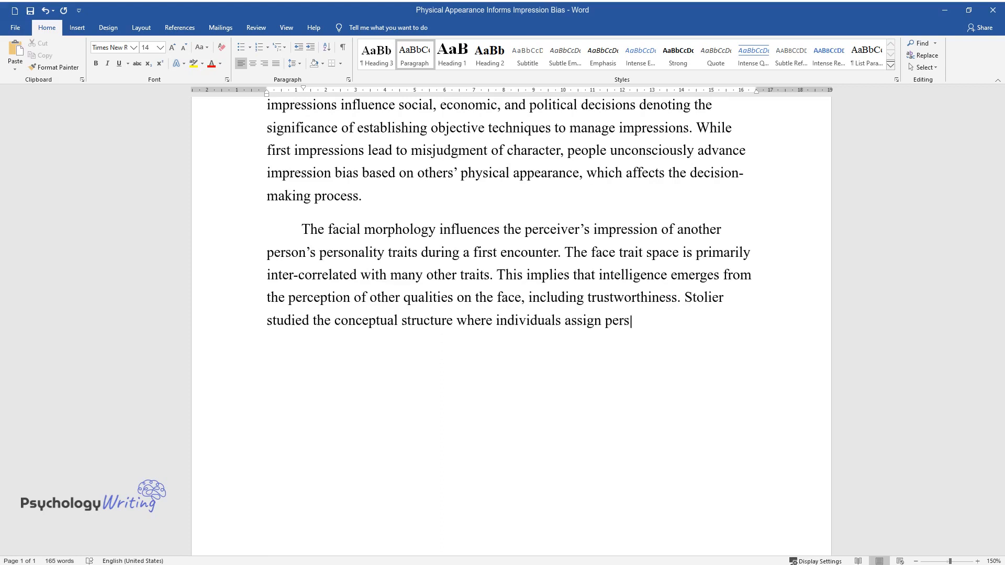
pyautogui.write('onality traits based on facial m')
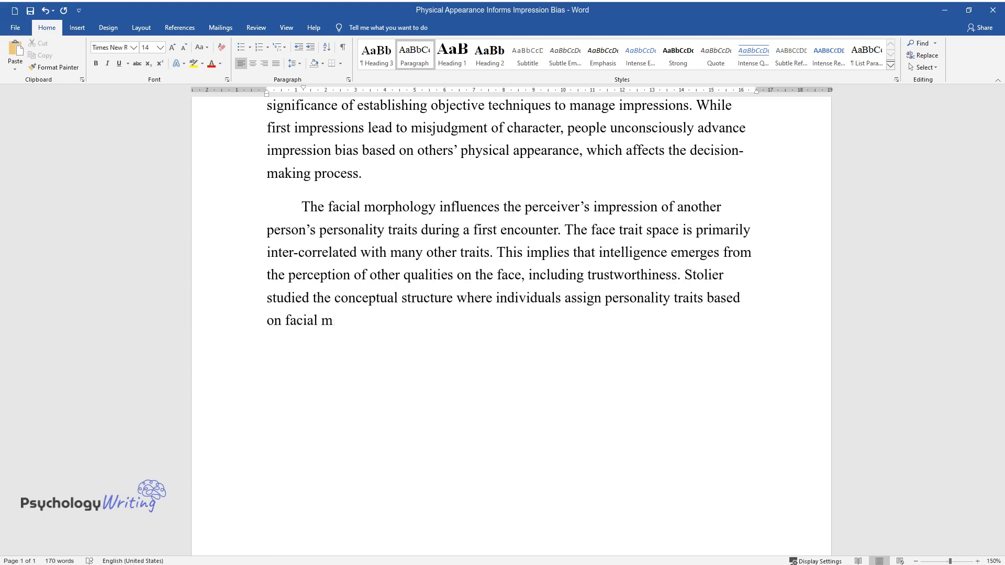
pyautogui.write('orphology creating a face trait')
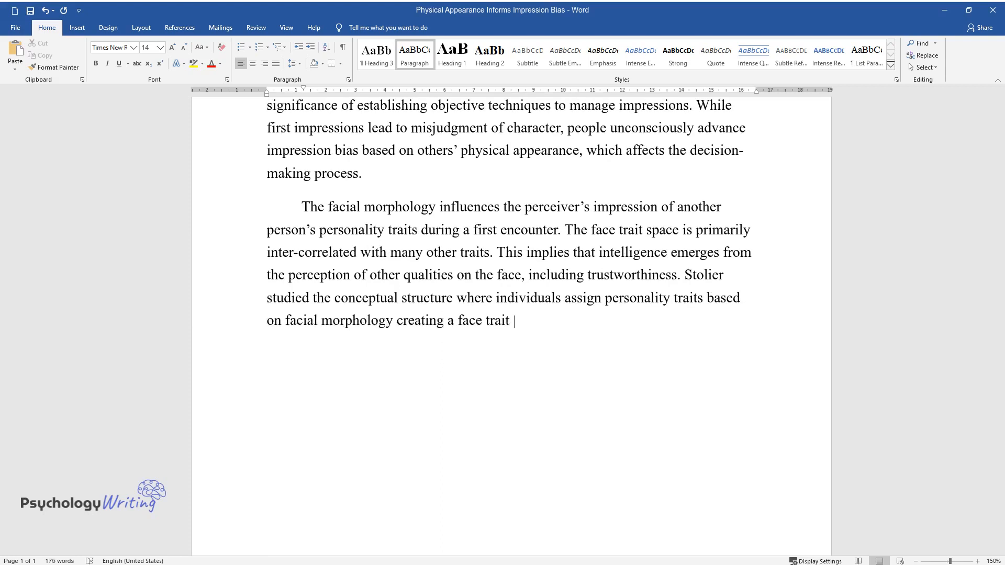
# - Describe the research objective, Open Science Framework data and three studies with 113, 206 and 185 participants
pyautogui.write('space. The research objective was')
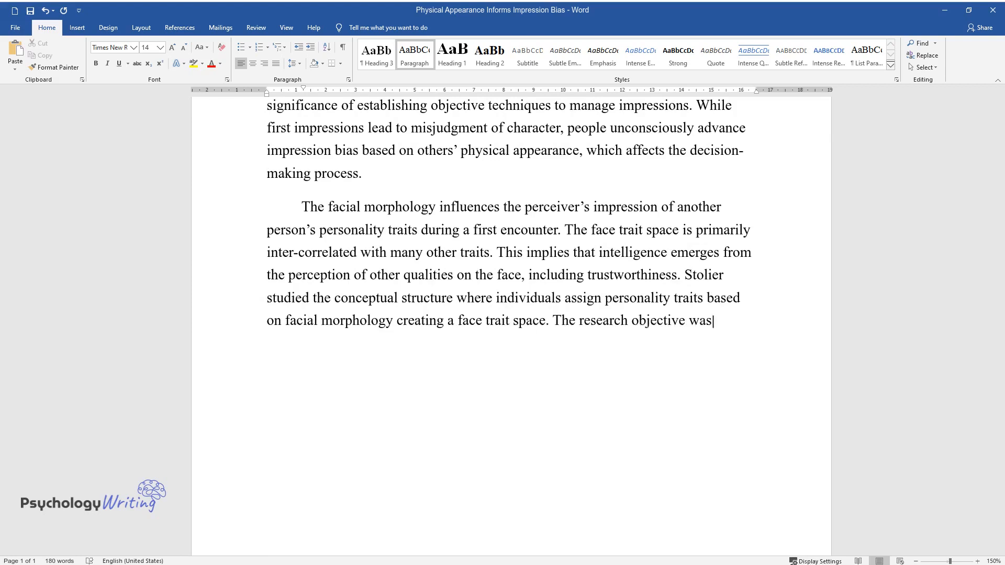
pyautogui.write('to map the connection between a')
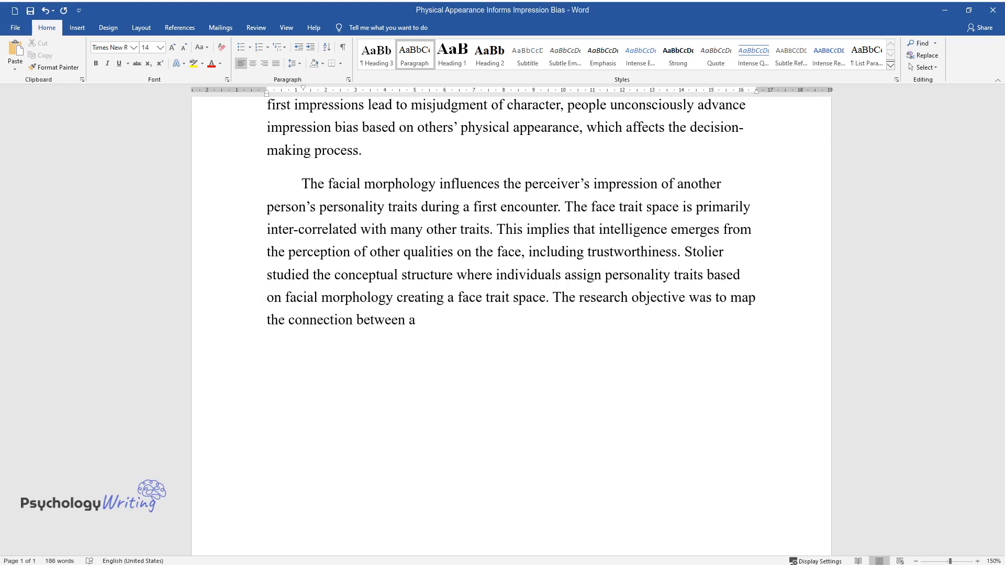
pyautogui.write("perceiver's beliefs that a sing")
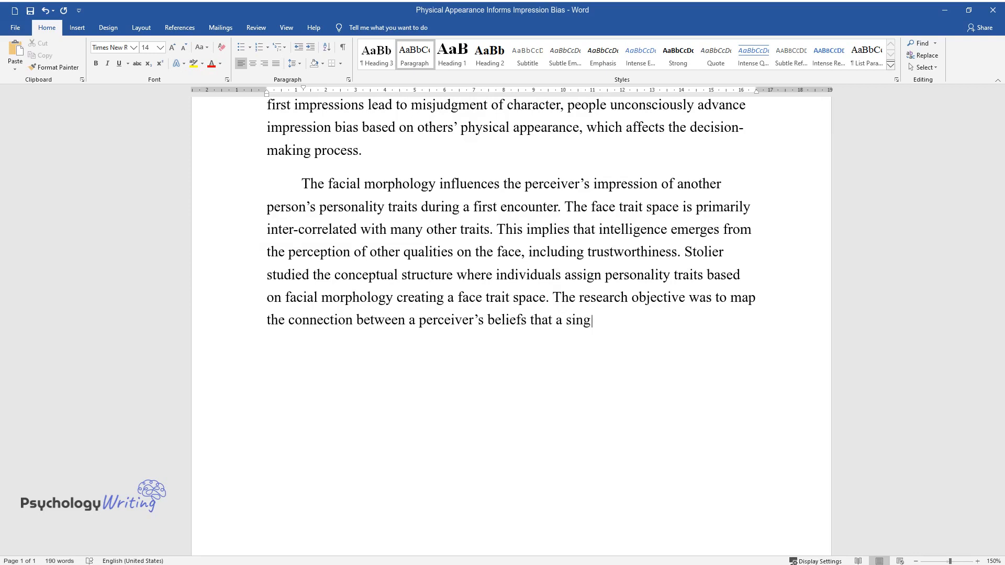
pyautogui.write('le personality trait informed by')
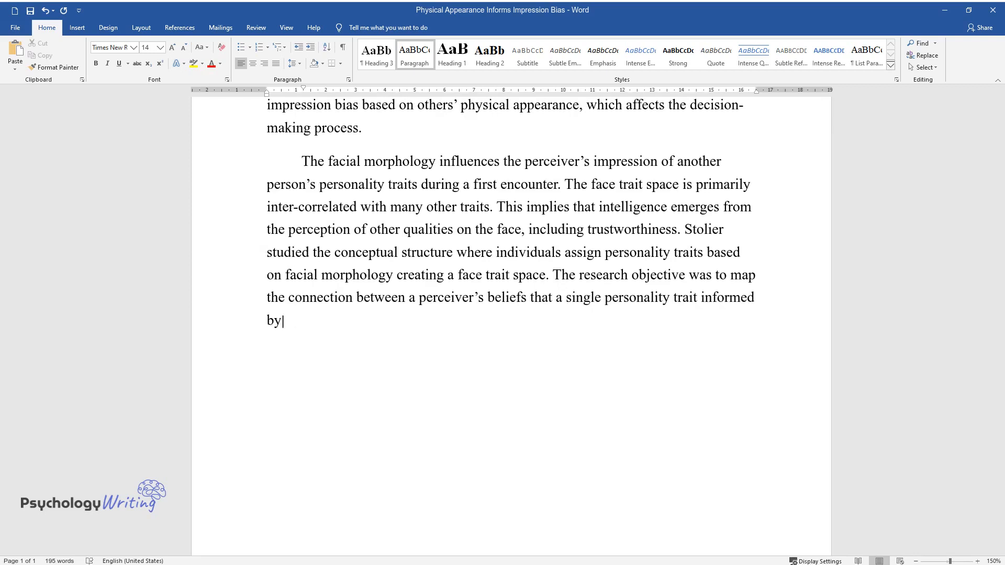
pyautogui.write('the facial impression ties othe')
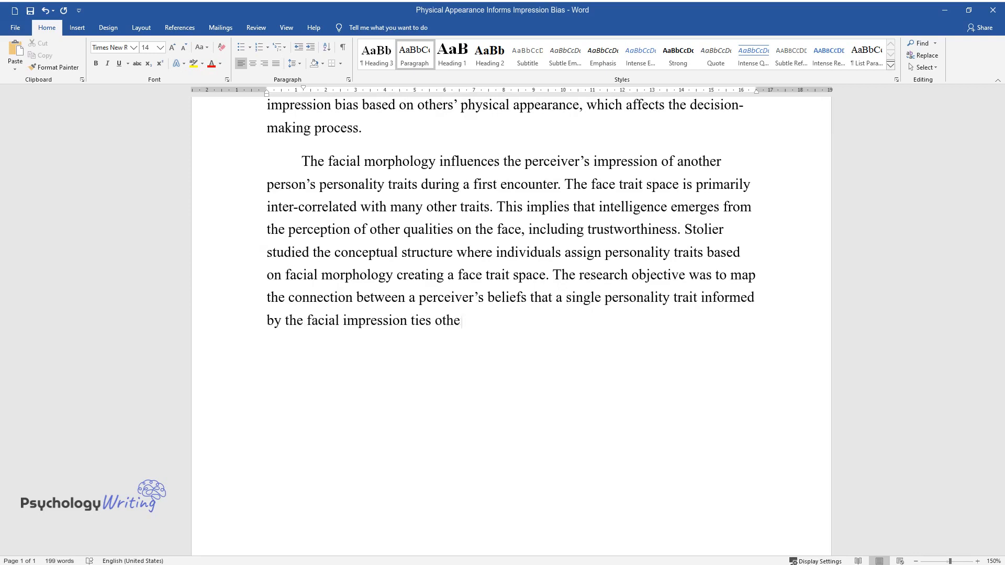
pyautogui.write('r traits together. The authors co')
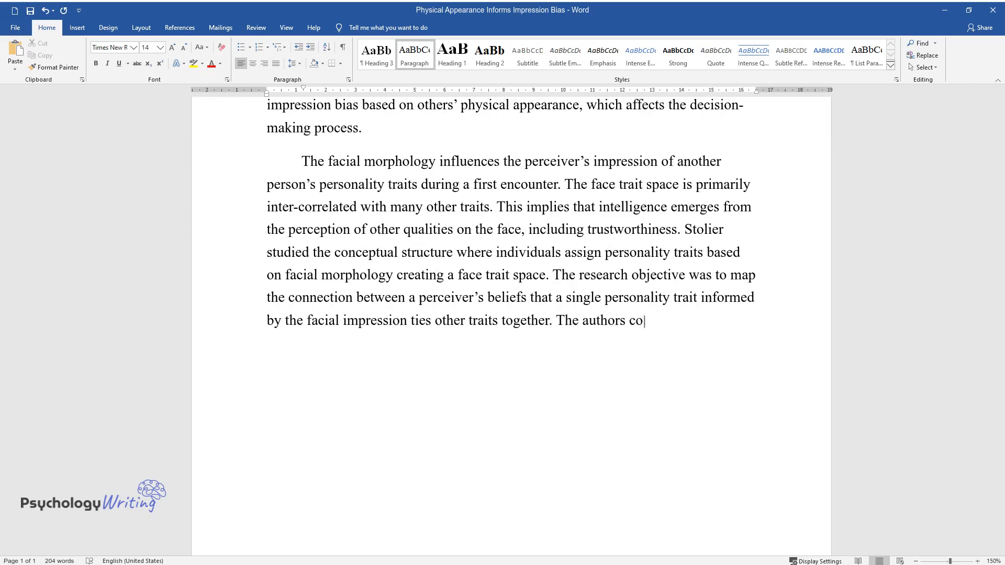
pyautogui.write('llected data from the Open Scien')
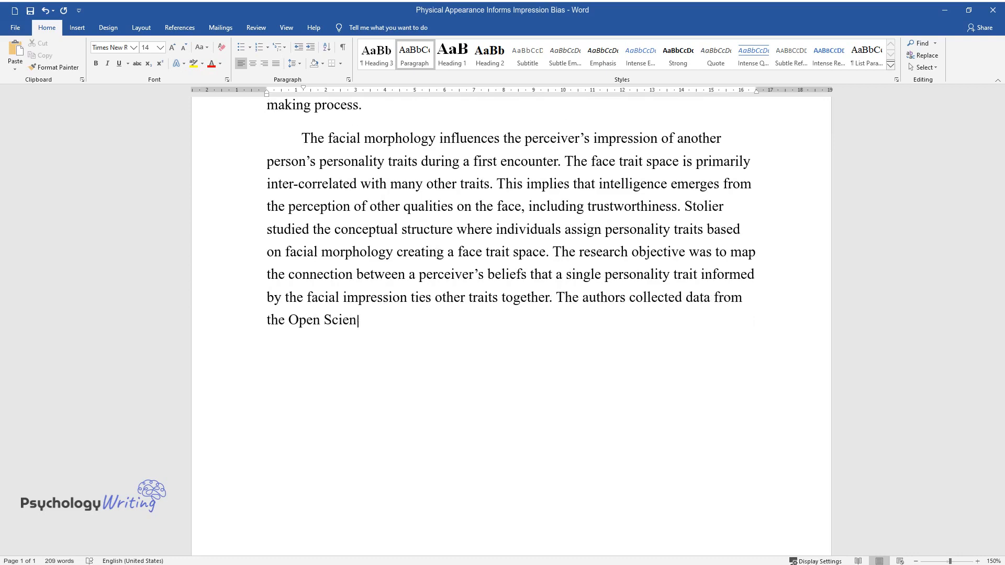
pyautogui.write('ce Framework and performed stati')
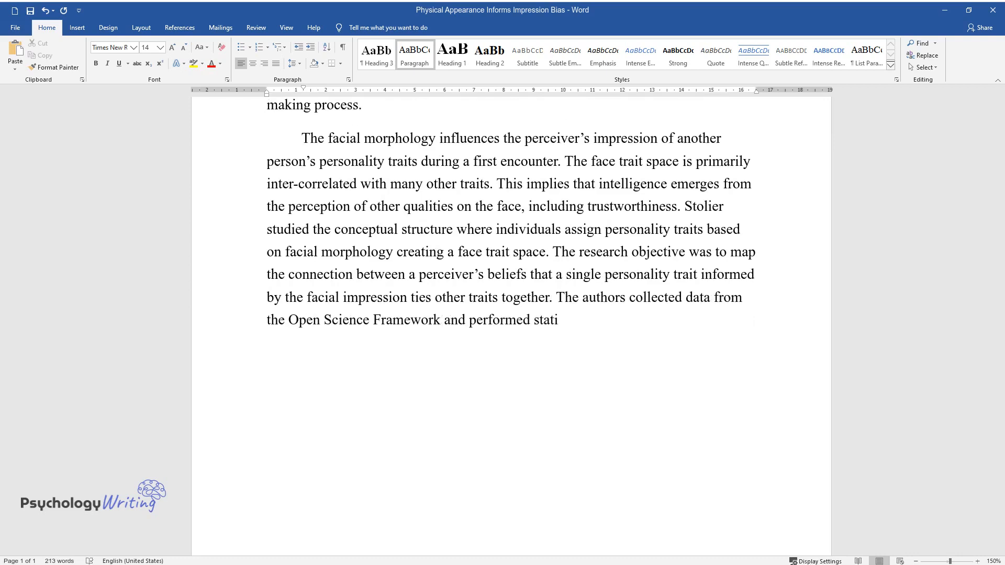
pyautogui.write('stical analysis to identify the')
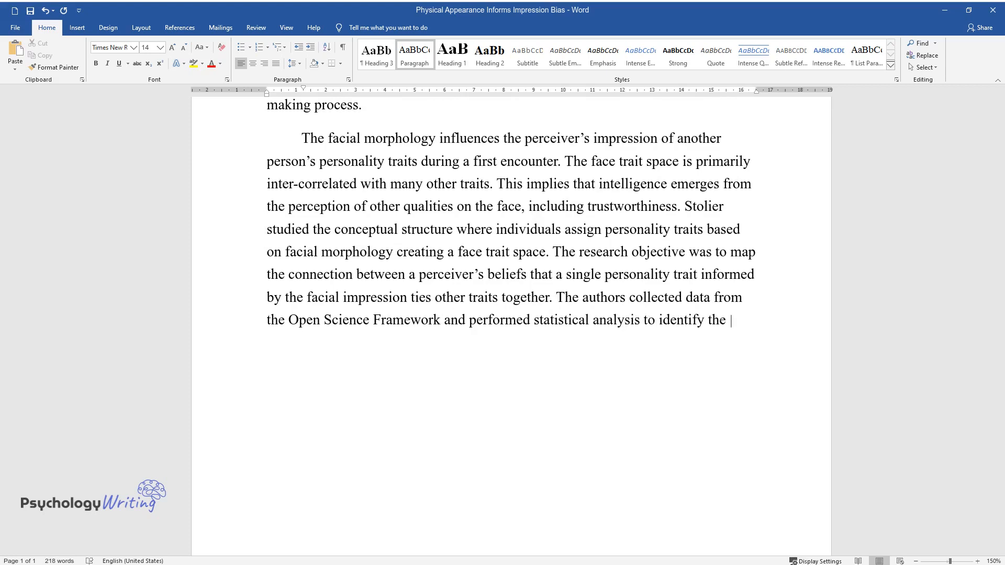
pyautogui.write('conceptual face traits. The resea')
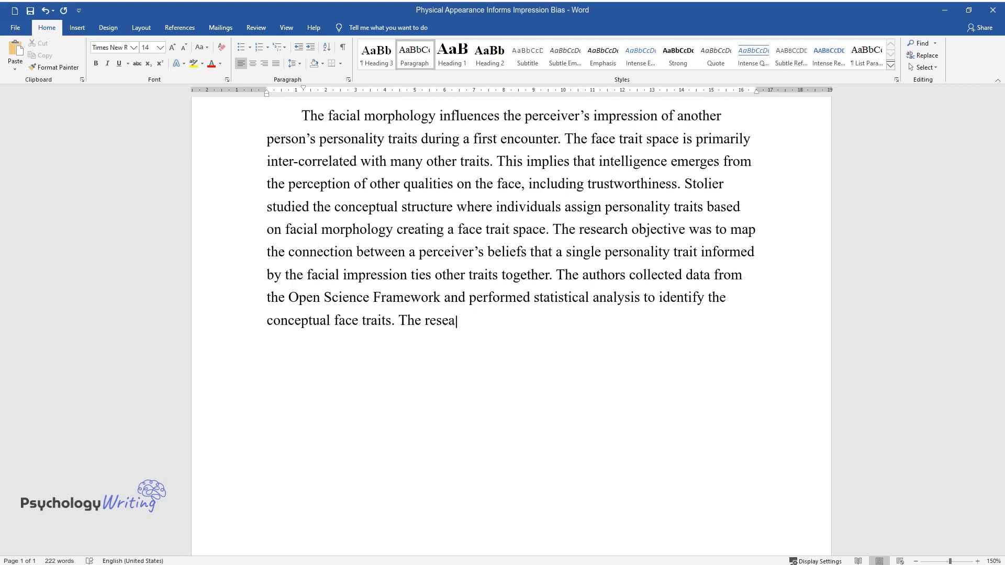
pyautogui.write('rch was divided into three studi')
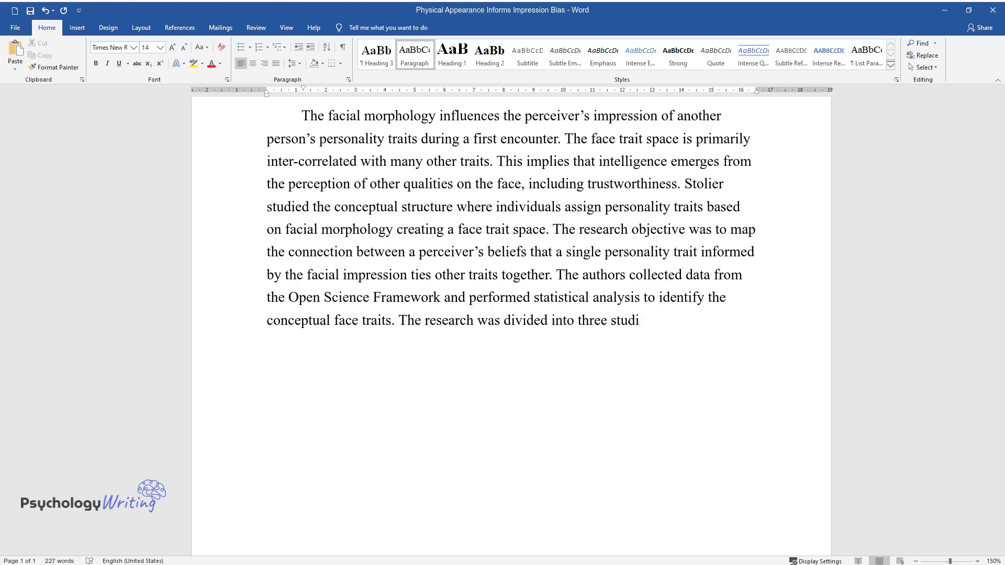
pyautogui.write('es with 113, 206, and 185 partic')
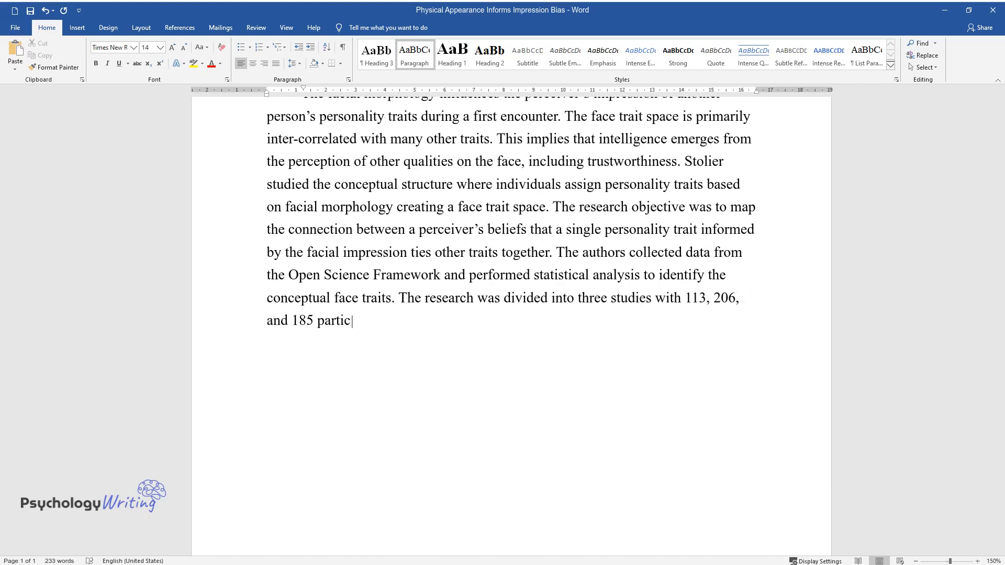
# - Conclude with the quantitative questionnaire approach and that lay beliefs lead to biased impressions
pyautogui.write('ipants respectively. It followed')
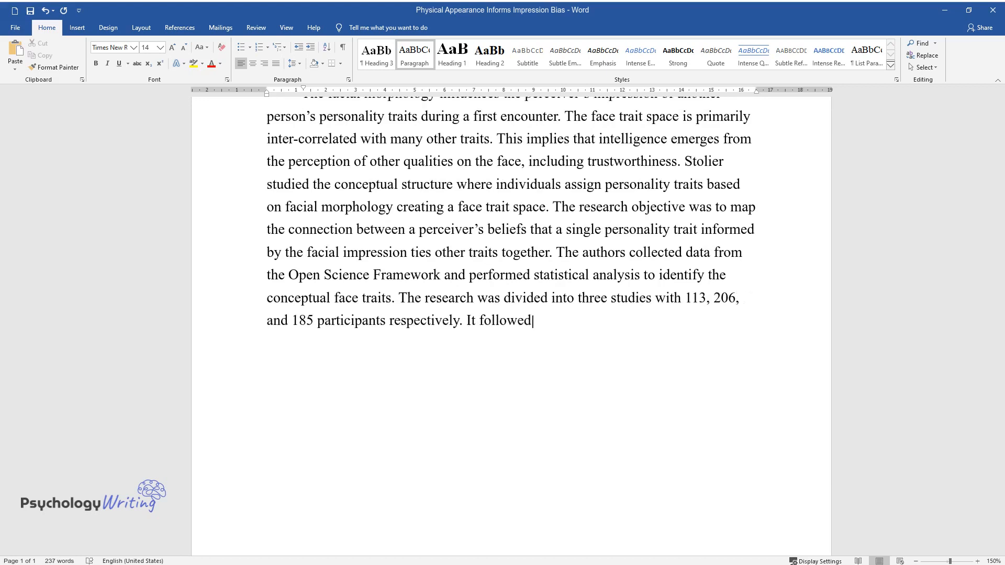
pyautogui.write('a quantitative approach with a s')
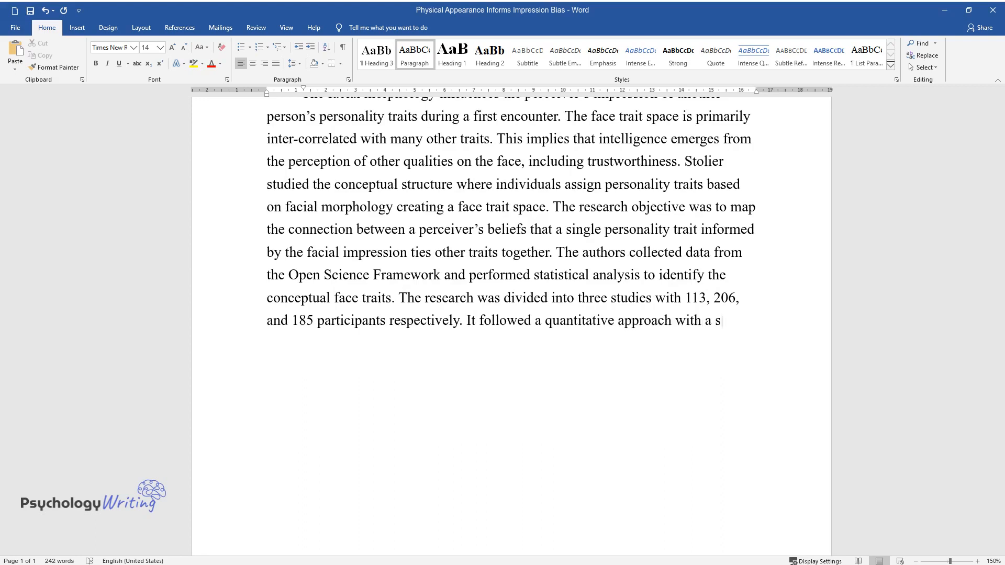
pyautogui.write('tructured observation using ques')
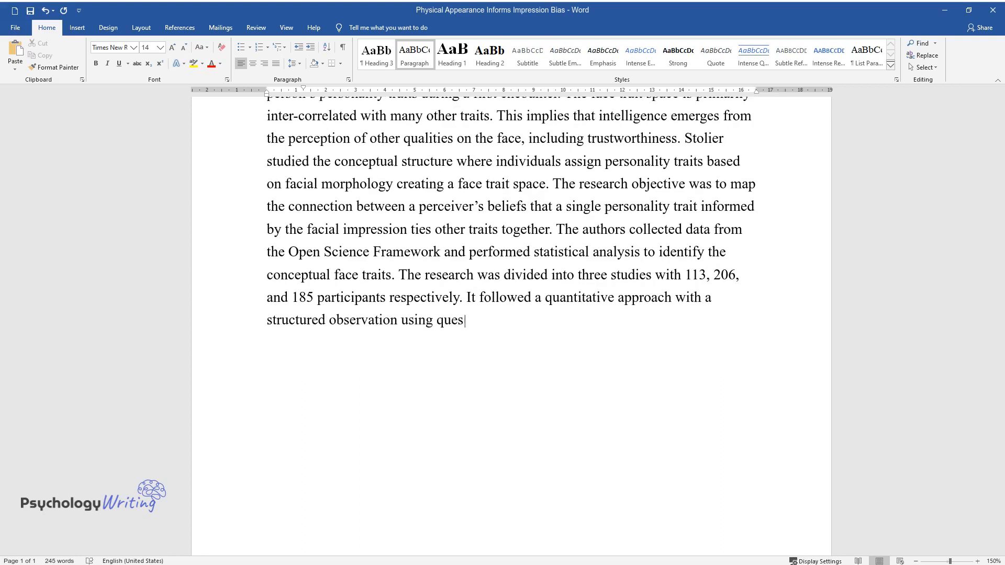
pyautogui.write('tionnaires. The study revealed t')
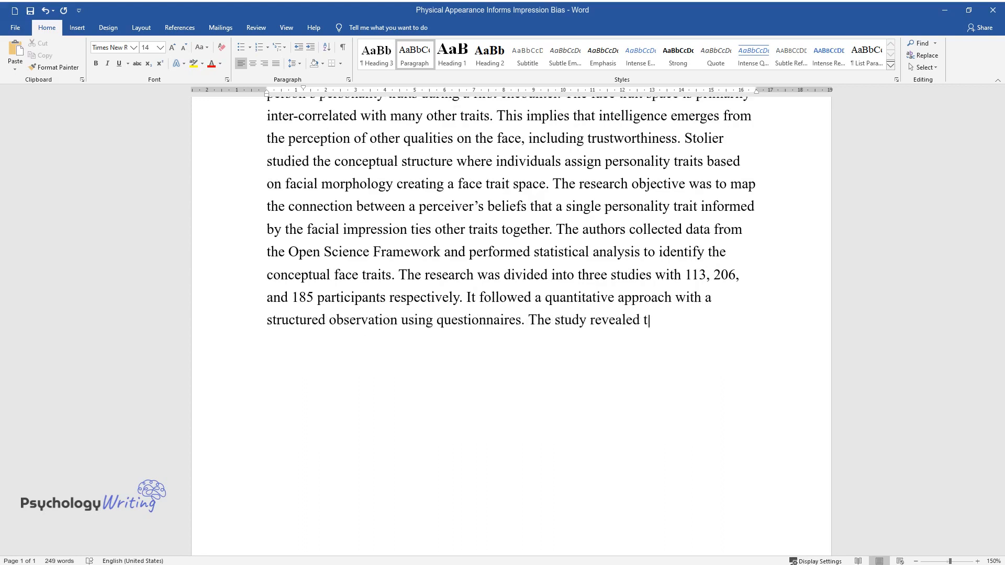
pyautogui.write('hat individual face judgments sub')
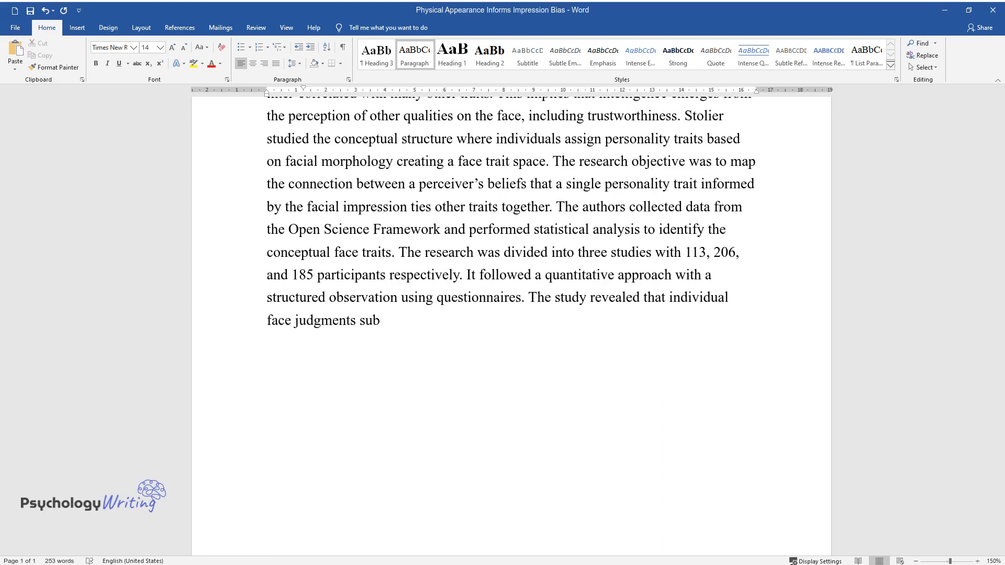
pyautogui.write("jectively affect a perceiver's c")
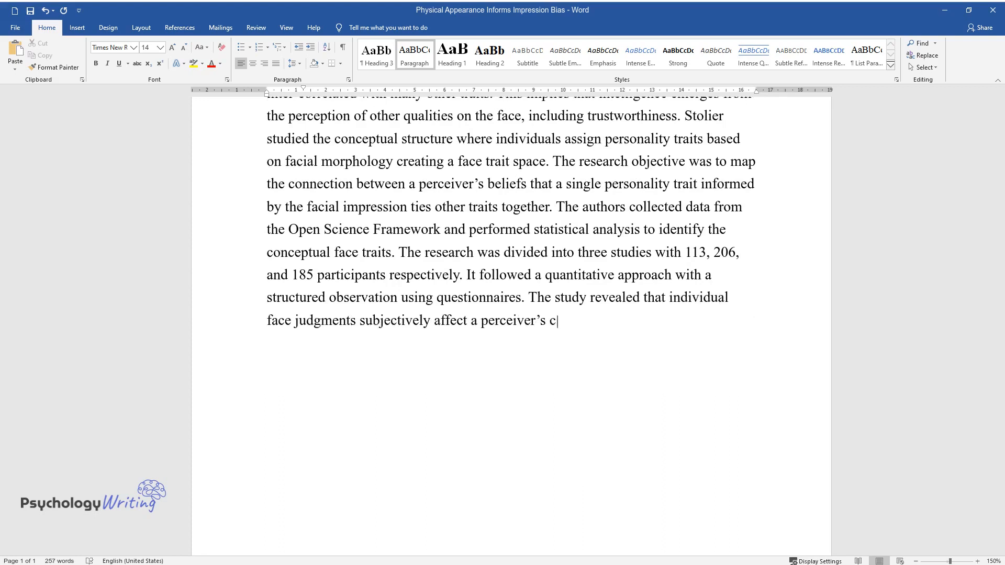
pyautogui.write('onceptual association of traits.')
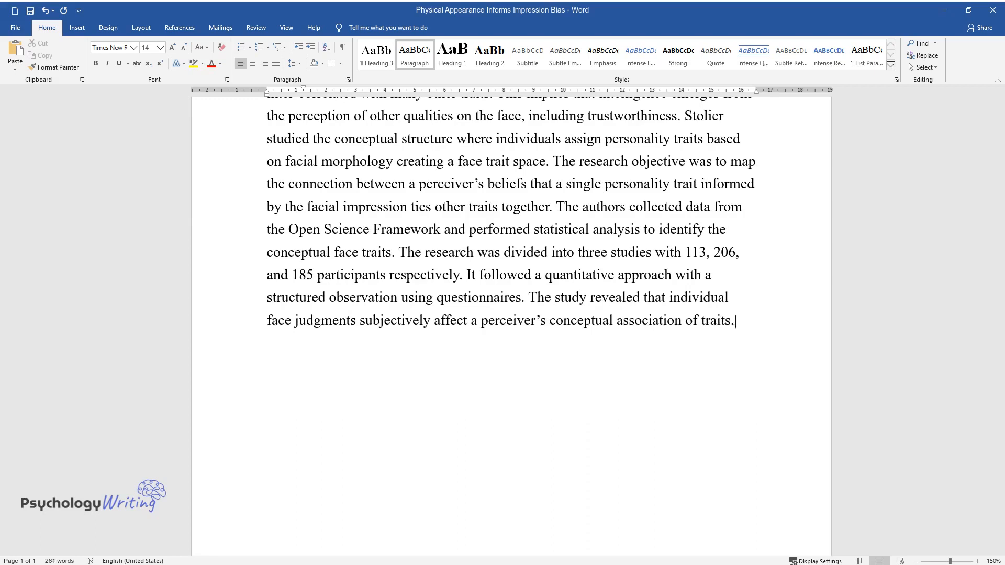
pyautogui.write("This shows that the perceiver's")
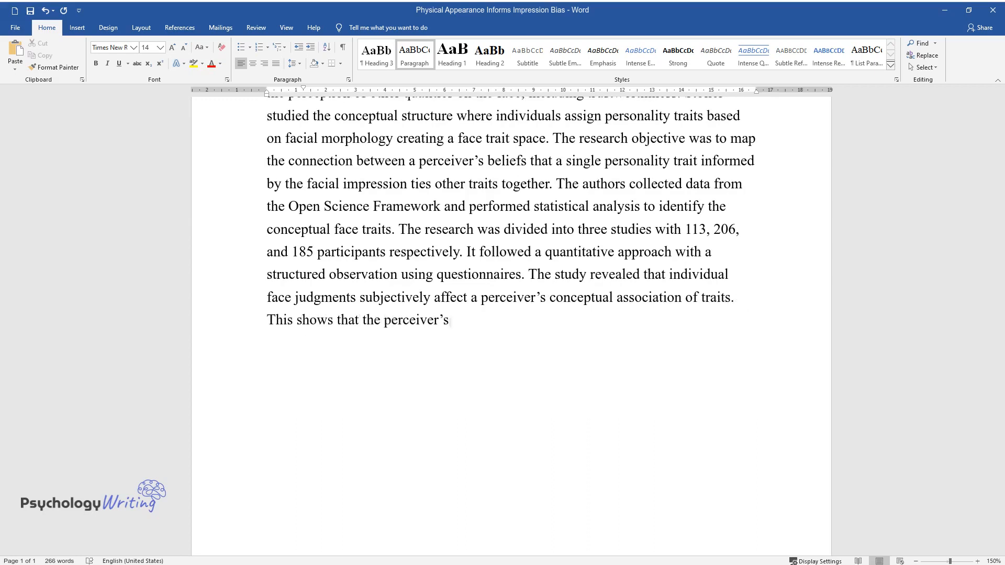
pyautogui.write('lay conceptual beliefs can lead')
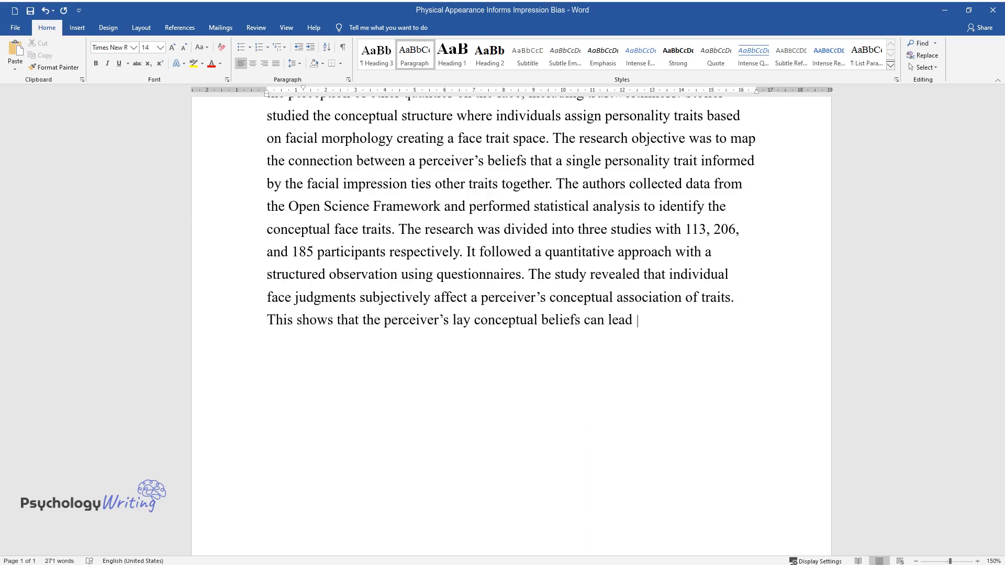
pyautogui.write('to biased impressions based on o')
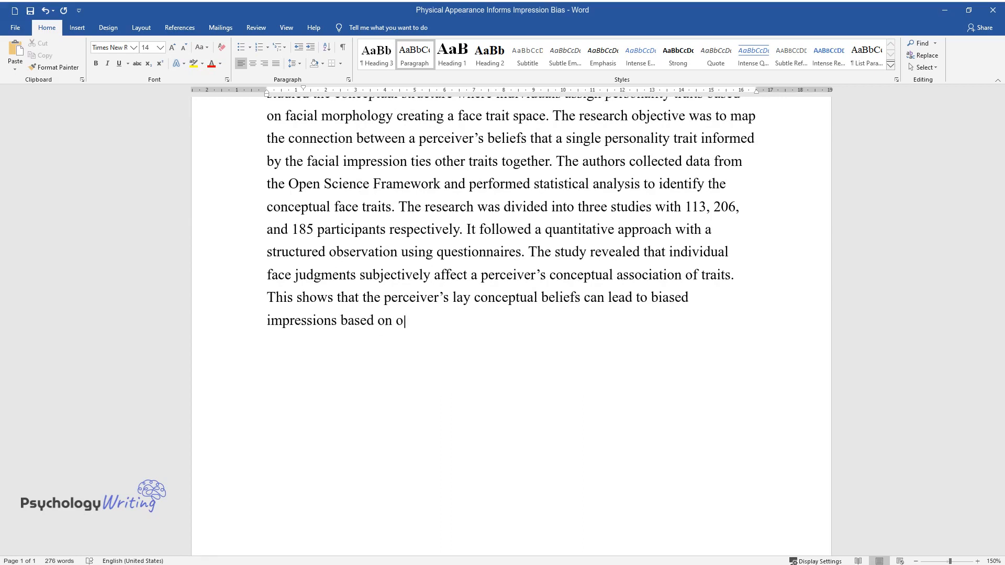
pyautogui.write('thers’ physical appearance.')
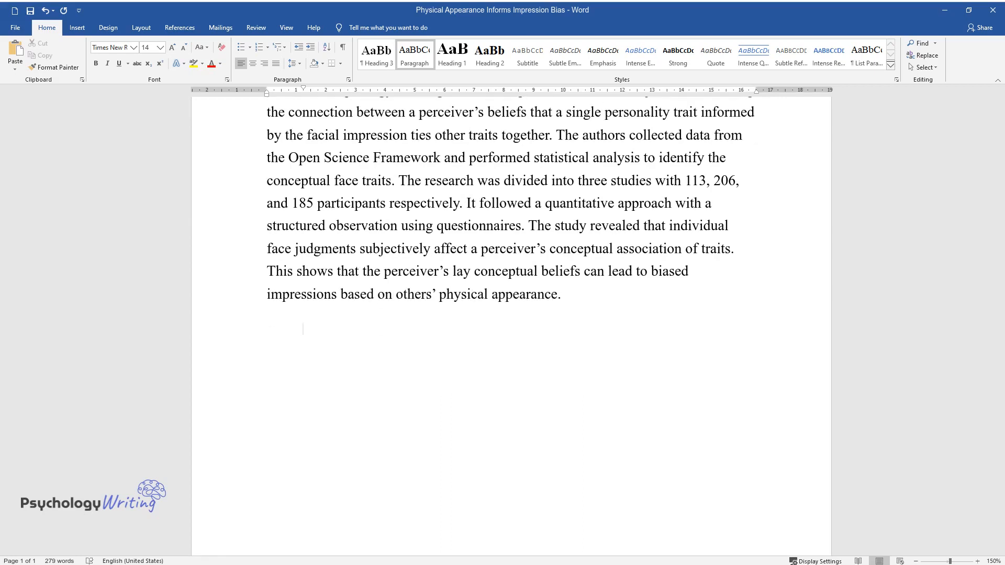
# - Write how people assign social classes by clothes and looks, citing the Anano video
pyautogui.write('The social experiment showing how appeara')
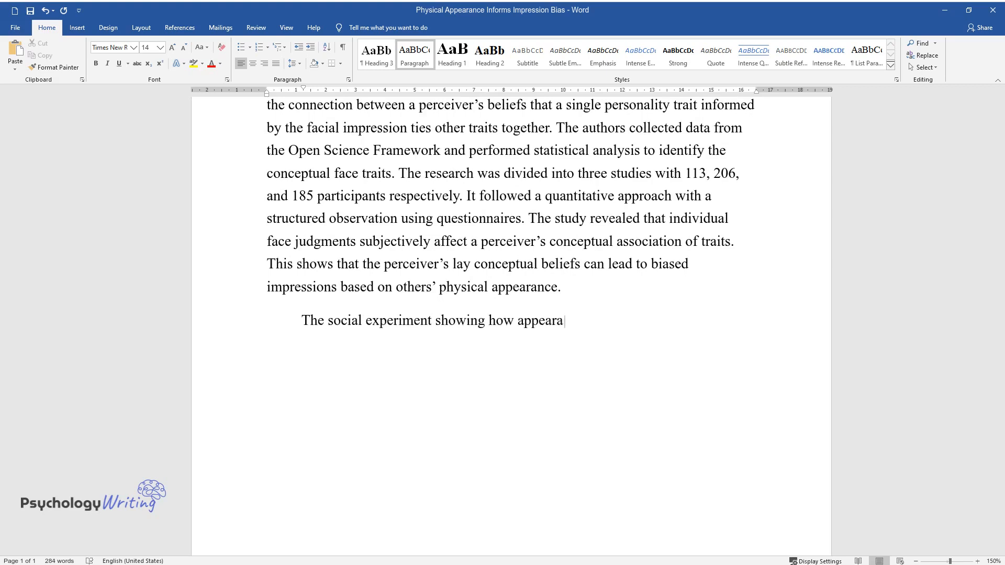
pyautogui.write('nces affect society reveals a high')
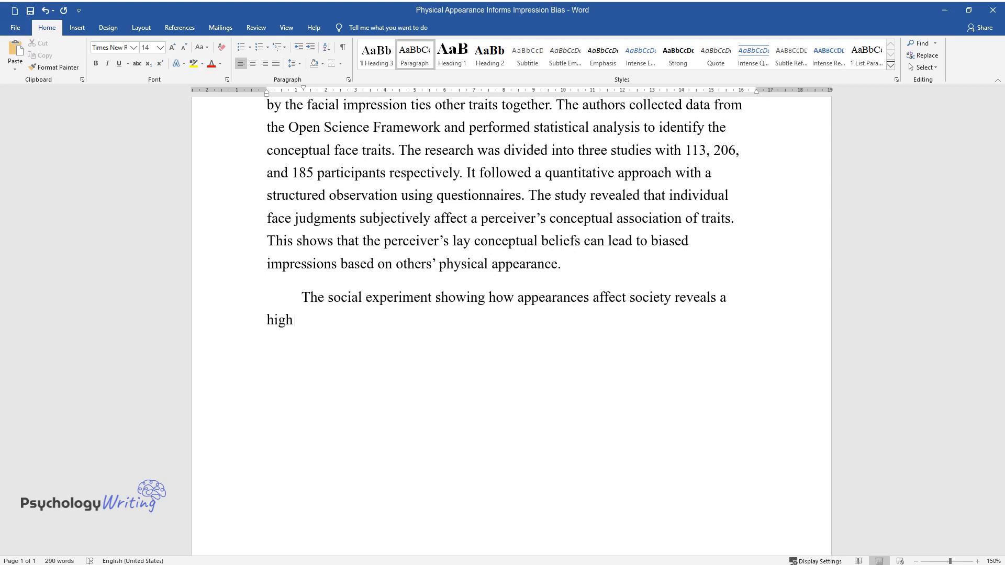
pyautogui.write('tendency of people to place other')
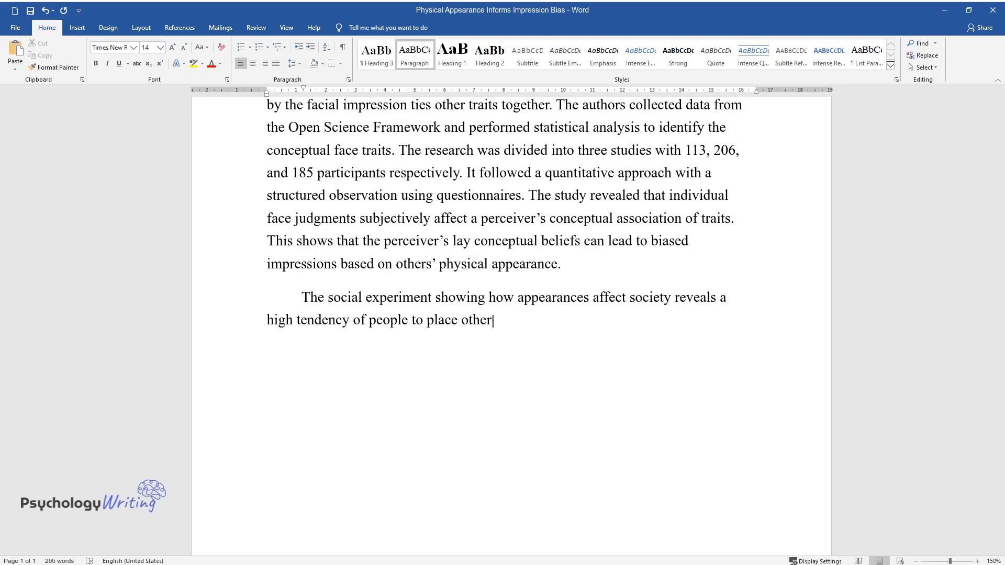
pyautogui.write('s in distinct social classes based')
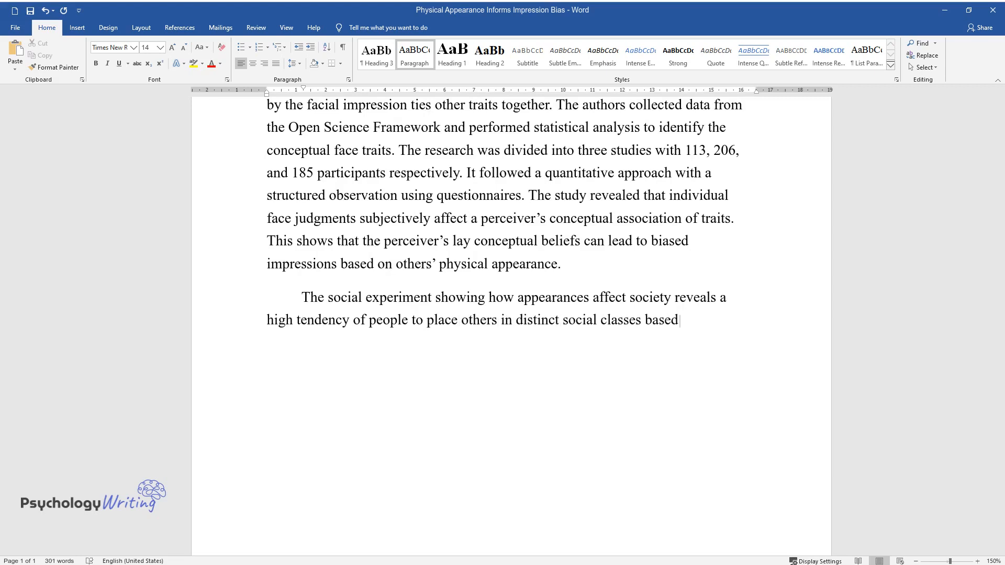
pyautogui.write('on their clothes and looks. The v')
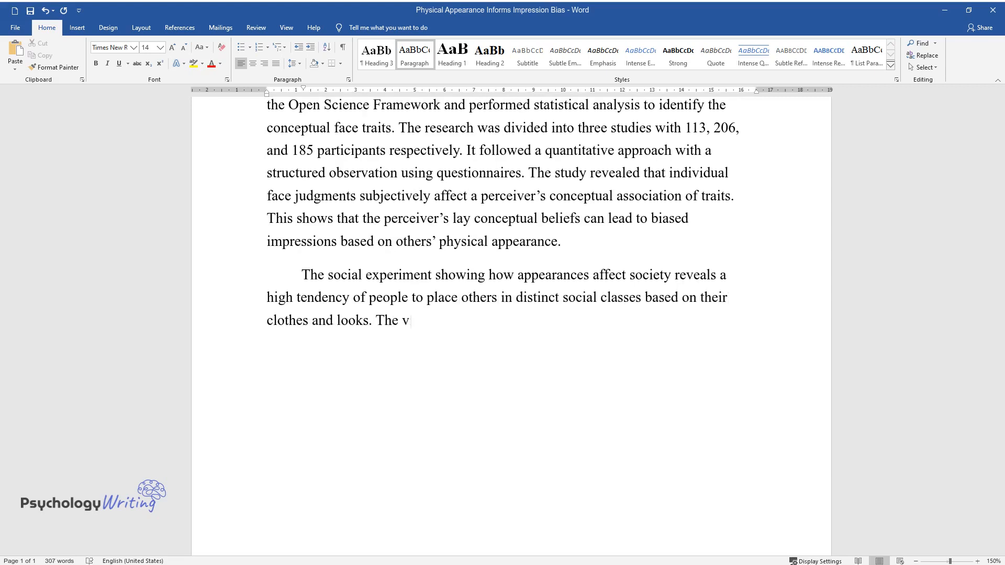
pyautogui.write('ideo showing a small girl, Anano,')
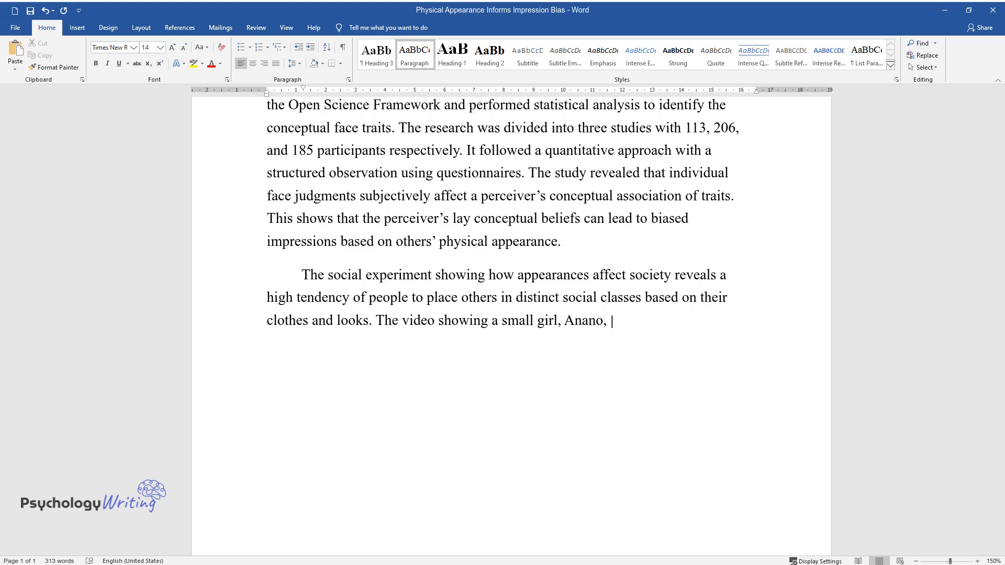
pyautogui.write('presented as both well and poorly')
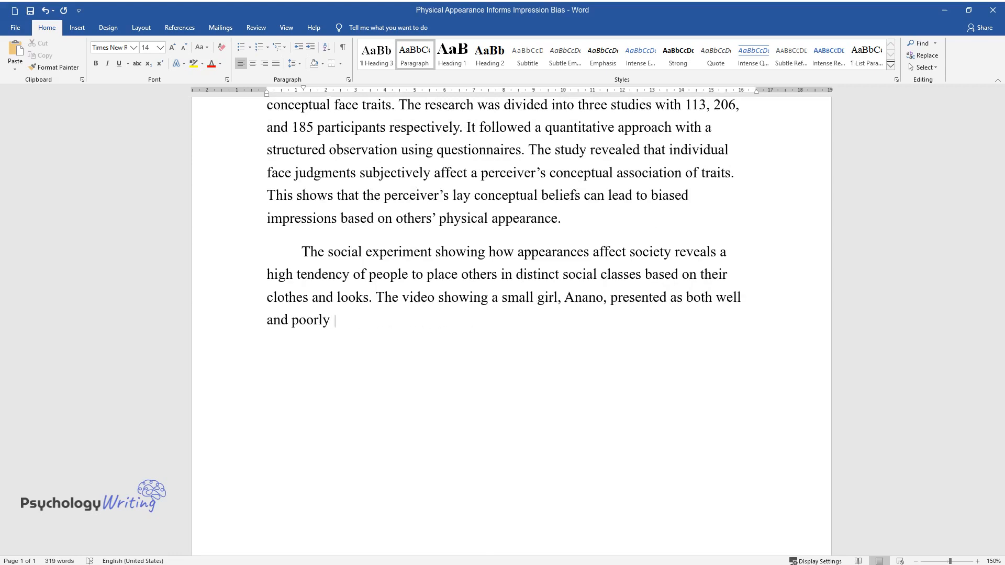
pyautogui.write('dressed shows that people assign')
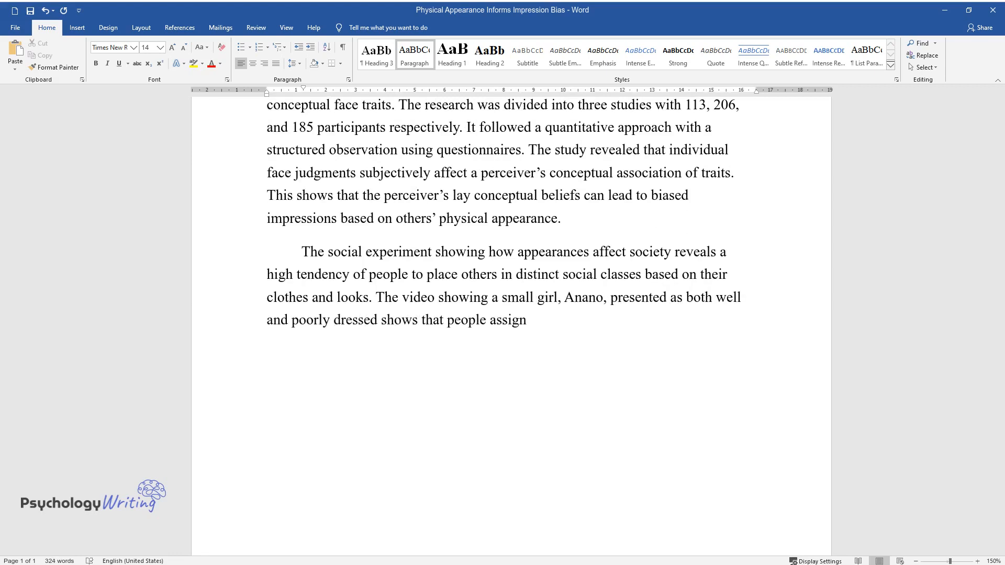
pyautogui.write('a specific social class to other p')
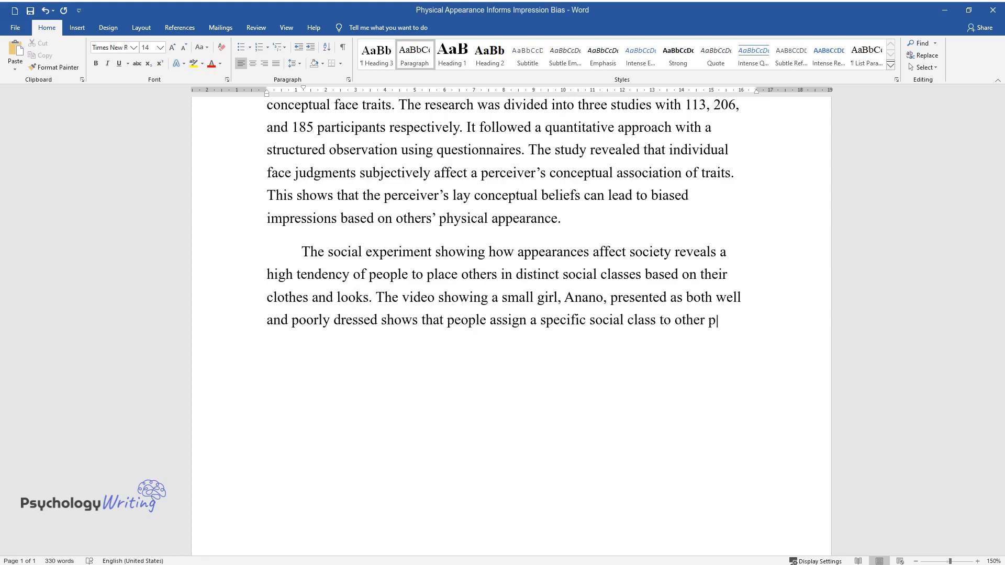
pyautogui.write('eople, and this classification det')
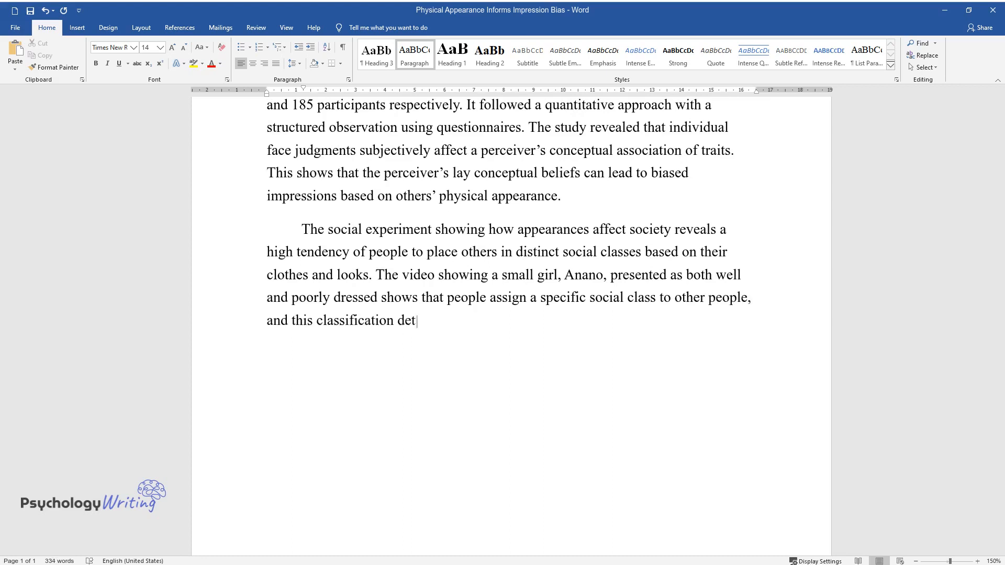
pyautogui.write("ermines their interactions. O'Brie")
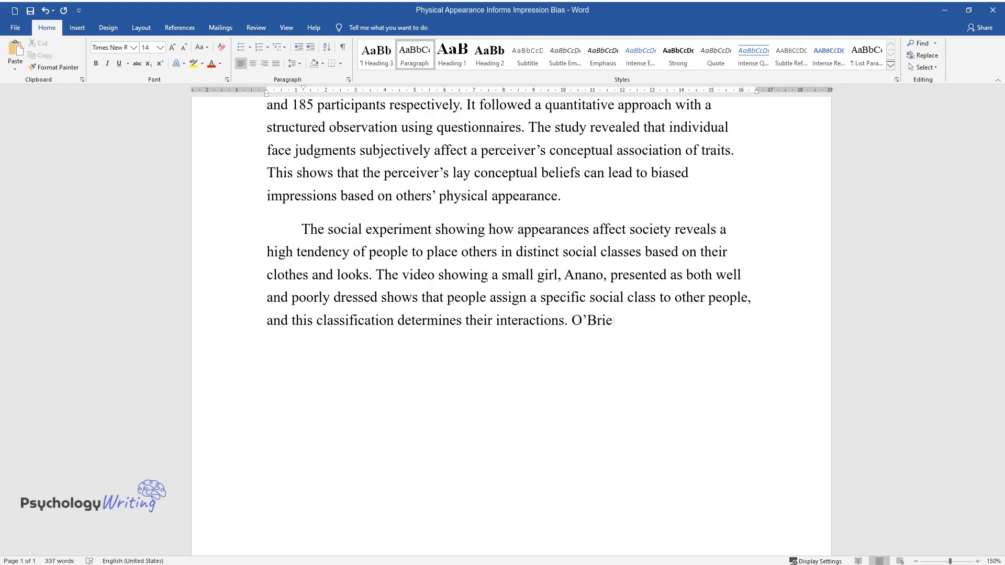
# - Introduce O'Brien's obesity discrimination study, its aim and objective of measuring anti-fat prejudice
pyautogui.write('n conducted a study assessing the')
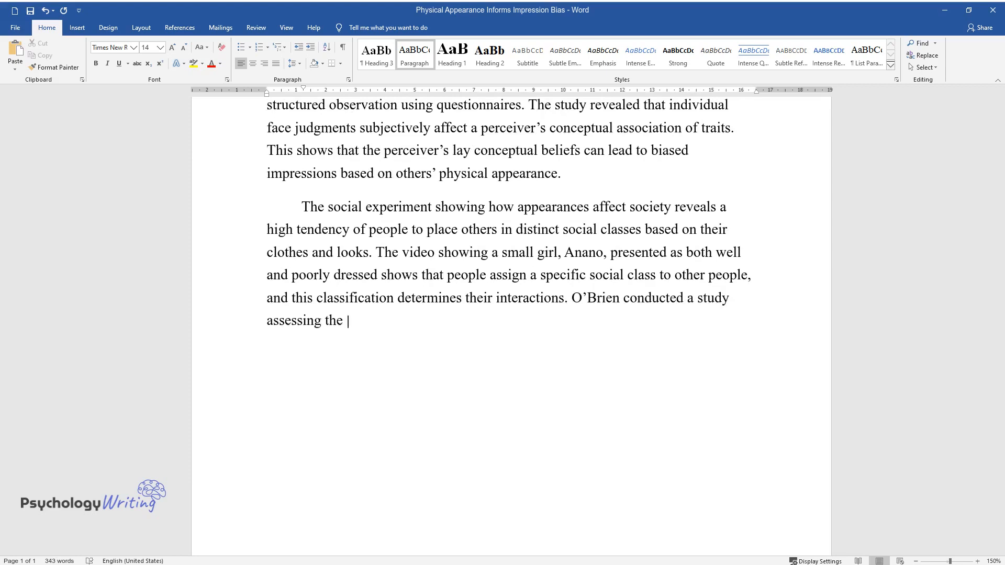
pyautogui.write('role of physical appearance on ob')
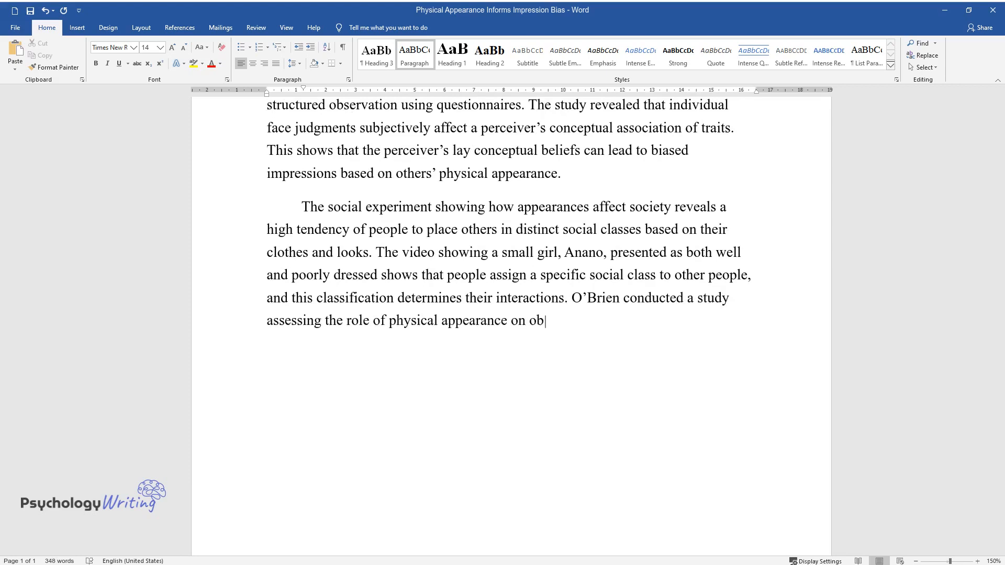
pyautogui.write('esity discrimination. The study aim')
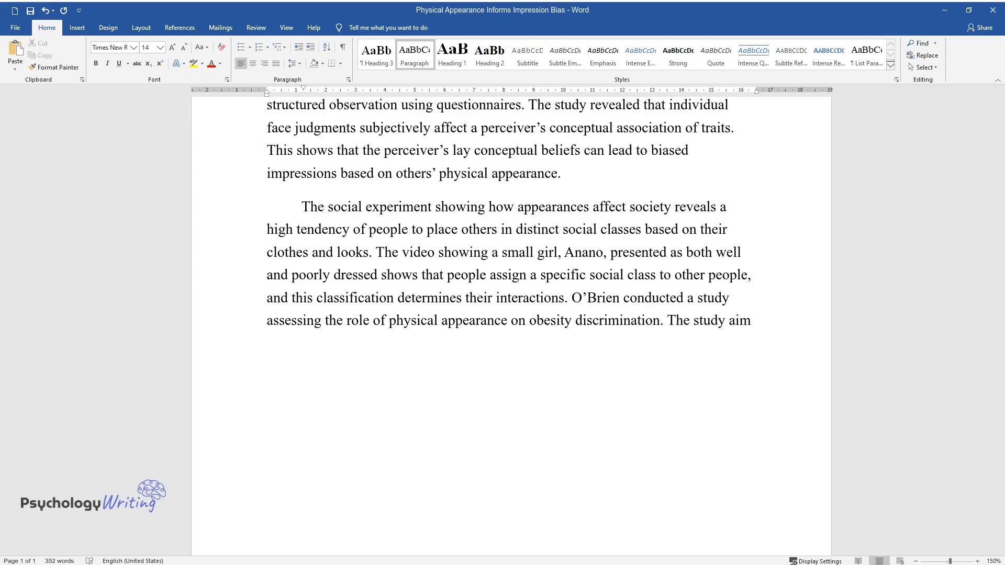
pyautogui.write('med to test whether there was a co')
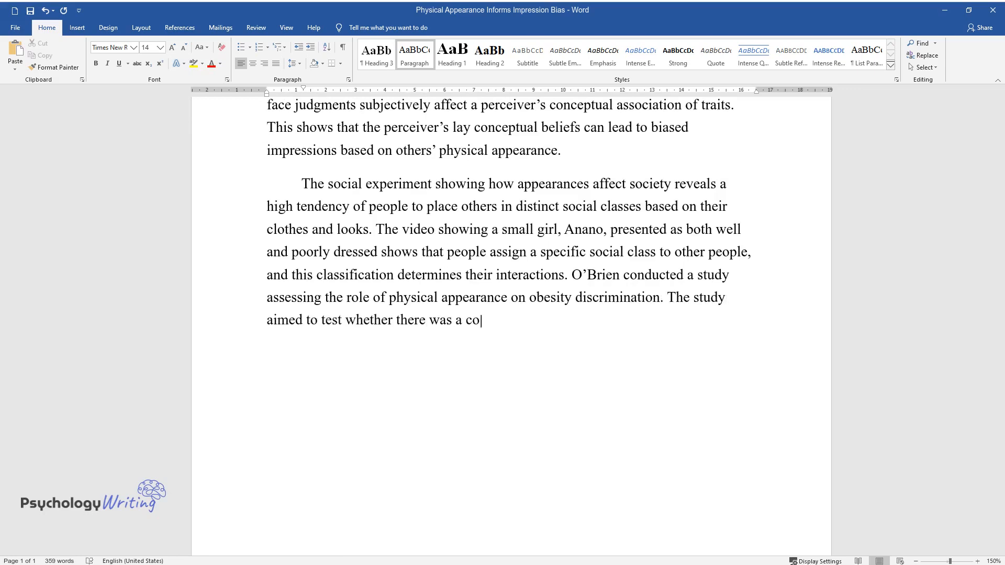
pyautogui.write('rrelation between discriminatory a')
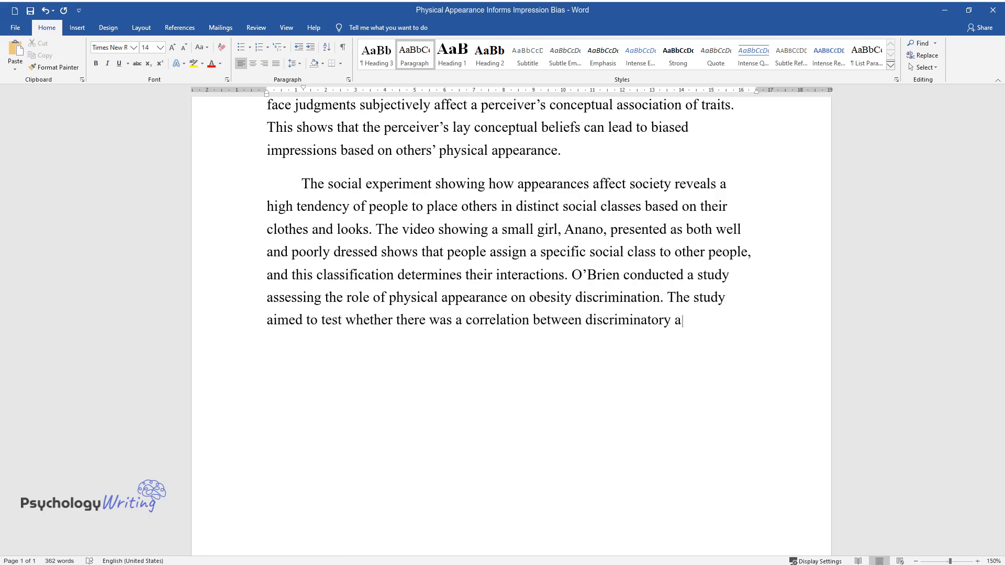
pyautogui.write('nd prejudicial attitudes against o')
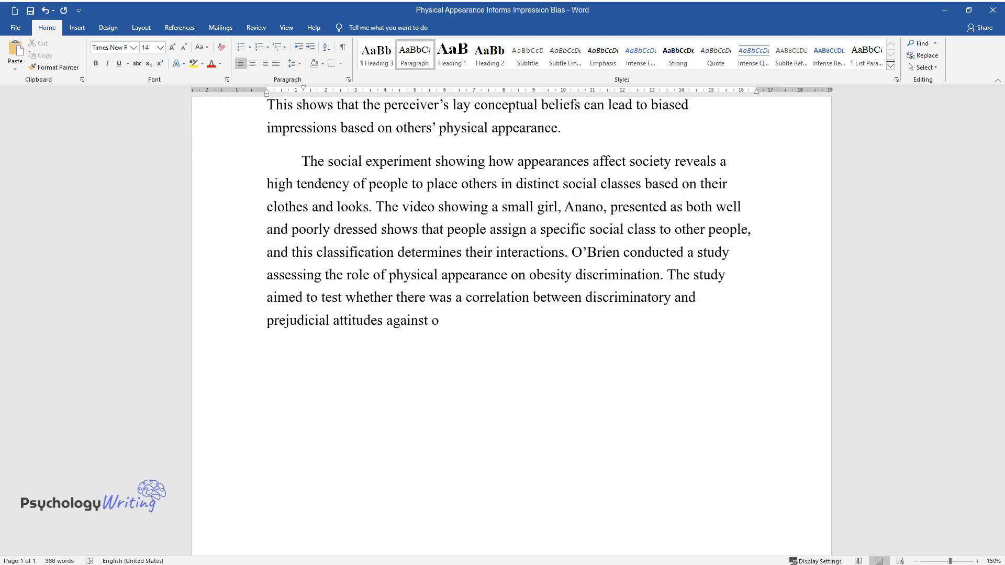
pyautogui.write('bese people and the influence of p')
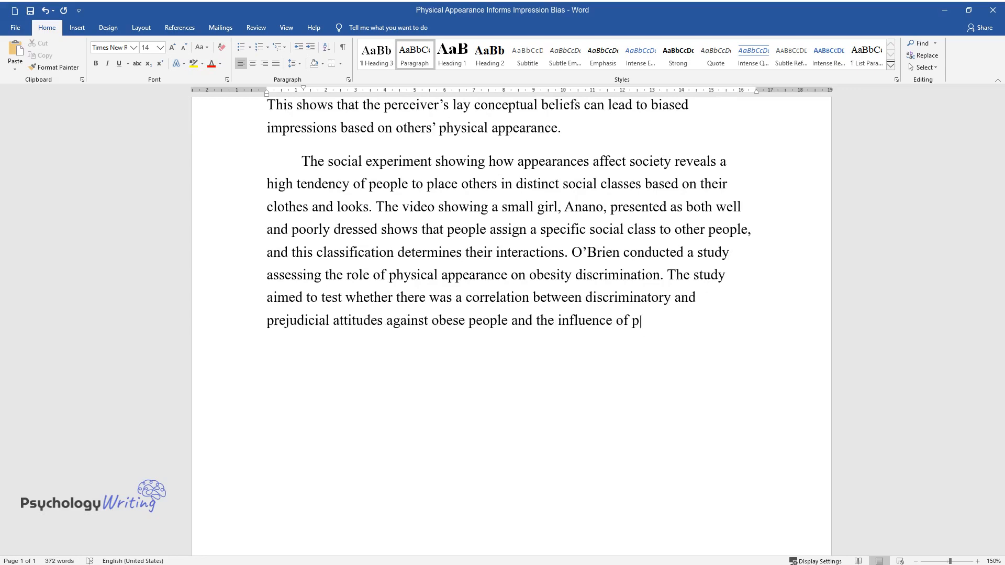
pyautogui.write('ersonal ideologies on obesity disc')
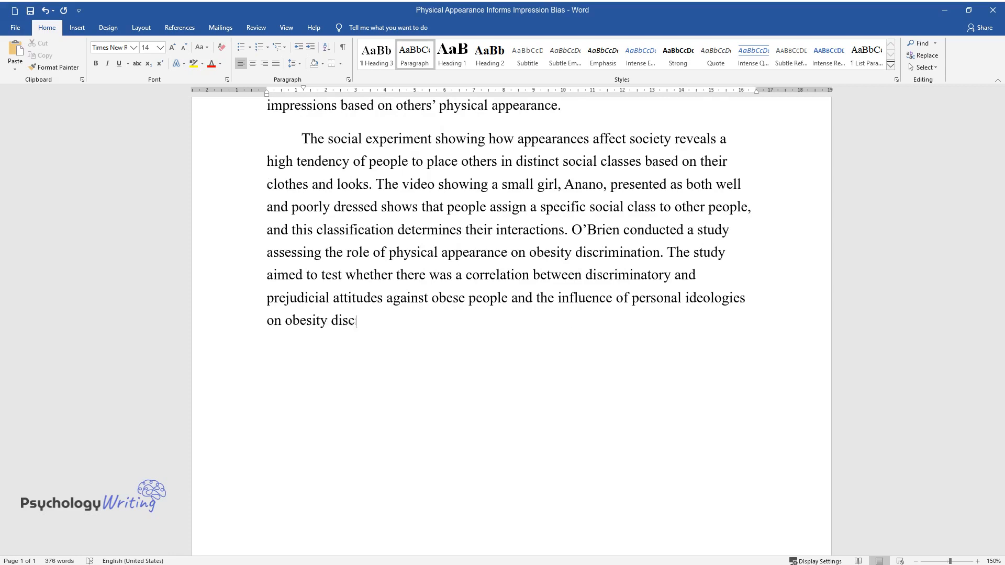
pyautogui.write('rimination. The research objective')
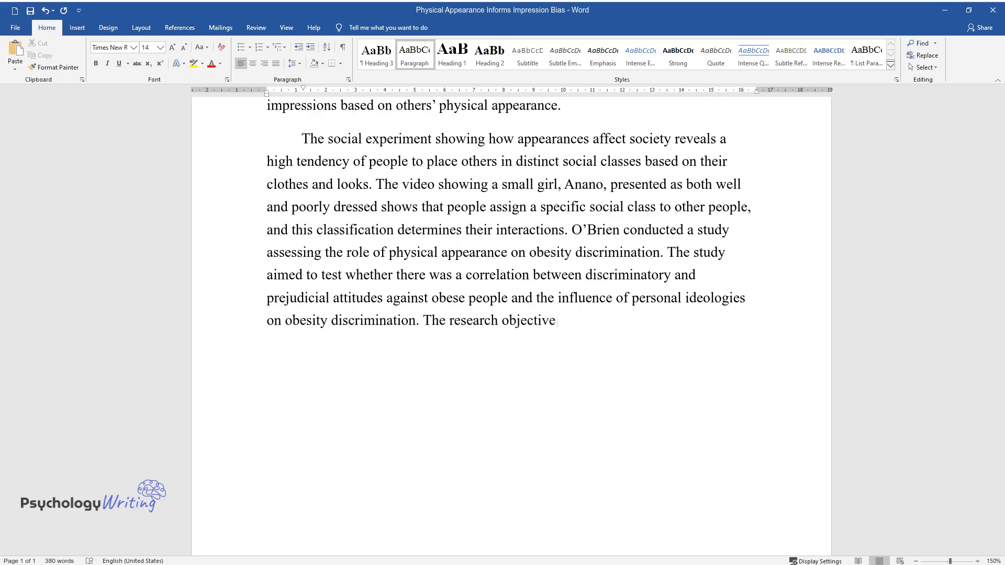
pyautogui.write('was to measure anti-fat prejudice')
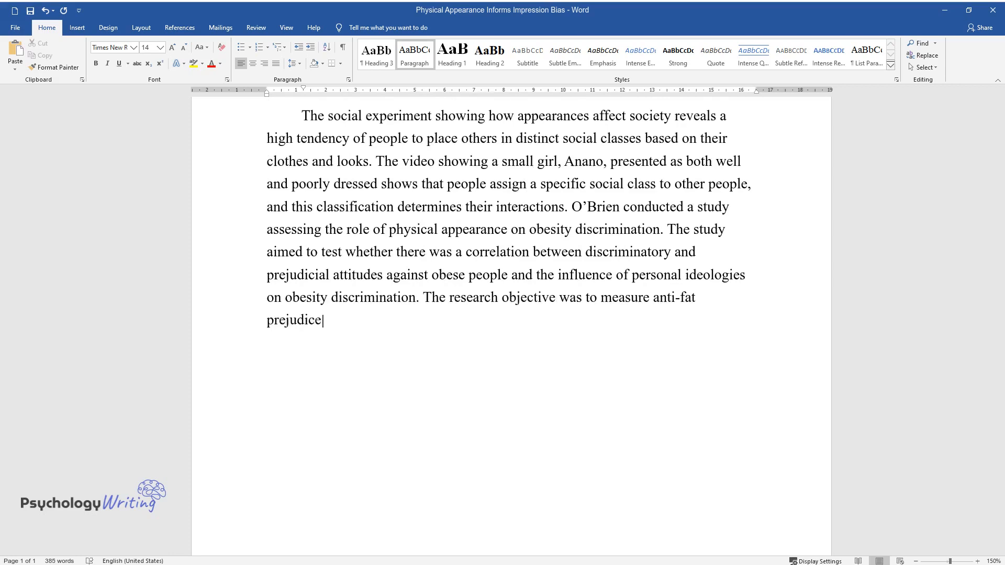
pyautogui.write('using a universal measure of bias')
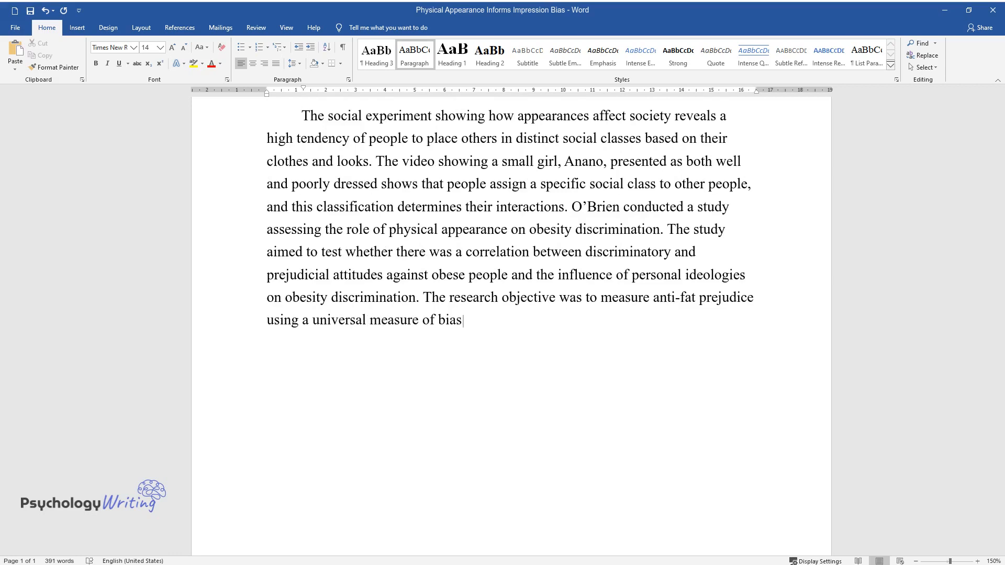
pyautogui.write('and prejudicial attitudes in obesity')
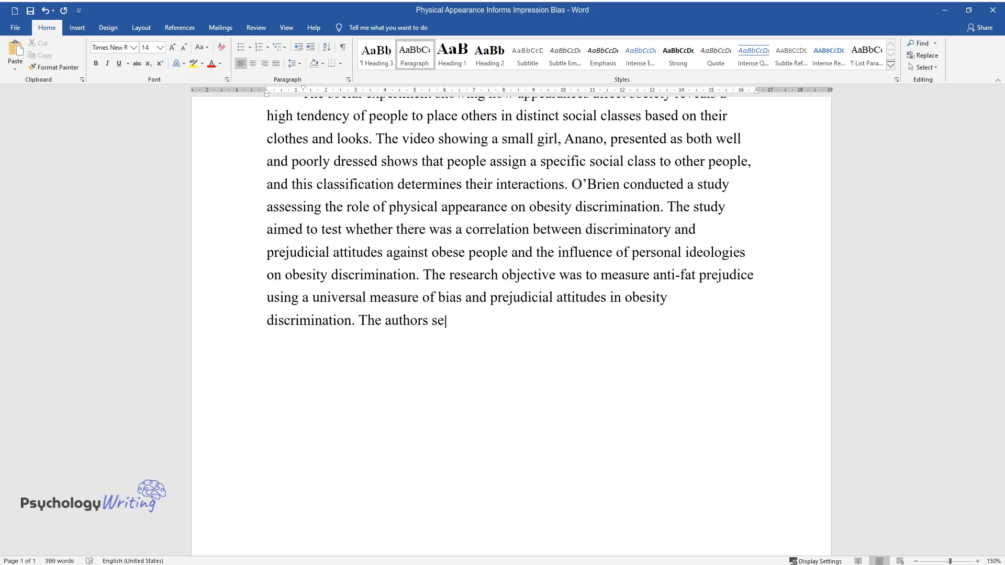
# - Describe the 102 participants, resume photos method and finding that self-reported prejudice aligns with empirical results
pyautogui.write('lected 102 participants to quantitatively assess obese')
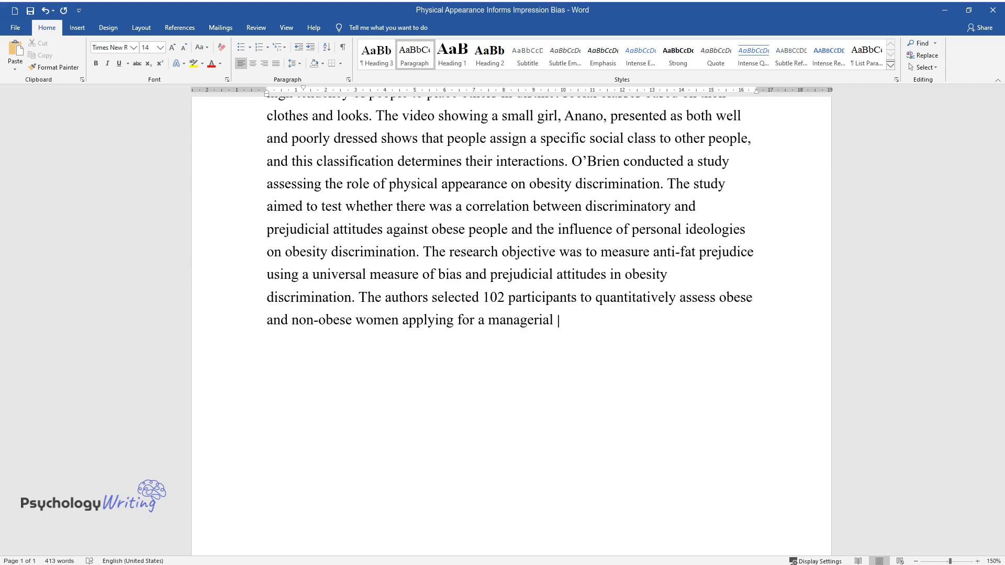
pyautogui.write('positions. The study followed a st')
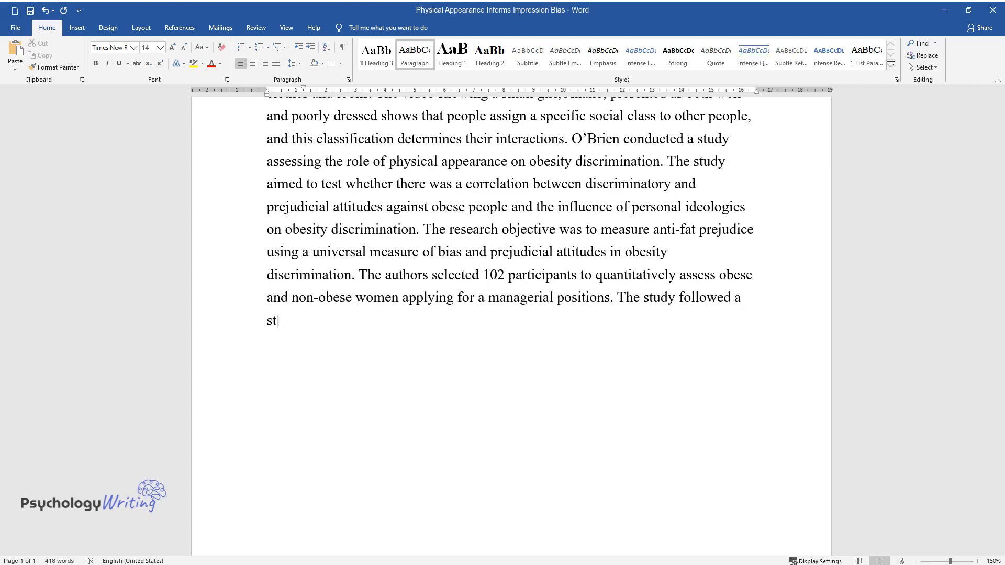
pyautogui.write('ructured observation using questio')
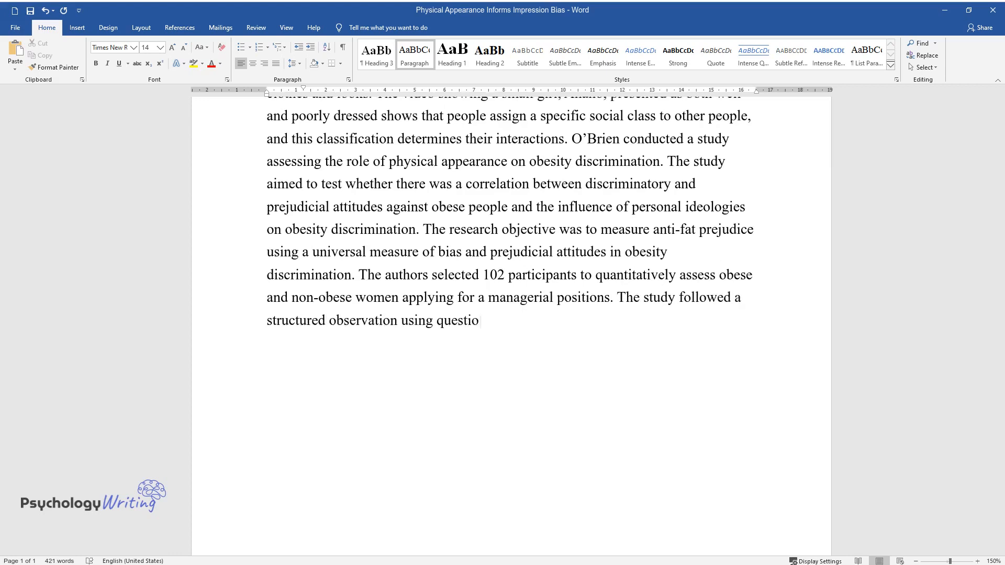
pyautogui.write('nnaires with a rating scale. The c')
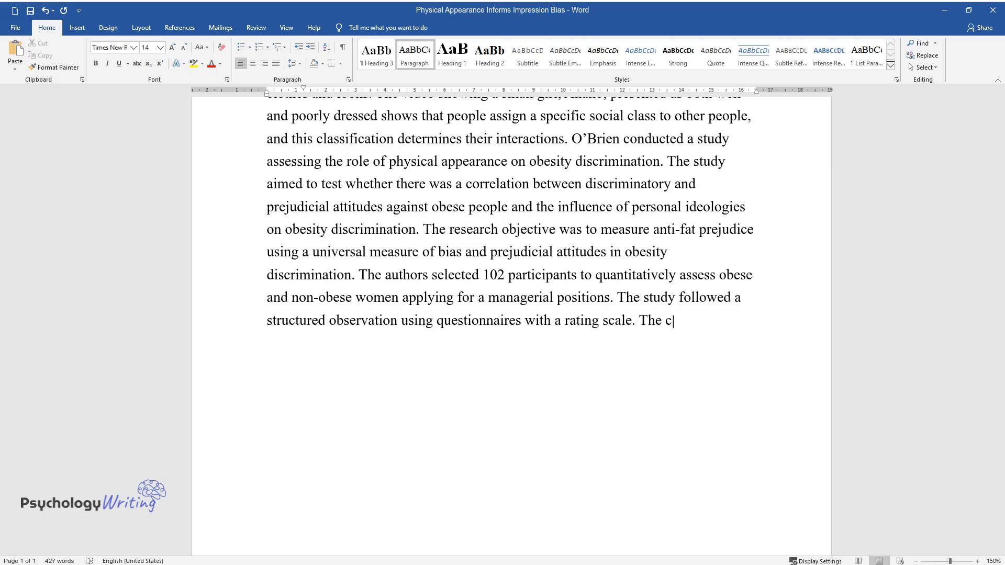
pyautogui.write("andidates' resumes contained photo")
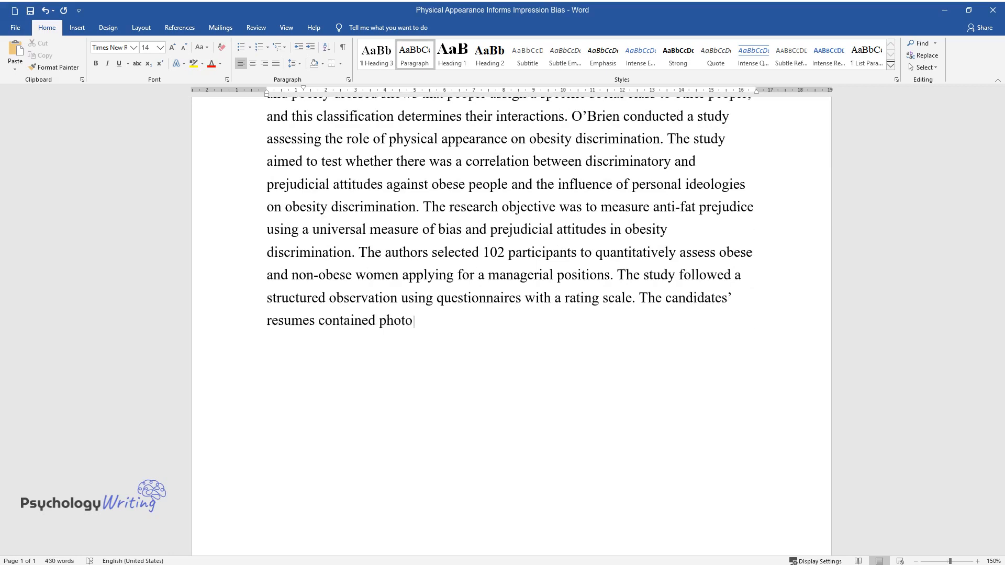
pyautogui.write('s of the pre and post-bariatric su')
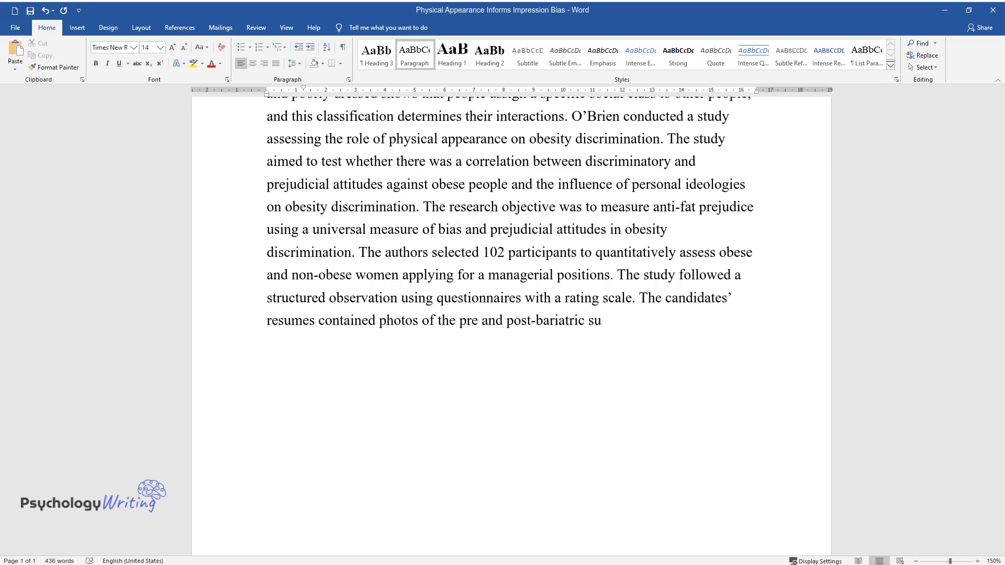
pyautogui.write("rgery of the applicant. O'Brien fo")
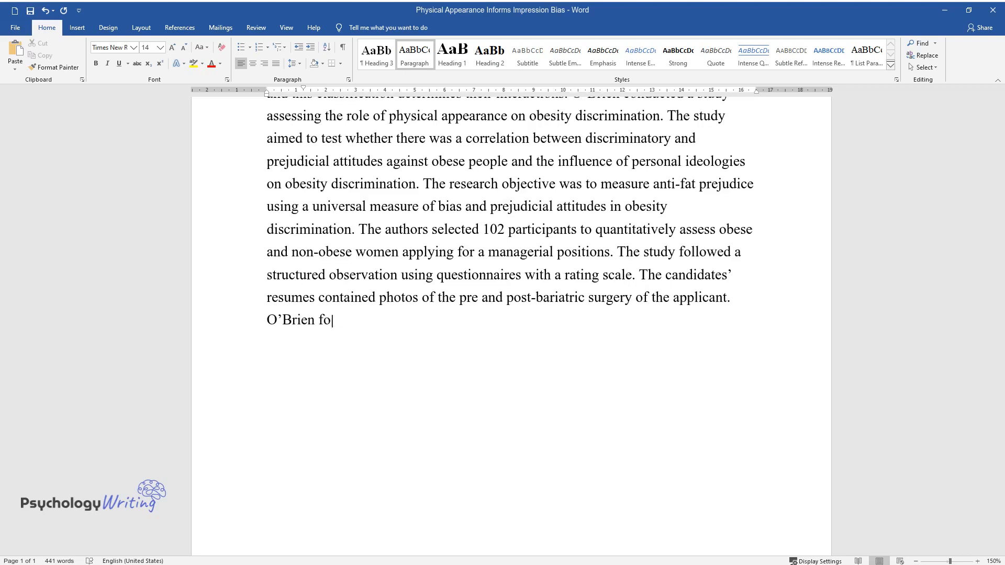
pyautogui.write('und that obesity discrimination w')
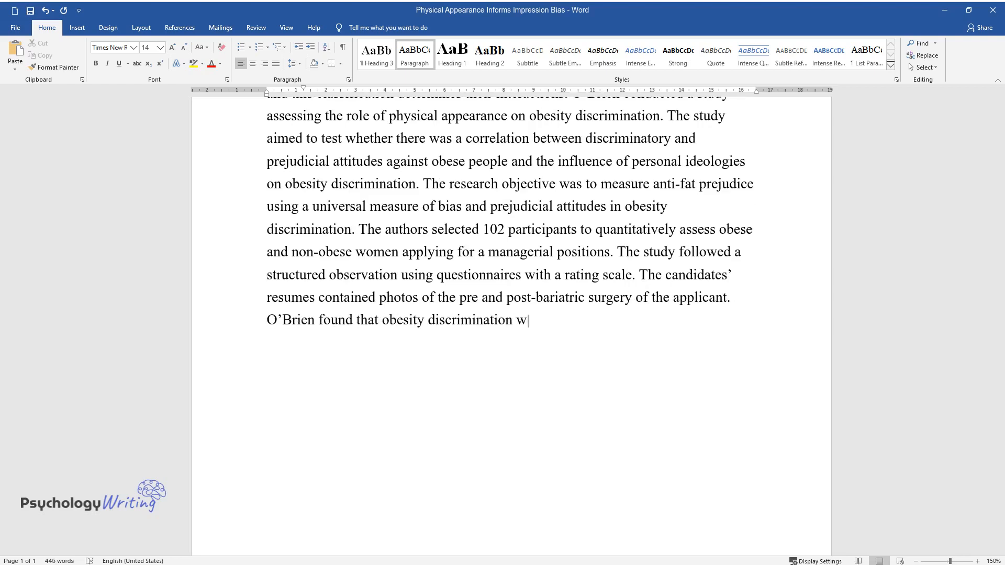
pyautogui.write('as apparent across the hiring criteria.')
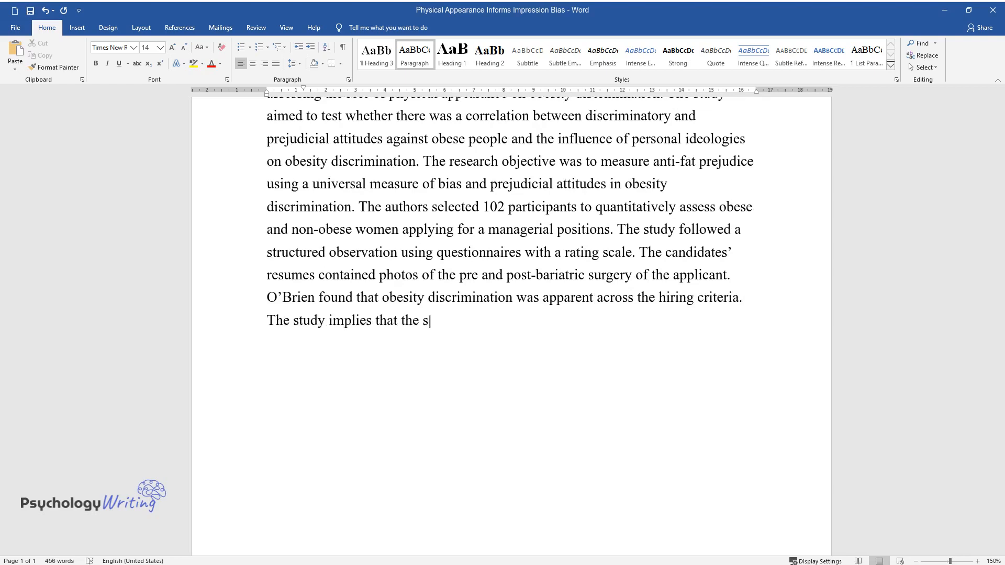
pyautogui.write('elf-reported prejudice and discrim')
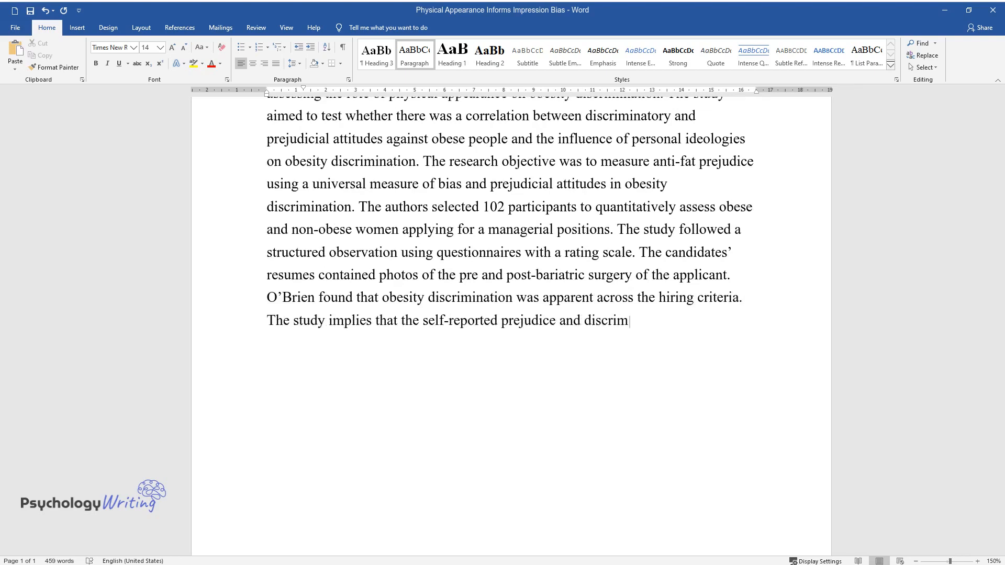
pyautogui.write('ination of obese people based on t')
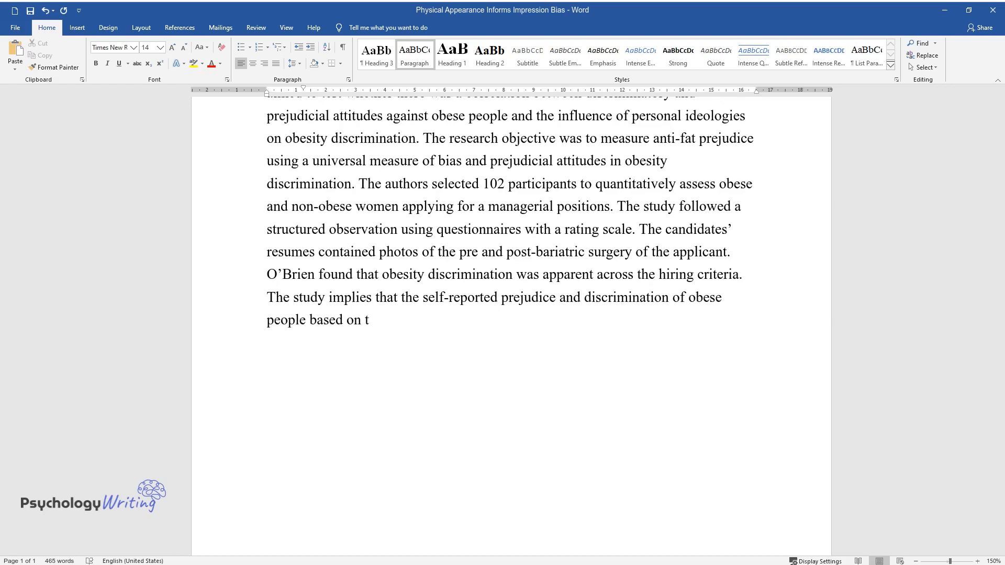
pyautogui.write('heir physical appearance aligns wi')
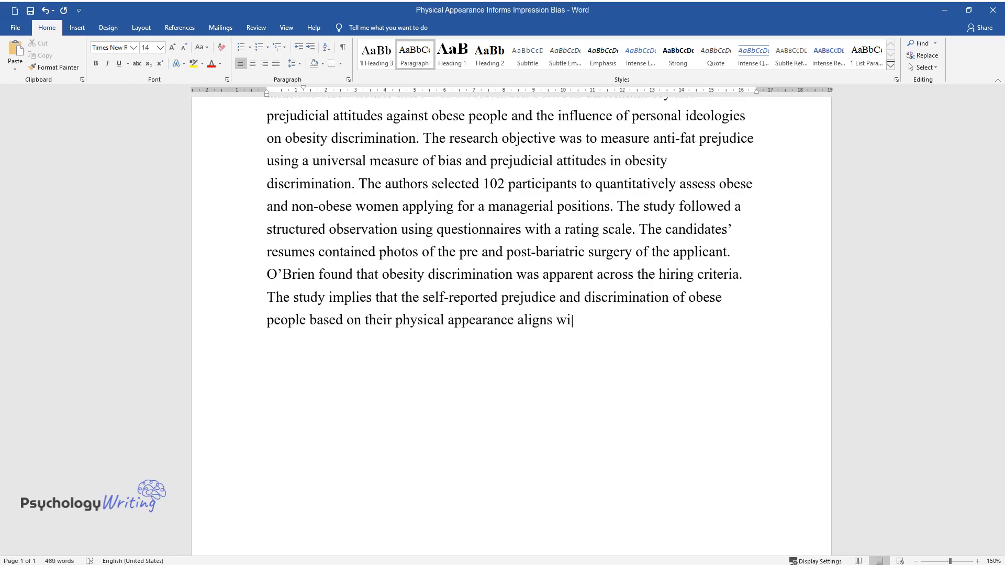
pyautogui.write('th empirical results.')
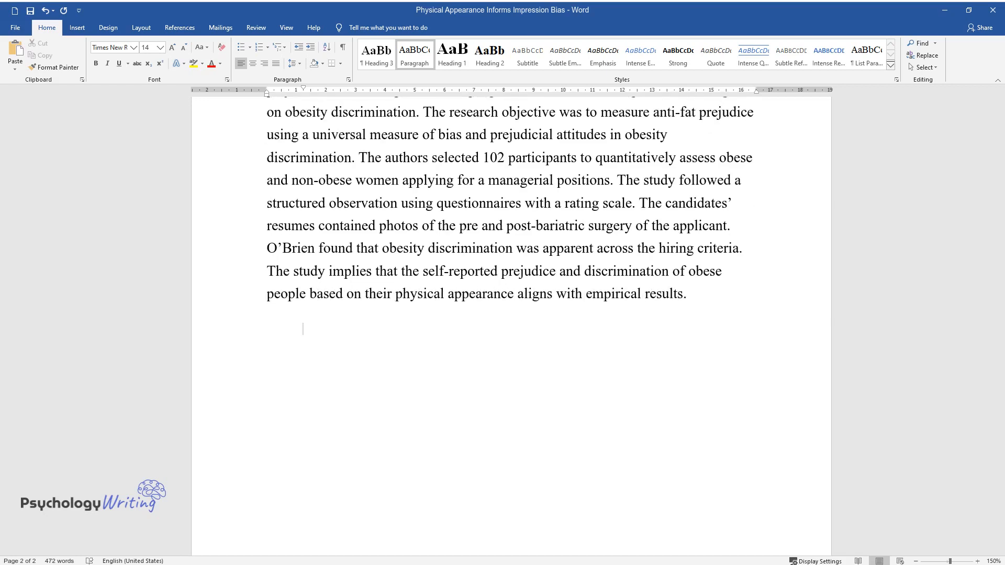
# - Write that faces are evaluated on valence and introduce Mattarozzi's healthcare trustworthiness study
pyautogui.write('Studies on f')
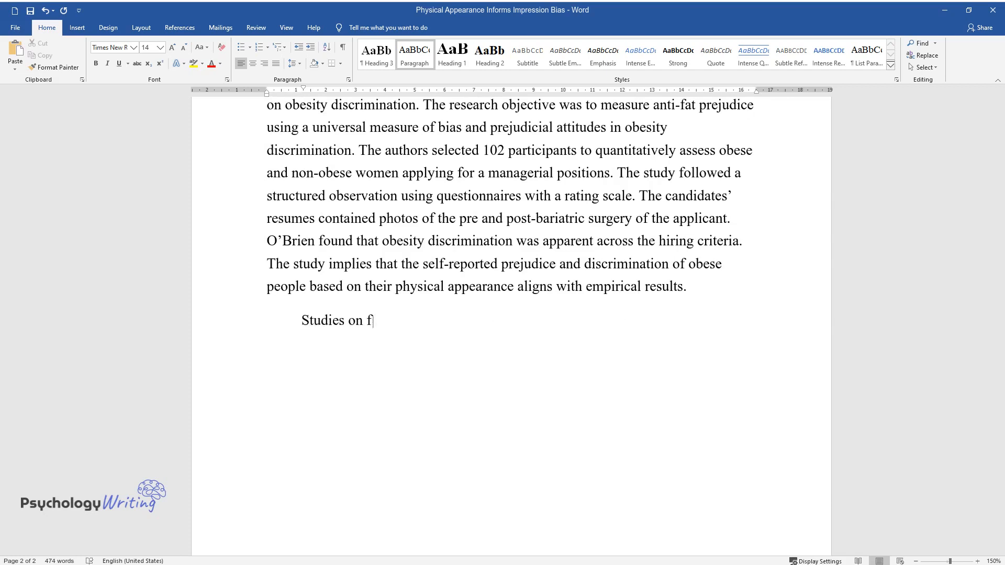
pyautogui.write('acial impressions indicate that fac')
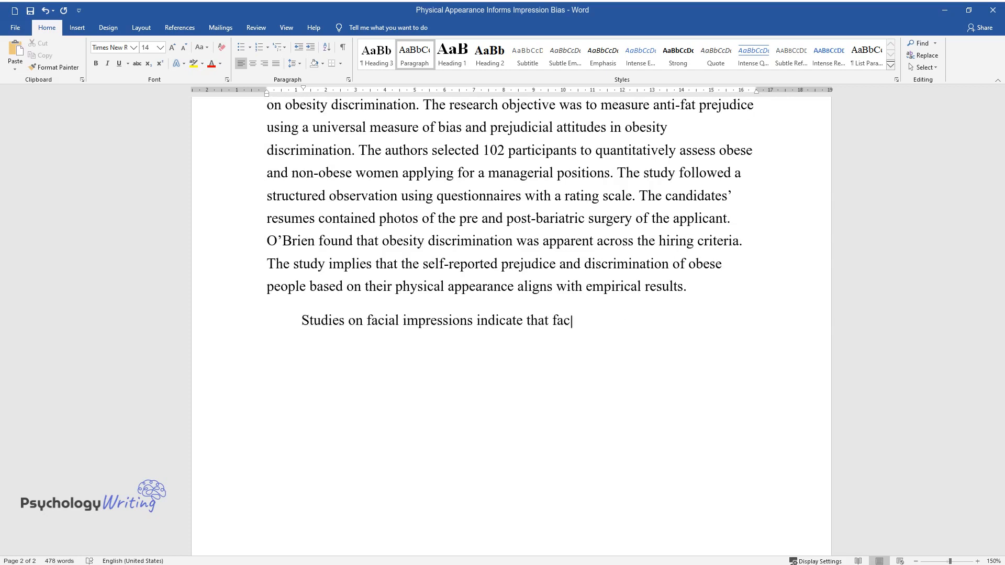
pyautogui.write('es are evaluated on valence, and j')
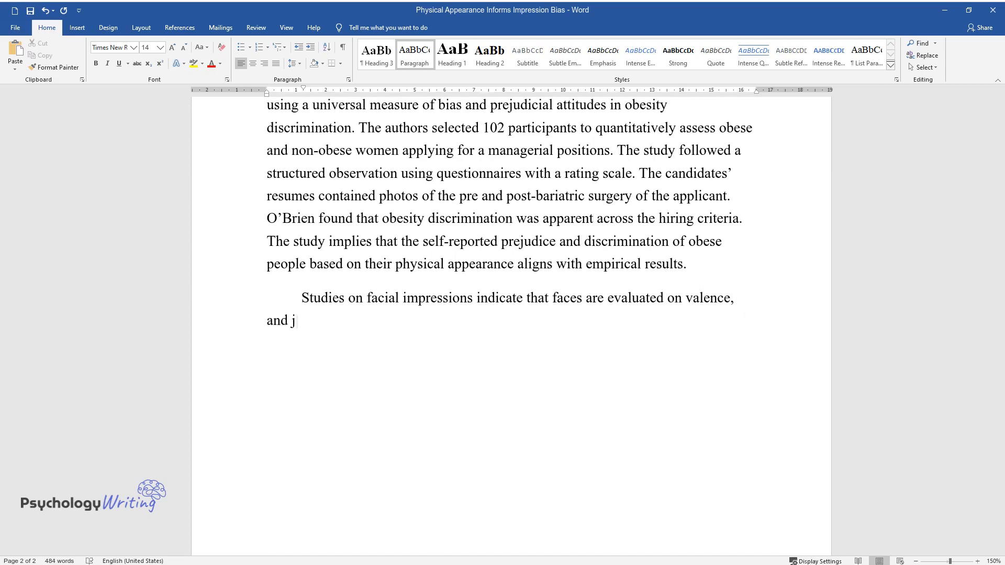
pyautogui.write('udgments are merely best approximat')
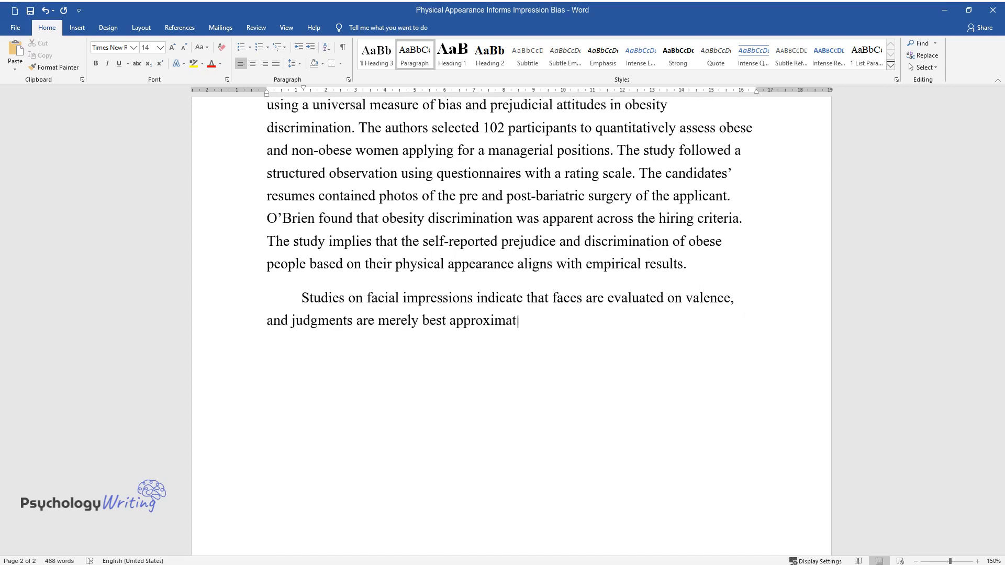
pyautogui.write('ions. Mattarozzi investigated the')
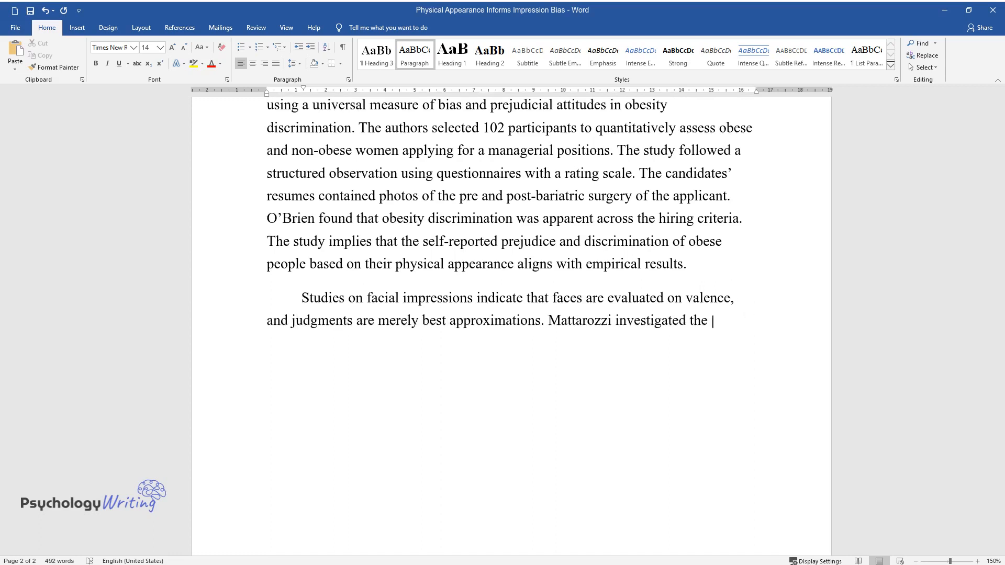
pyautogui.write('impacts of facial appearance evalu')
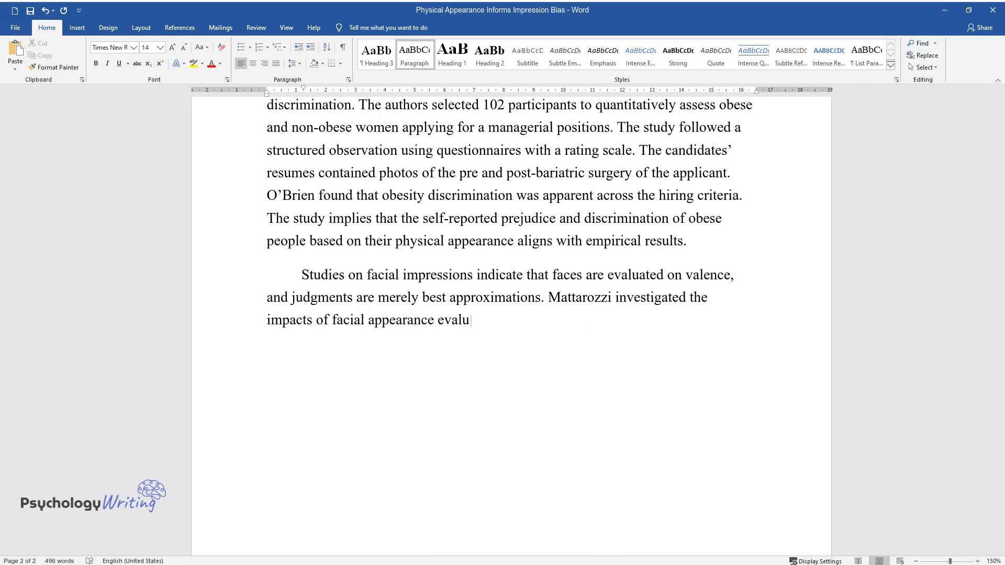
pyautogui.write('ations in healthcare delivery. The')
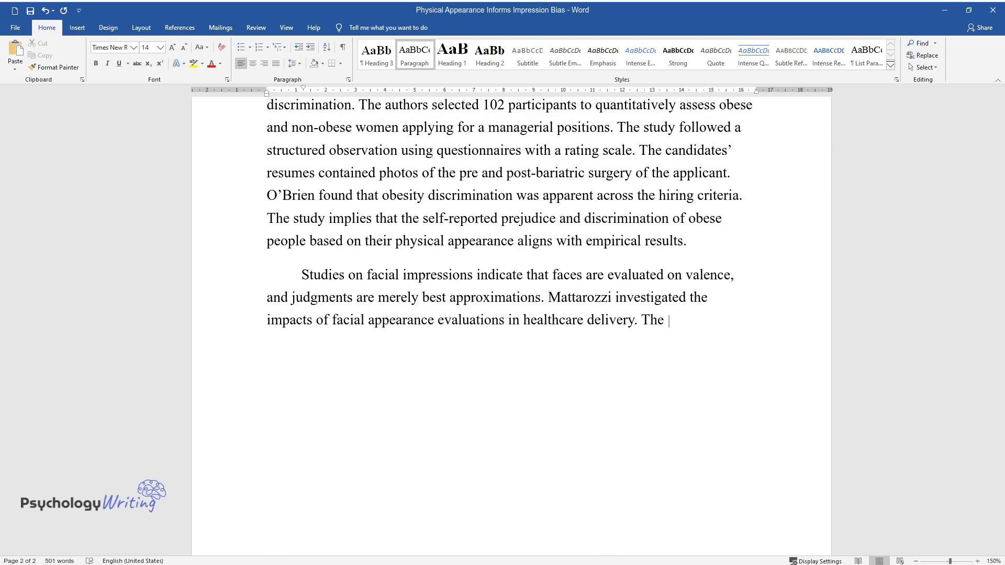
pyautogui.write('objective was to examine trustworth')
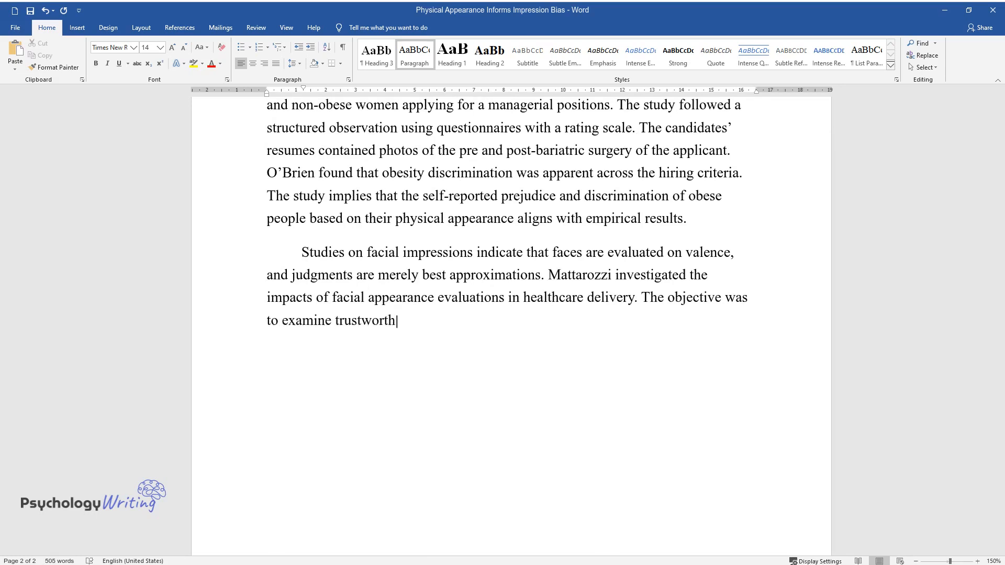
pyautogui.write('iness assessments based on patient')
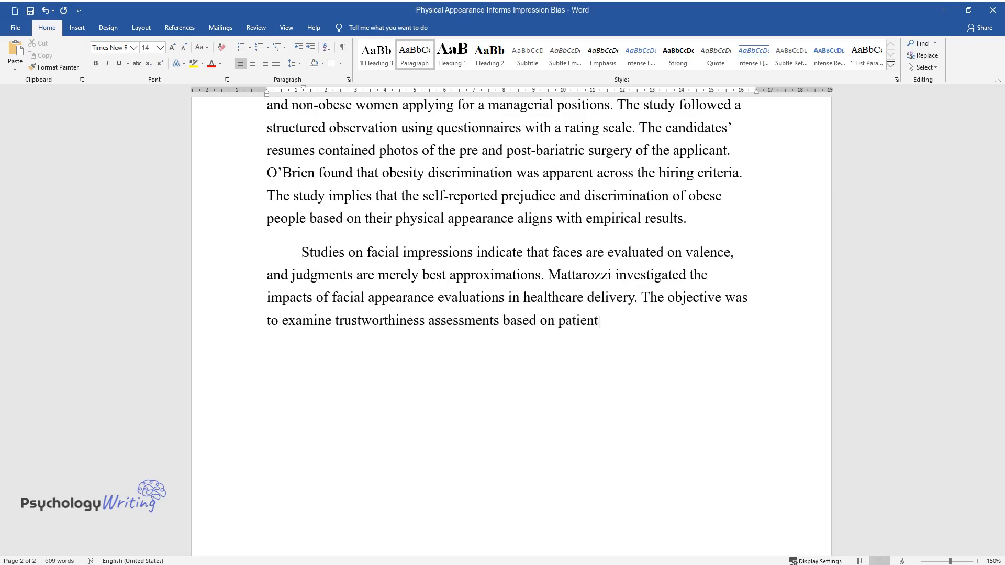
pyautogui.write("s' facial appearance in the healthc")
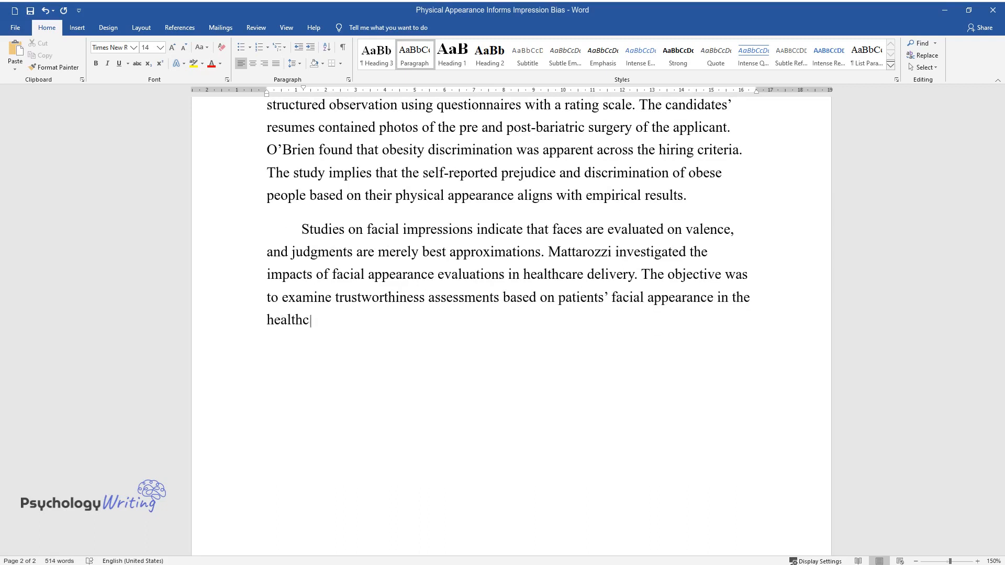
pyautogui.write('are sector. The participants consi')
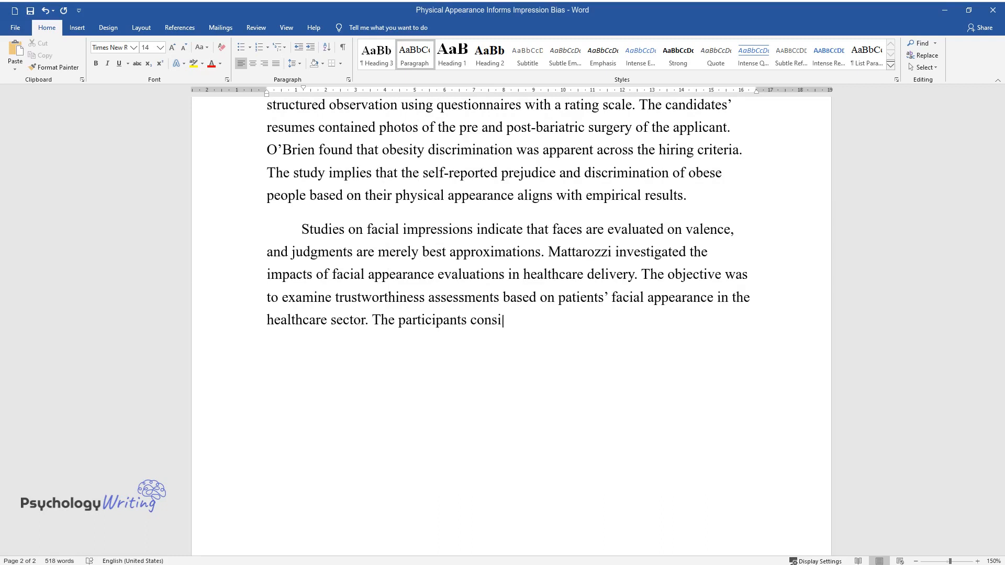
# - Describe the 96 nursing students, 55 expert nurses and the naturalistic hospital observation with questionnaires
pyautogui.write('sted of 96 nursing students in thei')
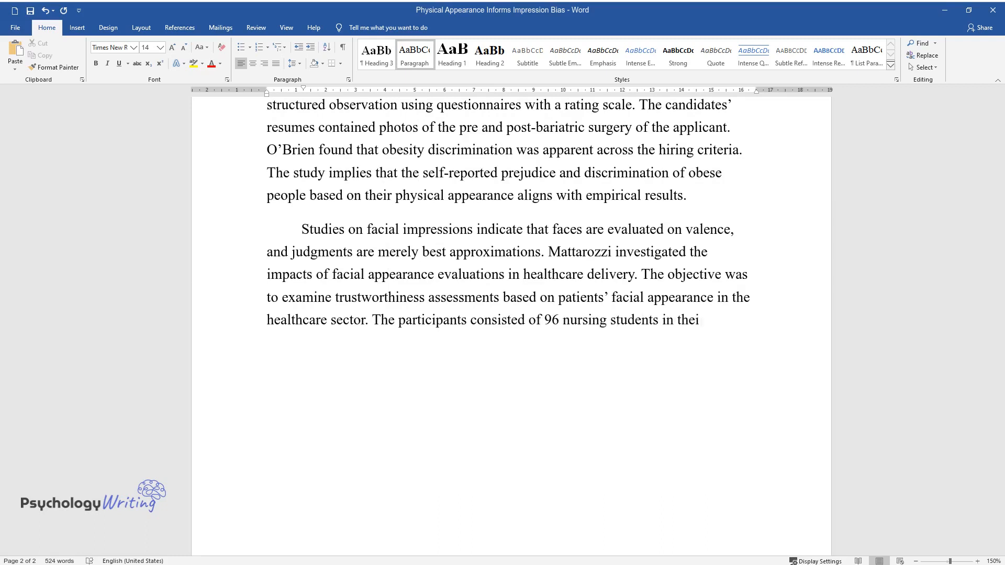
pyautogui.write('r freshman and did not have any pr')
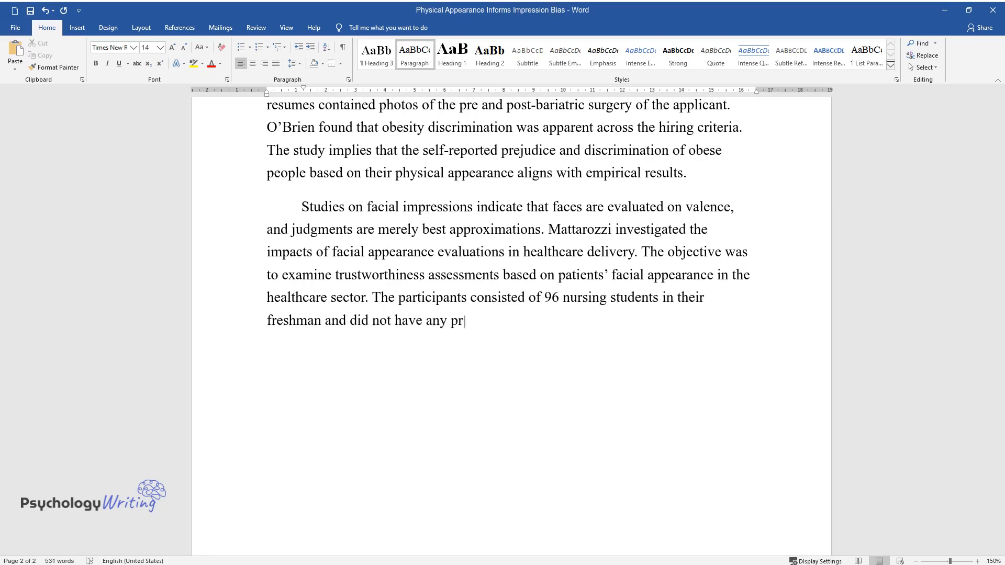
pyautogui.write('ofessional experience with patients')
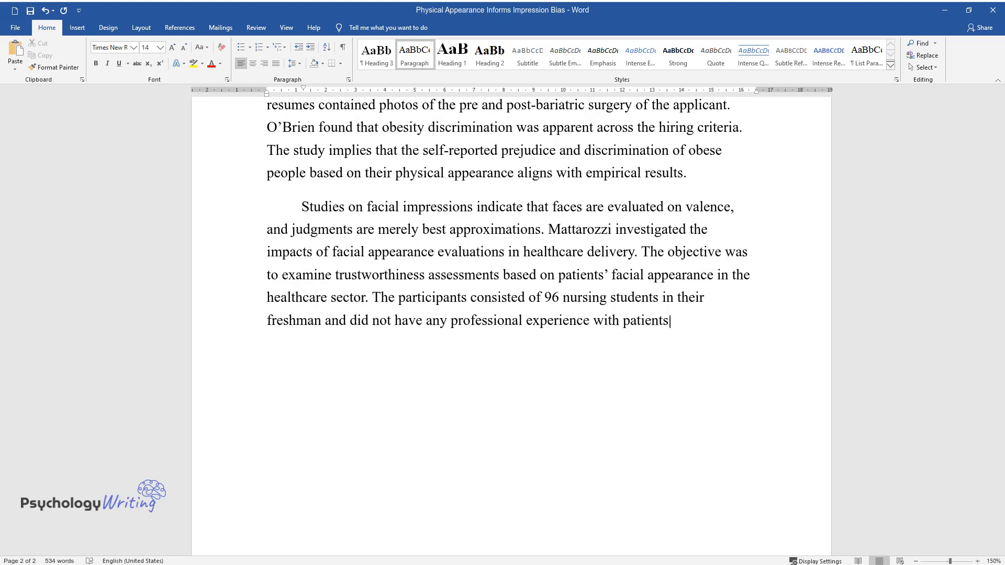
pyautogui.write('. In another study, 55 expert nurs')
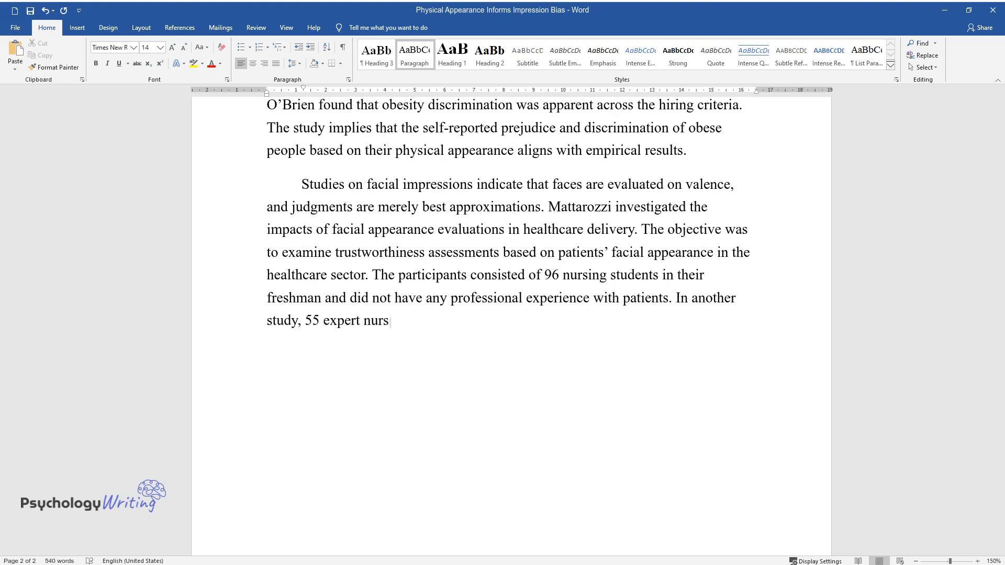
pyautogui.write('e practitioners with at least 2 yea')
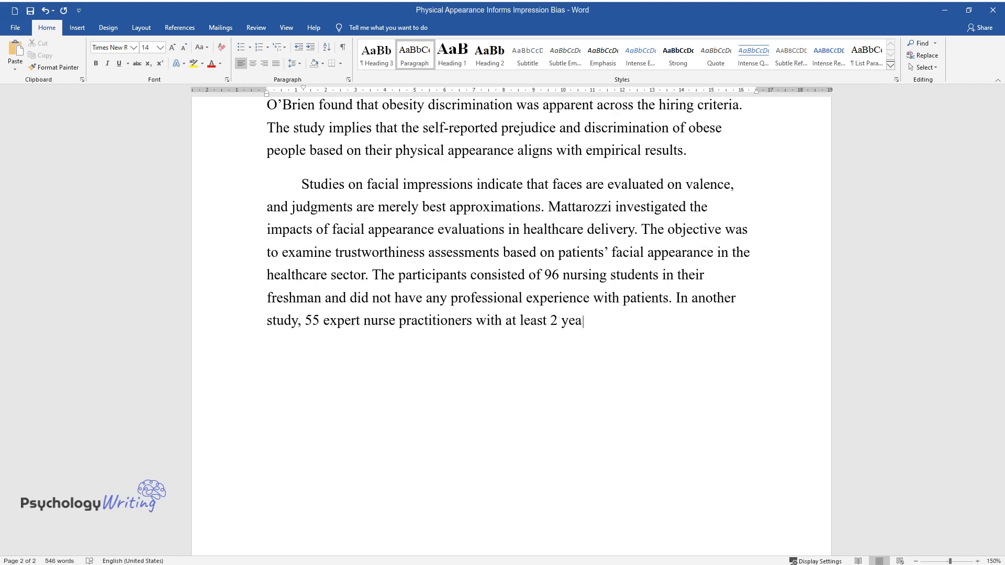
pyautogui.write('rs of work experience were recruit')
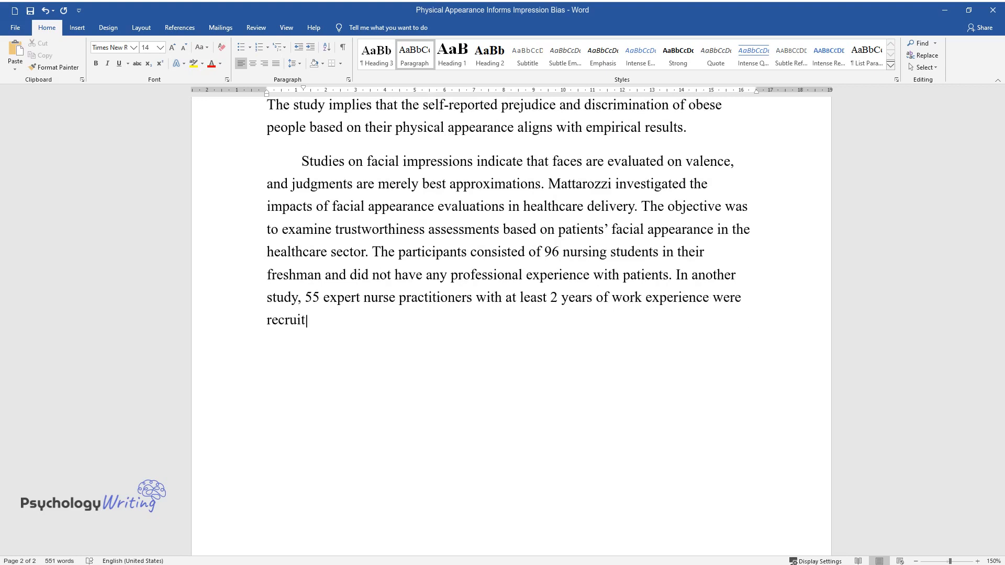
pyautogui.write('ed to participate in the study. The')
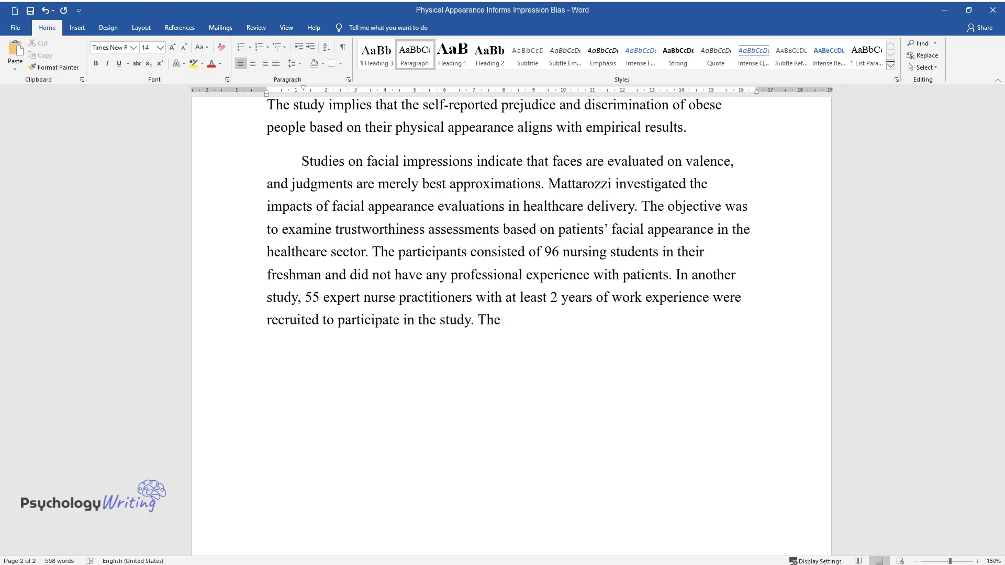
pyautogui.write('study was a naturalistic observat')
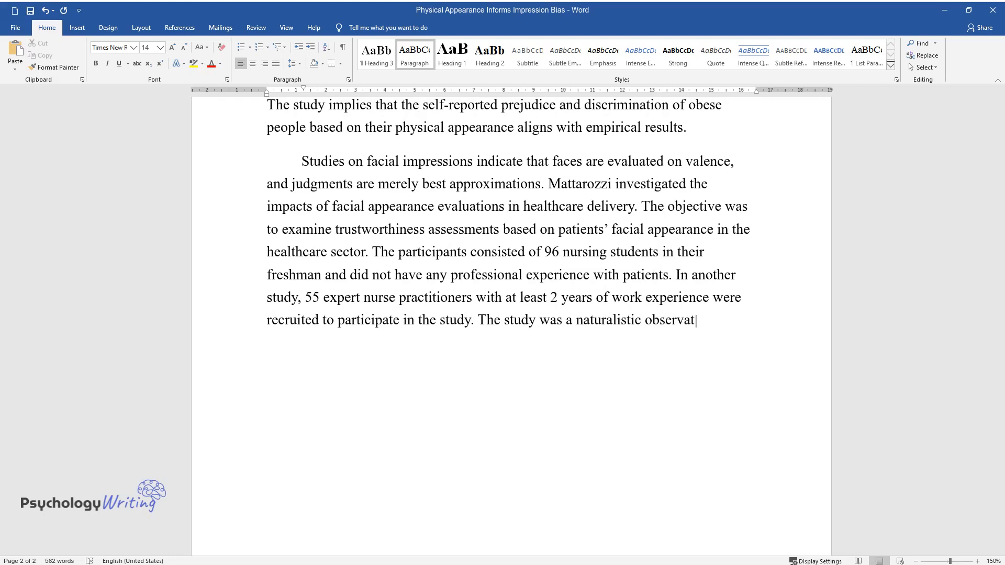
pyautogui.write('ion since the participants engaged')
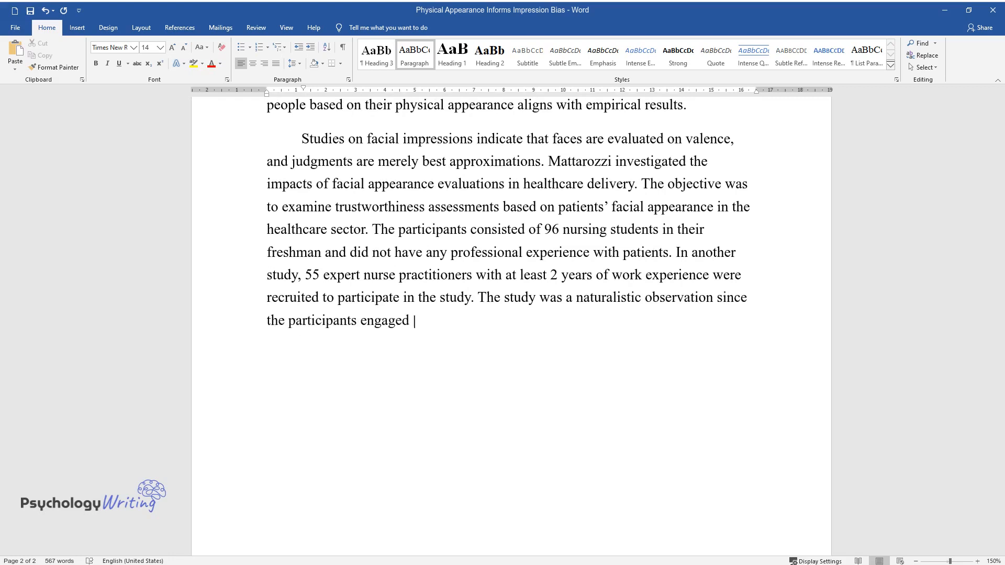
pyautogui.write('in the study within their work env')
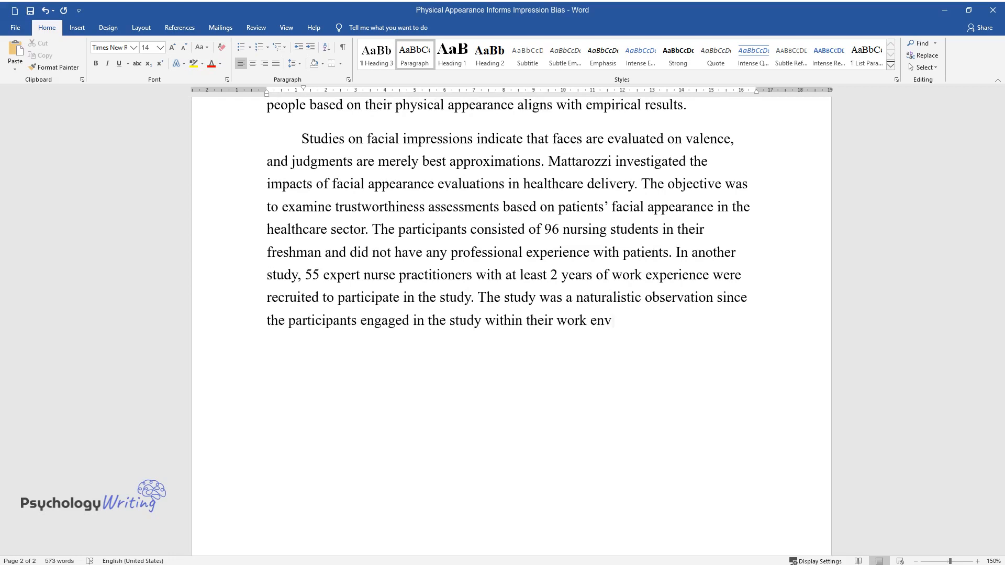
pyautogui.write('ironment in the hospital using ques')
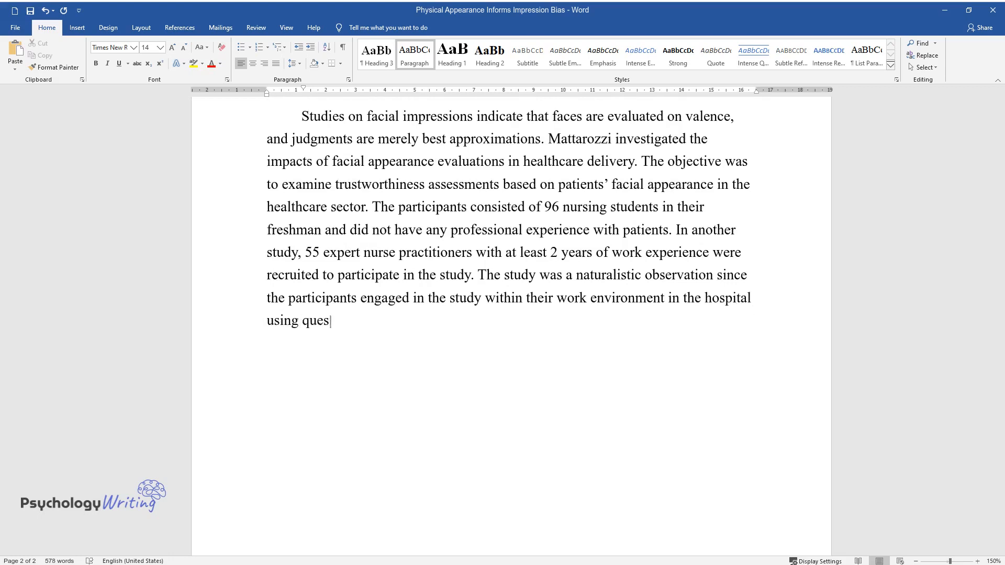
pyautogui.write('tionnaires to collect data. The au')
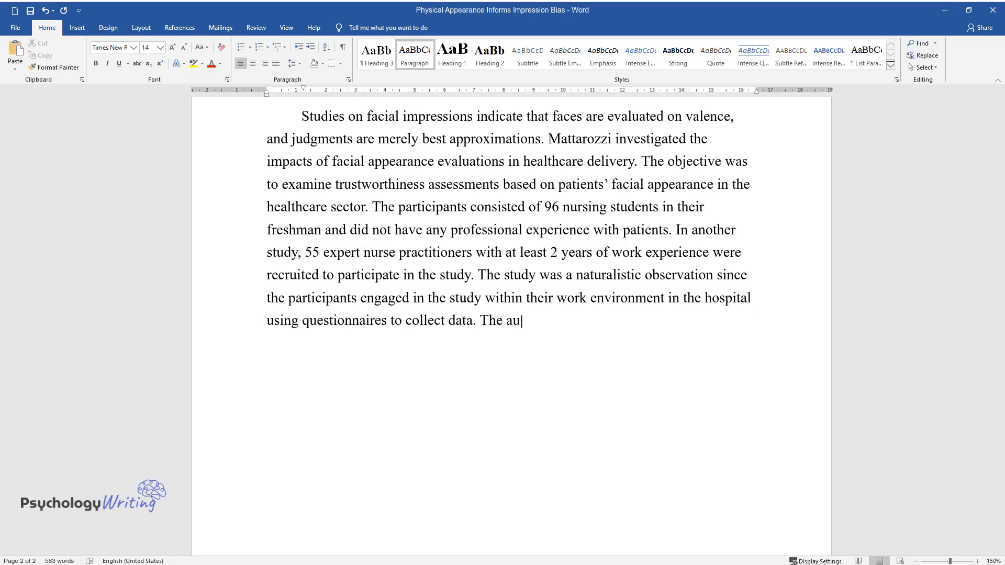
# - Conclude that expert nurses are less biased and novice nurses need healthcare awareness to reduce impression bias
pyautogui.write('thors found that both groups of par')
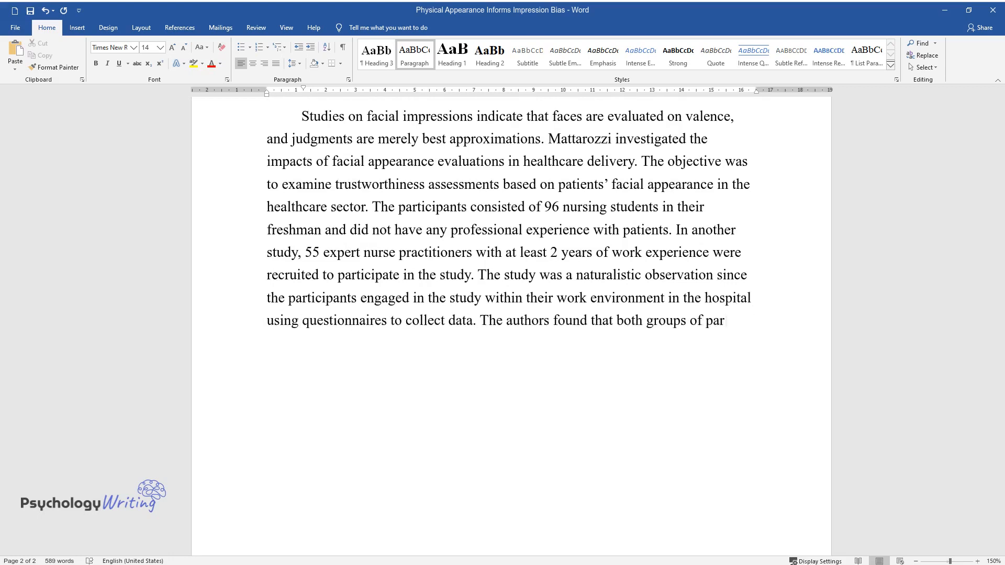
pyautogui.write('ticipants had a higher inclination')
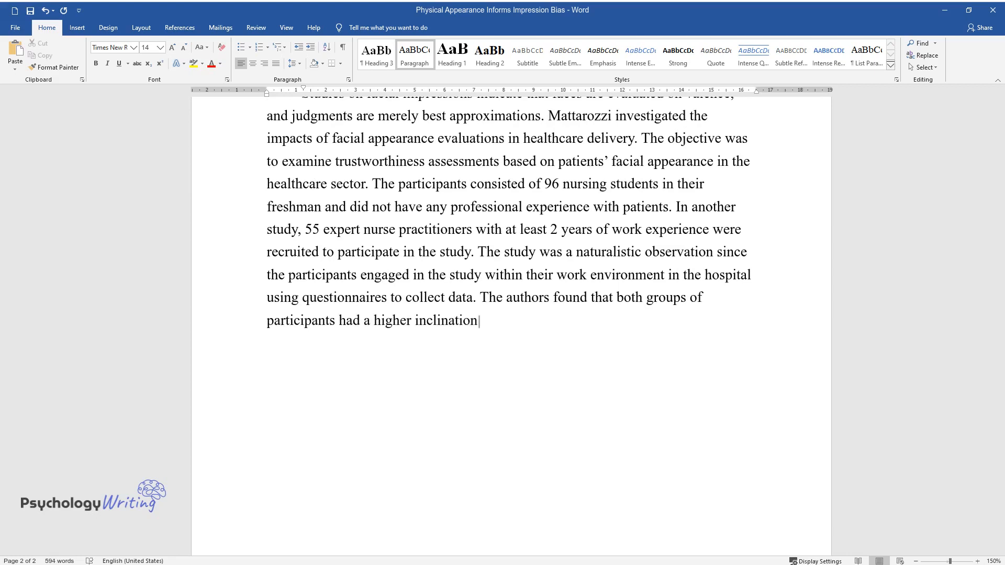
pyautogui.write('toward caring for trustworthy face')
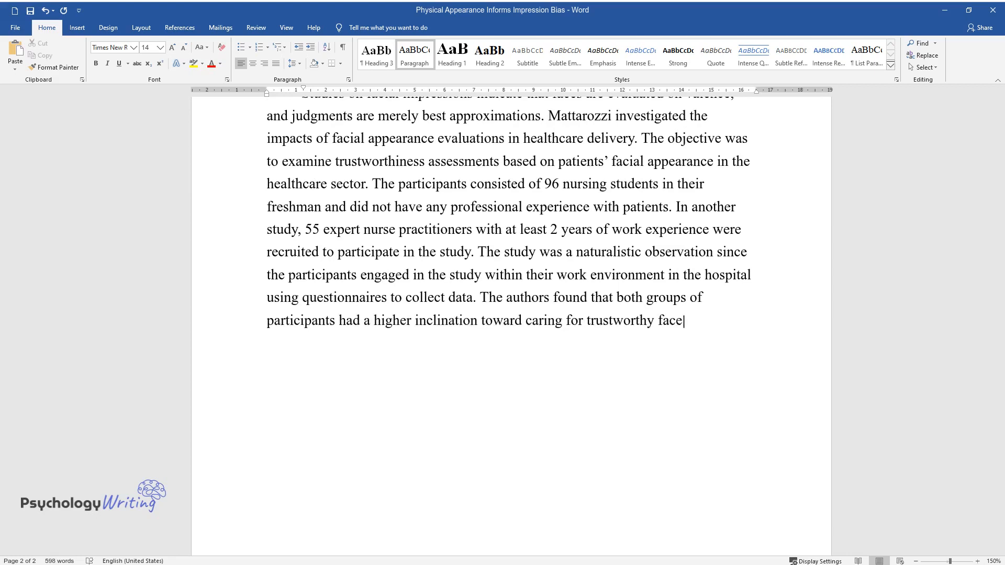
pyautogui.write('s. However, expert nurses had a le')
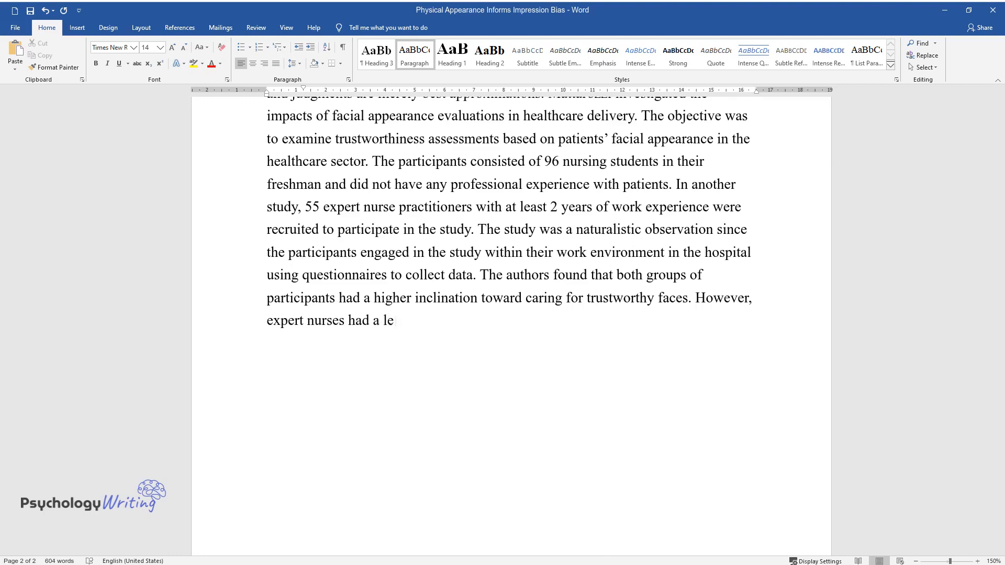
pyautogui.write('sser bias toward patients and non-')
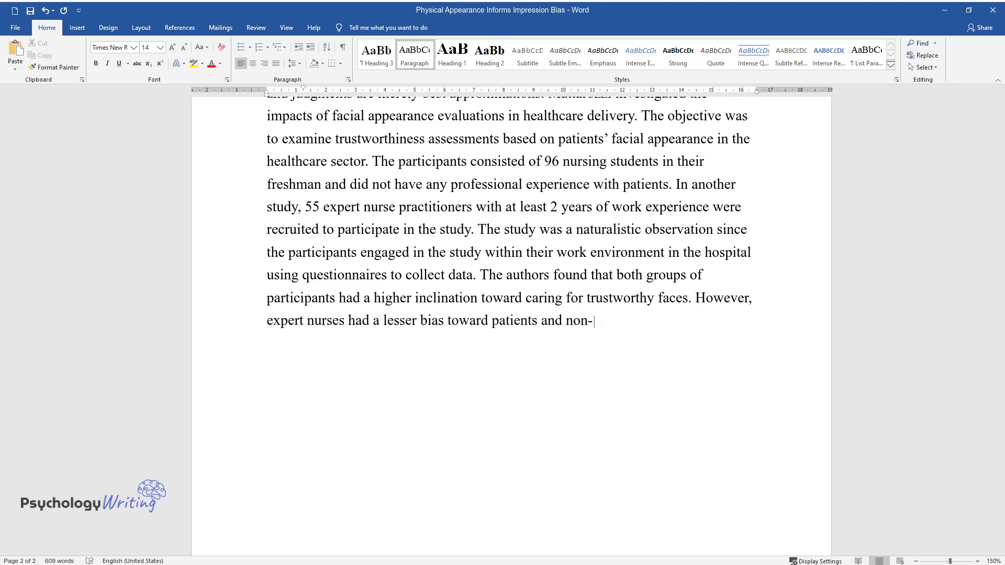
pyautogui.write('identified individuals despite the')
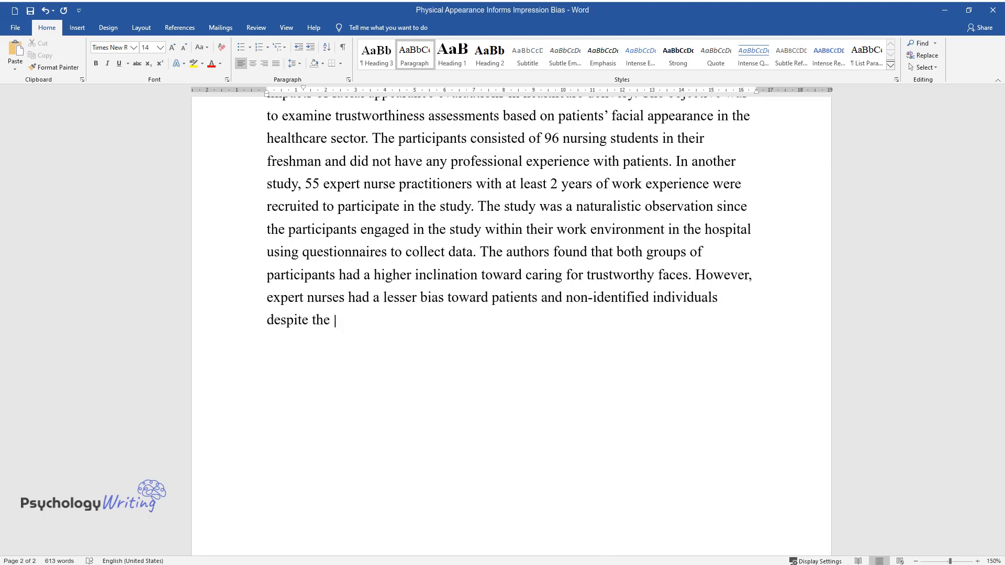
pyautogui.write('trustworthiness of their faces. Th')
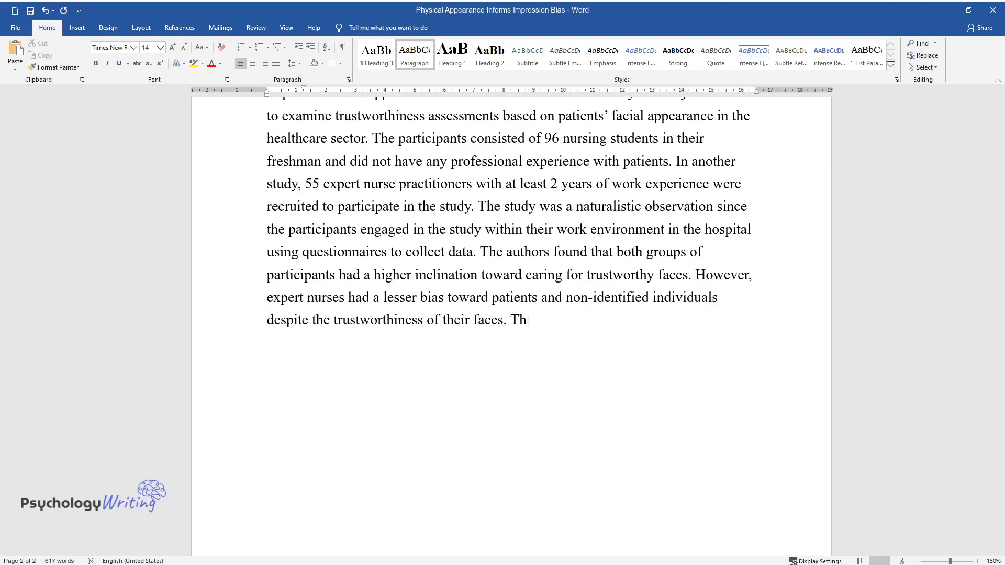
pyautogui.write('e study concluded that expert healt')
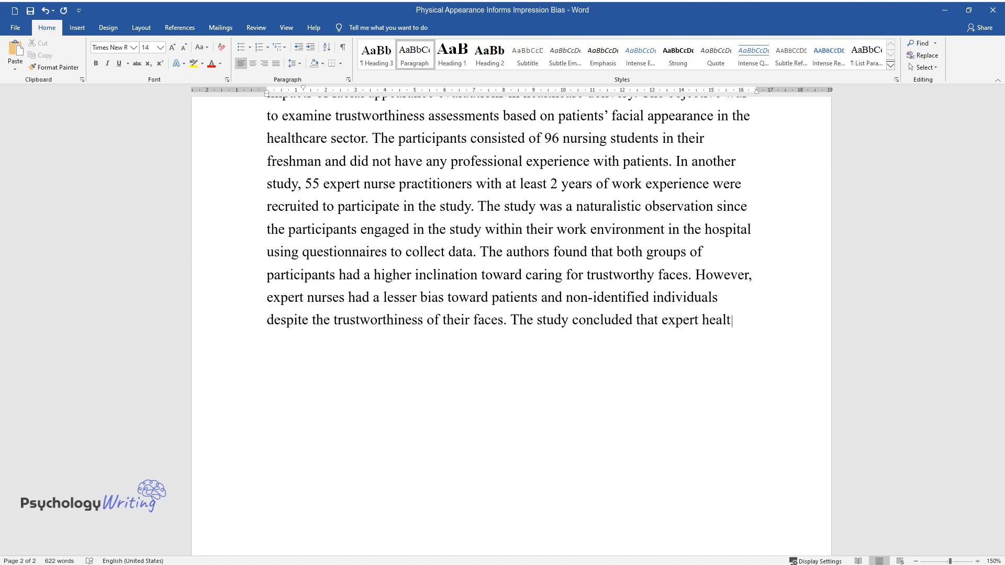
pyautogui.write('h workers are less biased towards')
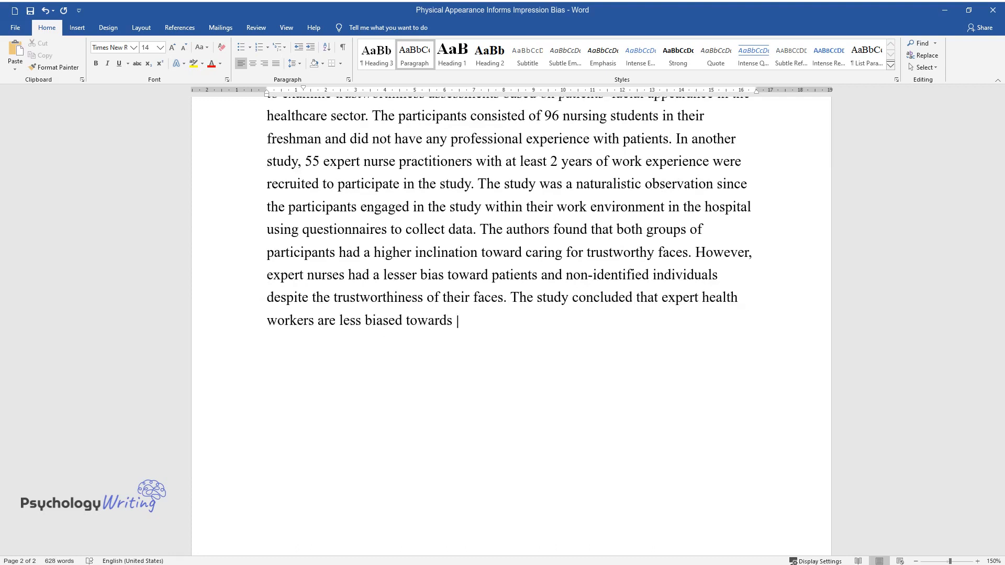
pyautogui.write('patients in healthcare settings and')
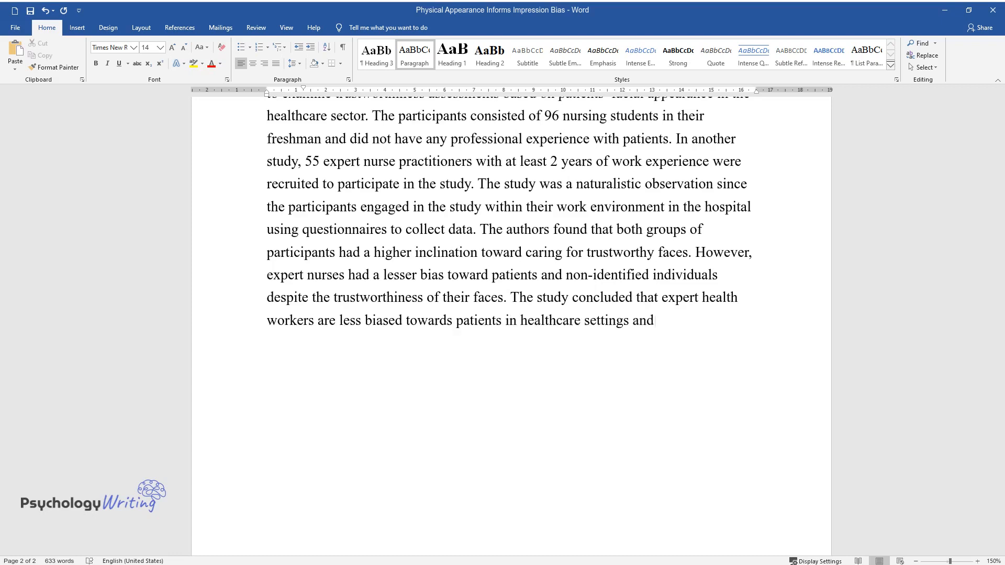
pyautogui.write('more sensitive to target care. This shows the importance of promotin')
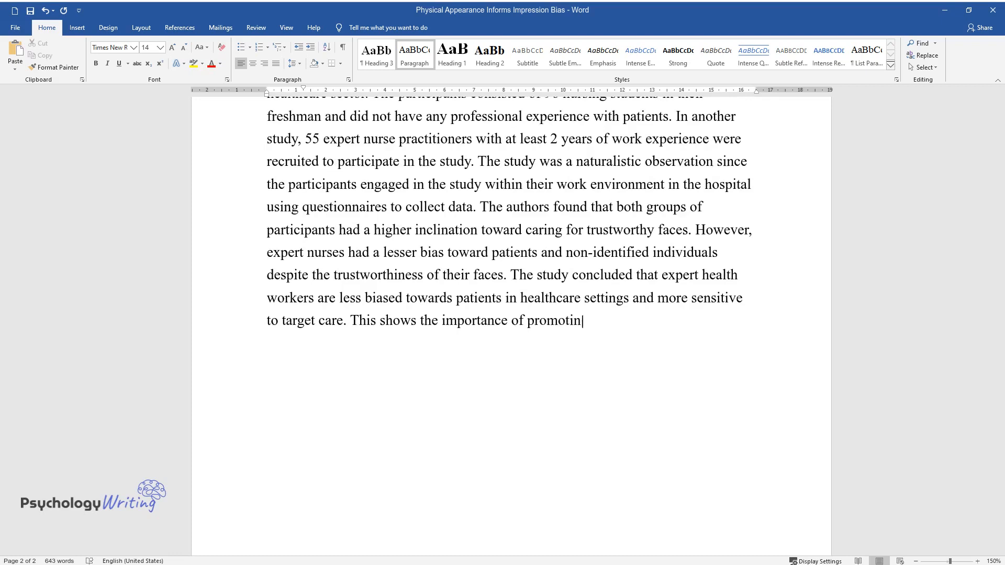
pyautogui.write('g healthcare awareness among novic')
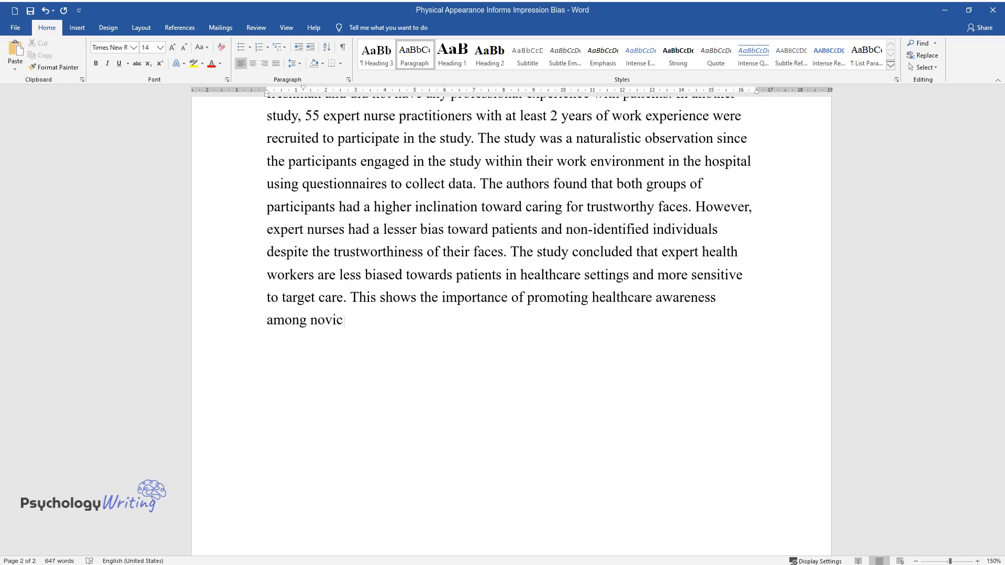
pyautogui.write('e nurses to reduce impression bias based on facial appearance.')
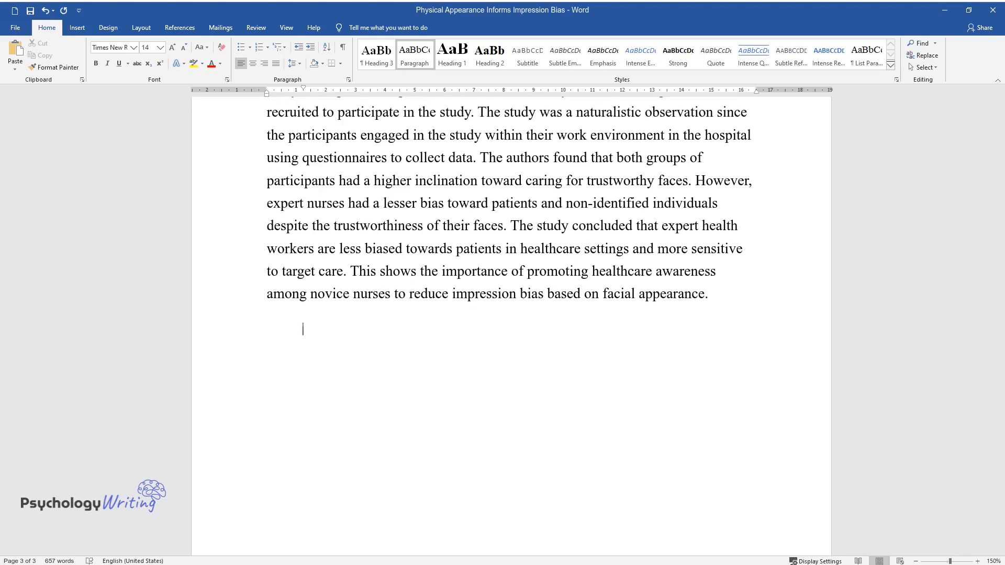
# - Write how the face reveals class, identity and traits, introducing Kaufmann's study of age bias in hiring
pyautogui.write('The face yie')
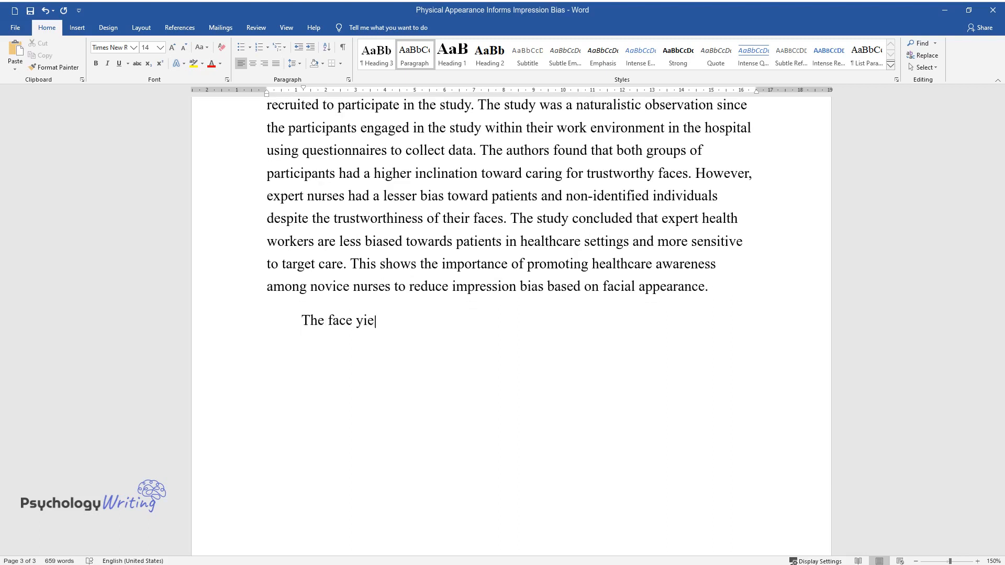
pyautogui.write("lds information about a person's")
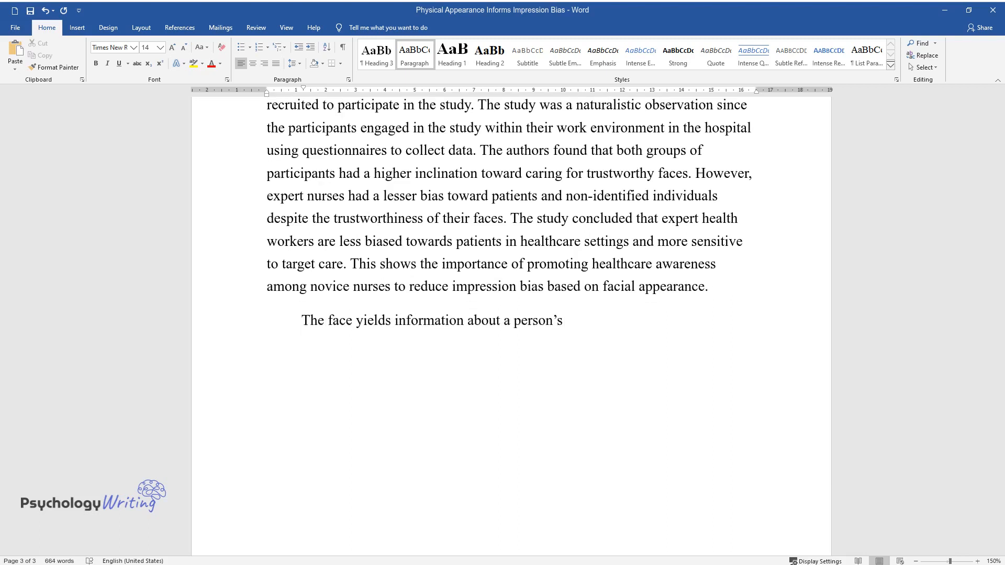
pyautogui.write('social class, identity, and emoti')
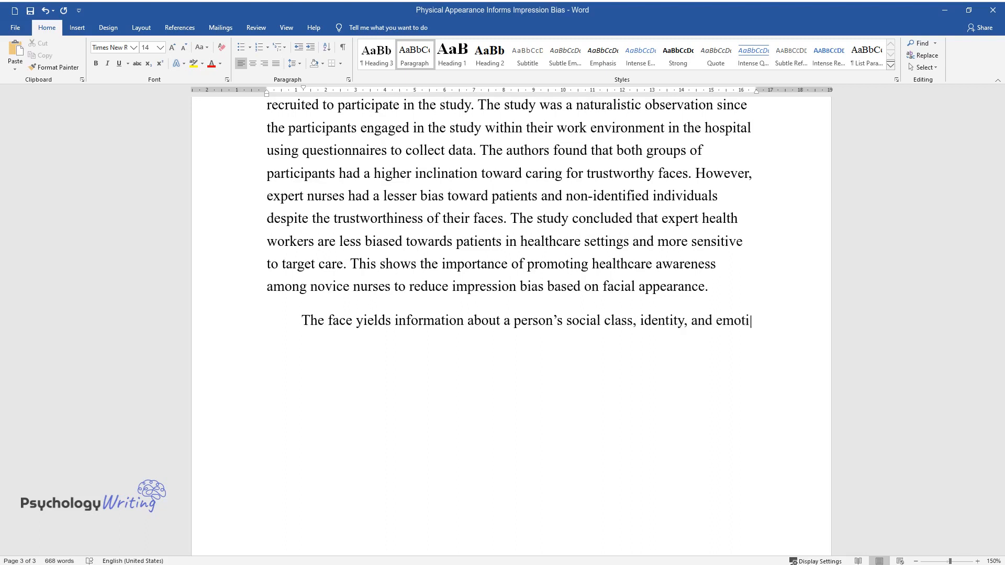
pyautogui.write('onal state, meaning that a glimps')
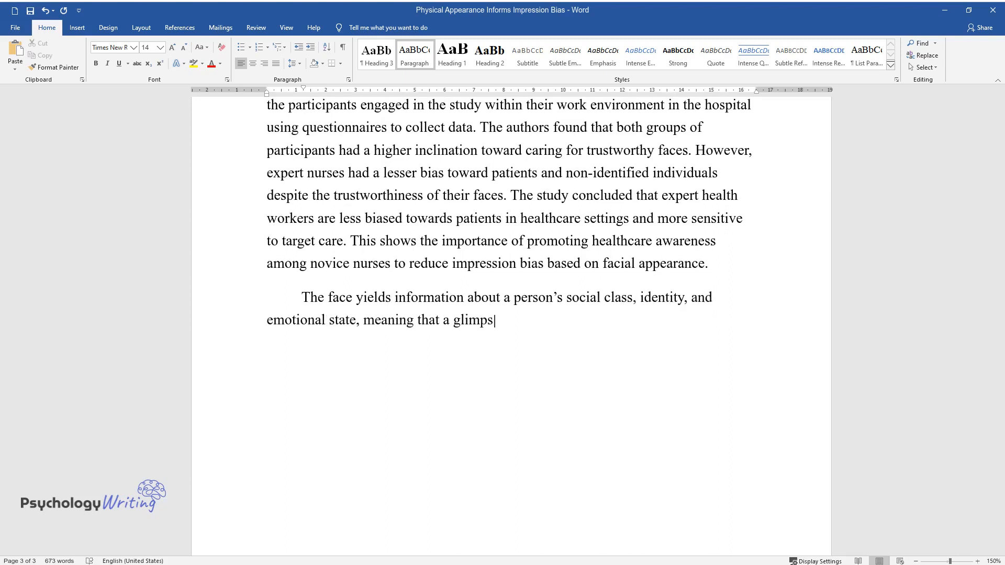
pyautogui.write('e of a face infers many personal')
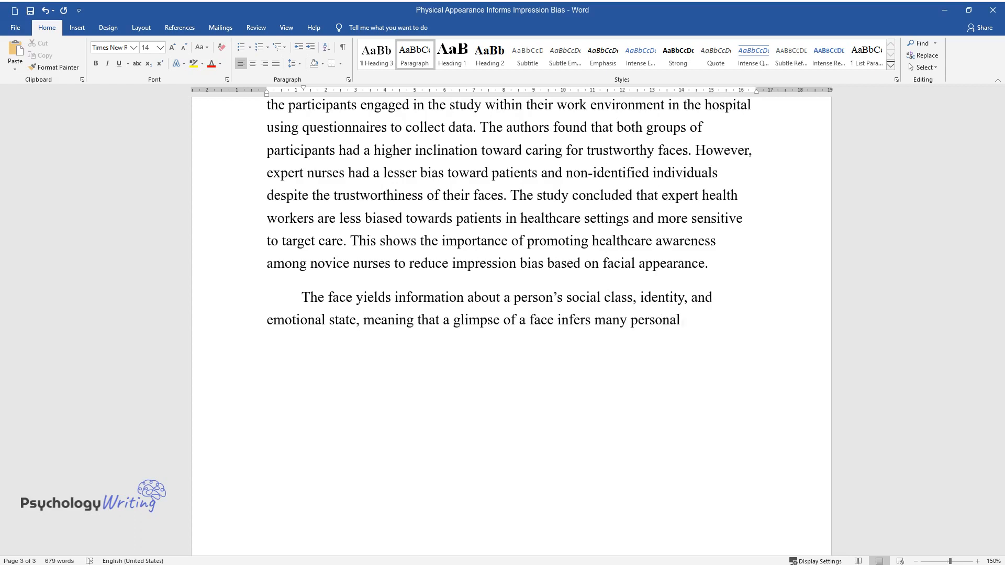
pyautogui.write('personality traits, including competence')
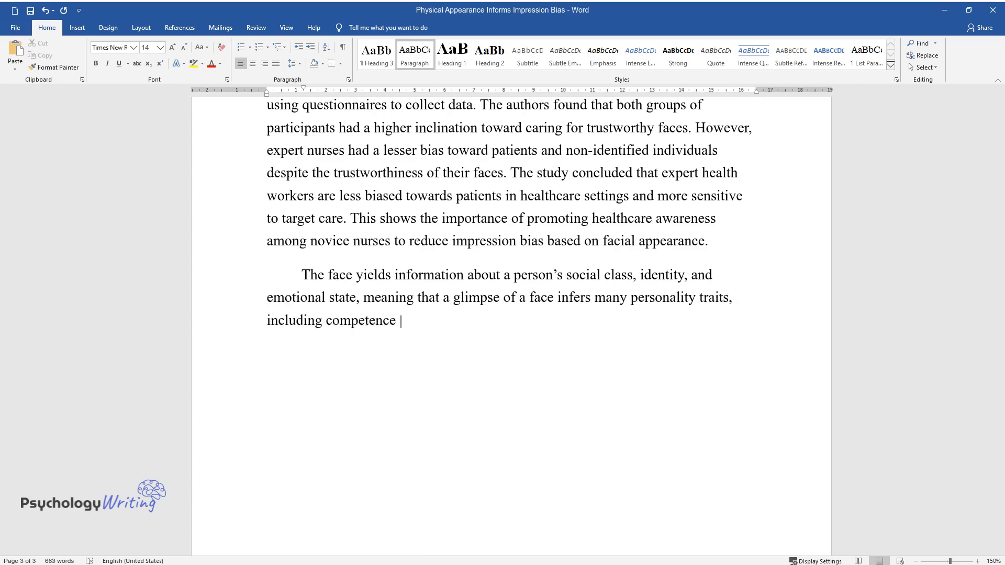
pyautogui.write('and trustworthiness. Kaufmann studied the role of facial')
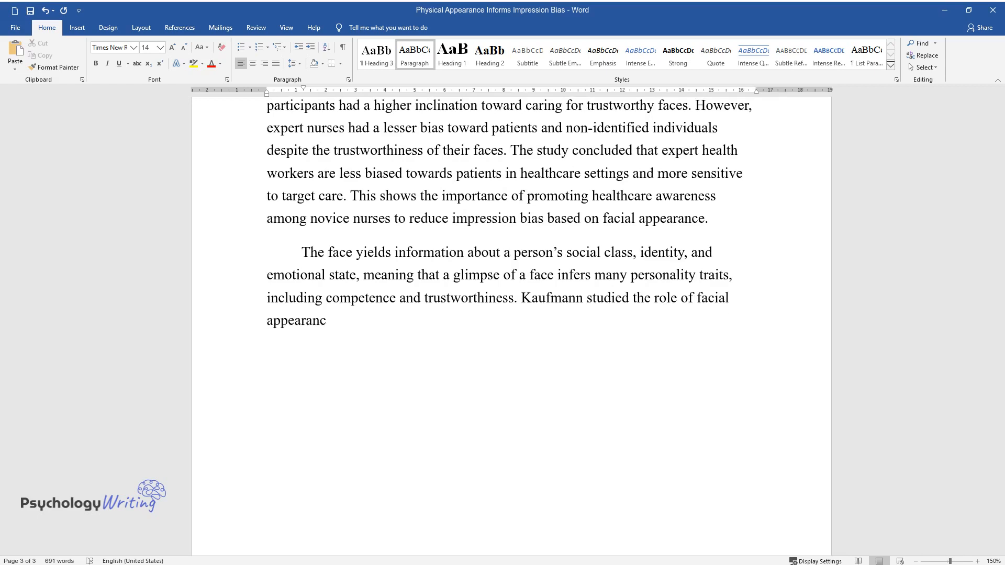
pyautogui.write('e and fitness impression on age b')
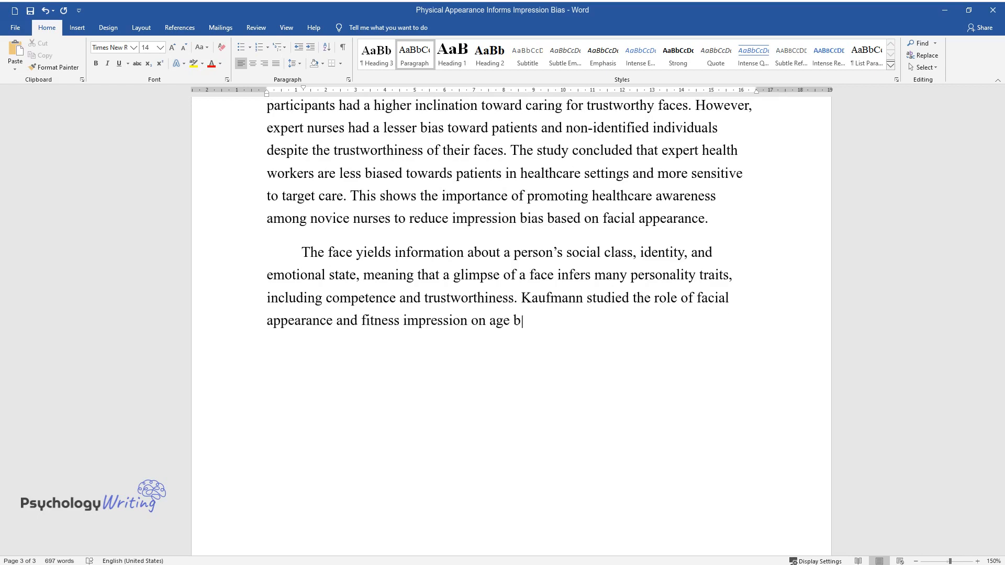
pyautogui.write('ias in the hiring process. The o')
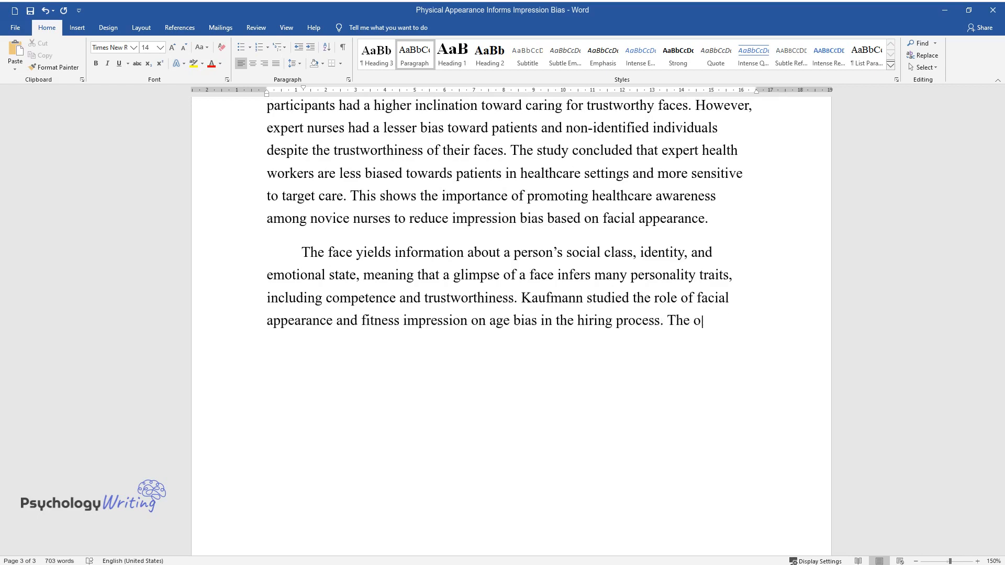
# - Describe the objective and the two quantitative studies: 383 MTurk participants and 264 HR professionals
pyautogui.write('bjective was to evaluate the impa')
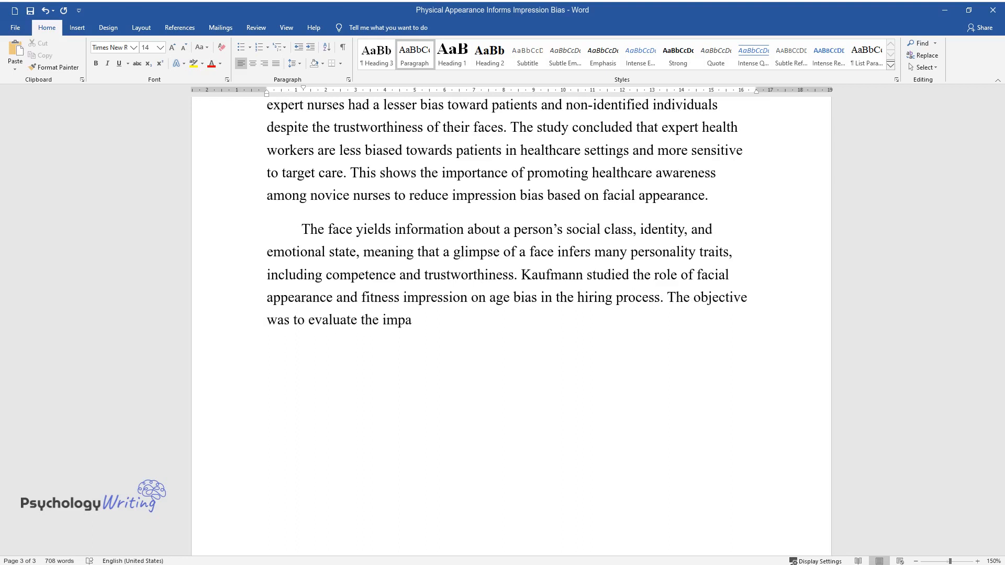
pyautogui.write('ct of facial age appearance and c')
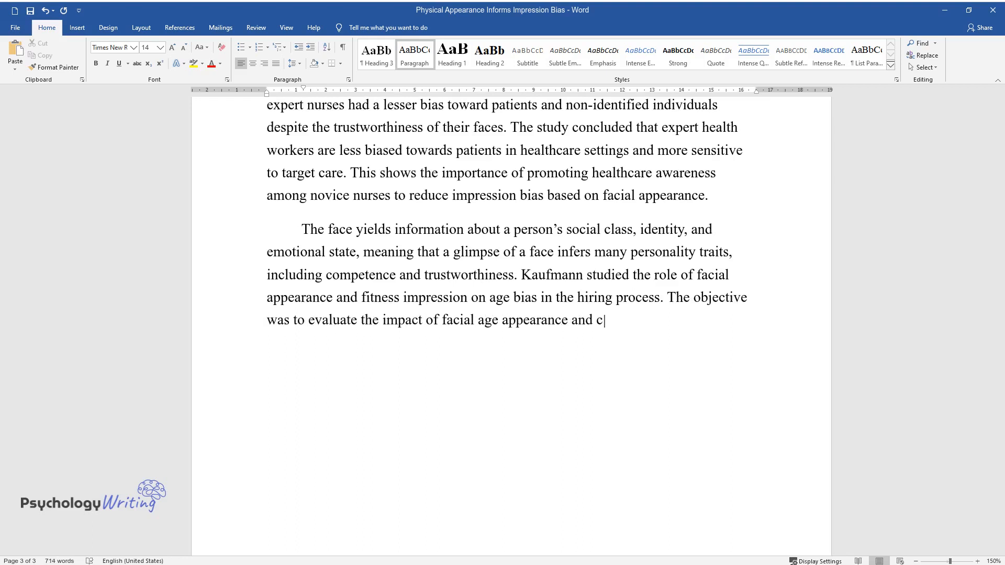
pyautogui.write('hronological age on selecting can')
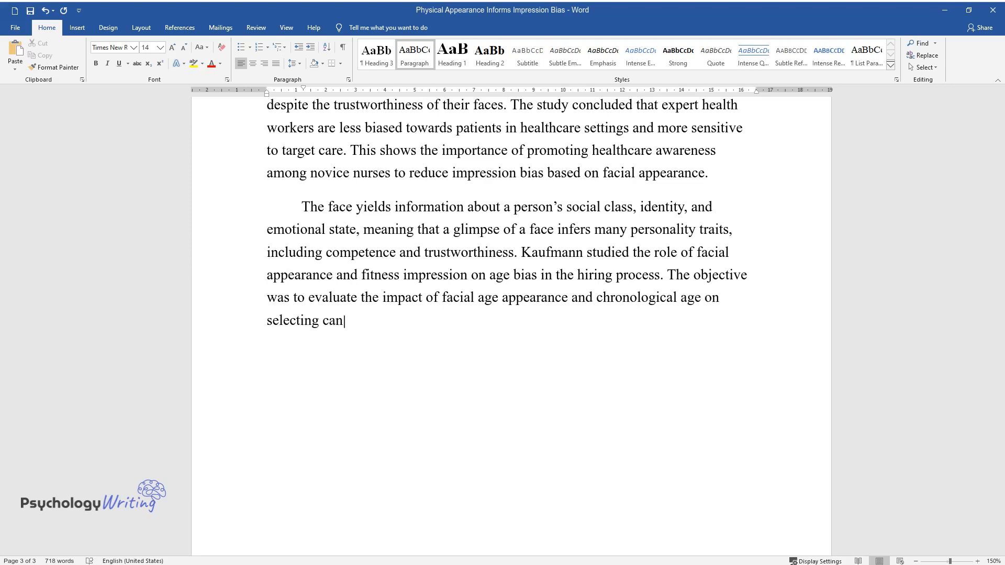
pyautogui.write('didates for a position. The auth')
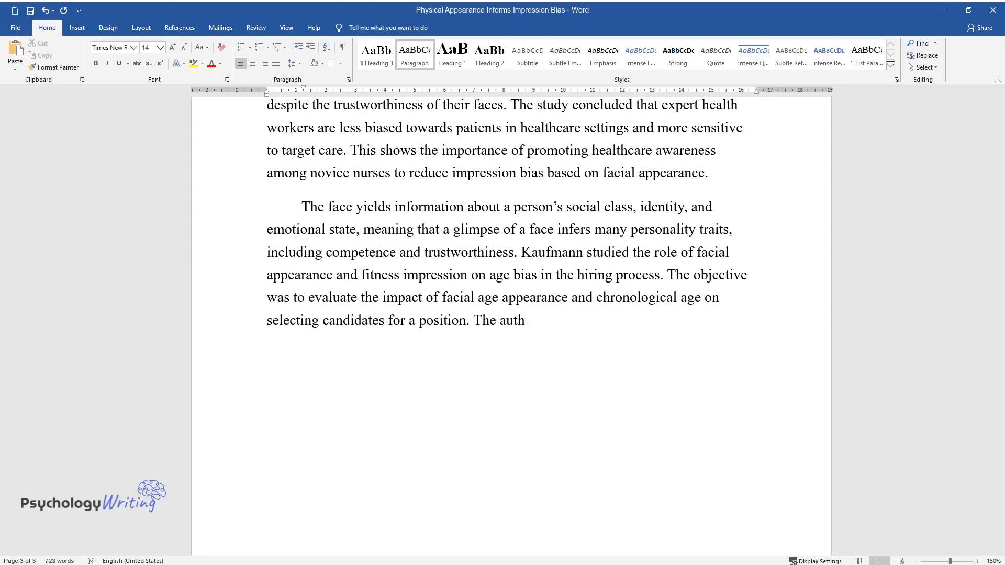
pyautogui.write('ors conducted two quantitative st')
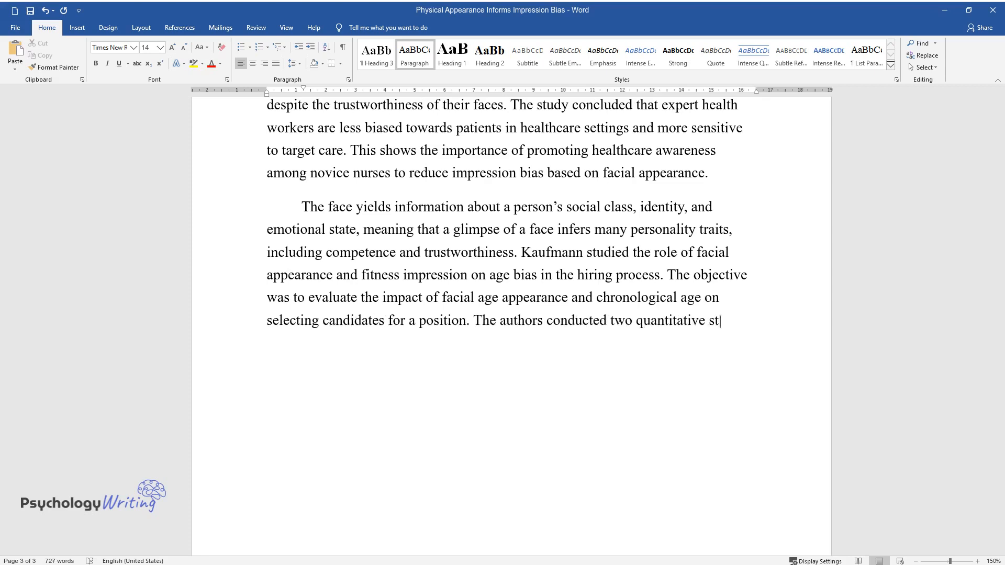
pyautogui.write('udies the first one was online vi')
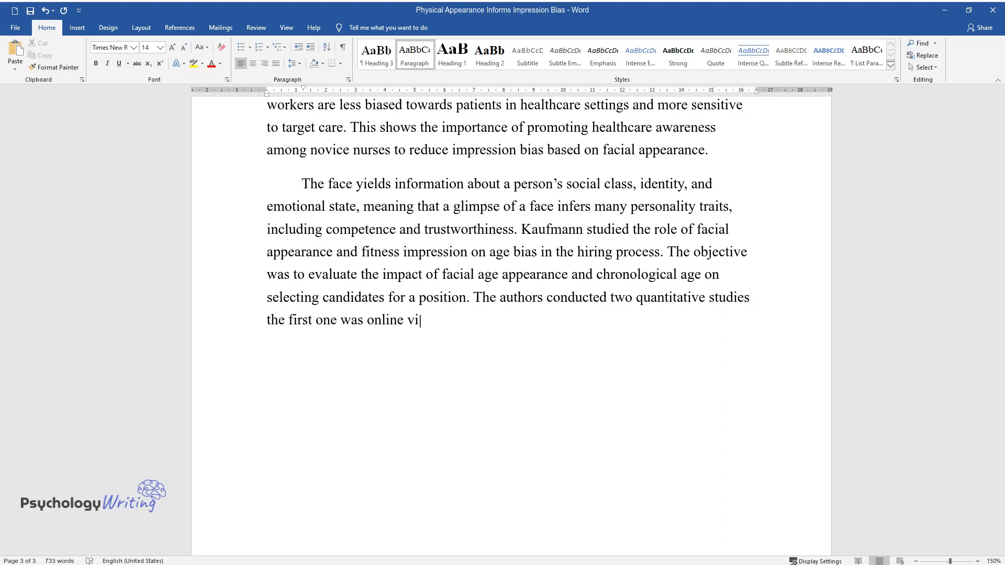
pyautogui.write('a MTurk involving 383 participant')
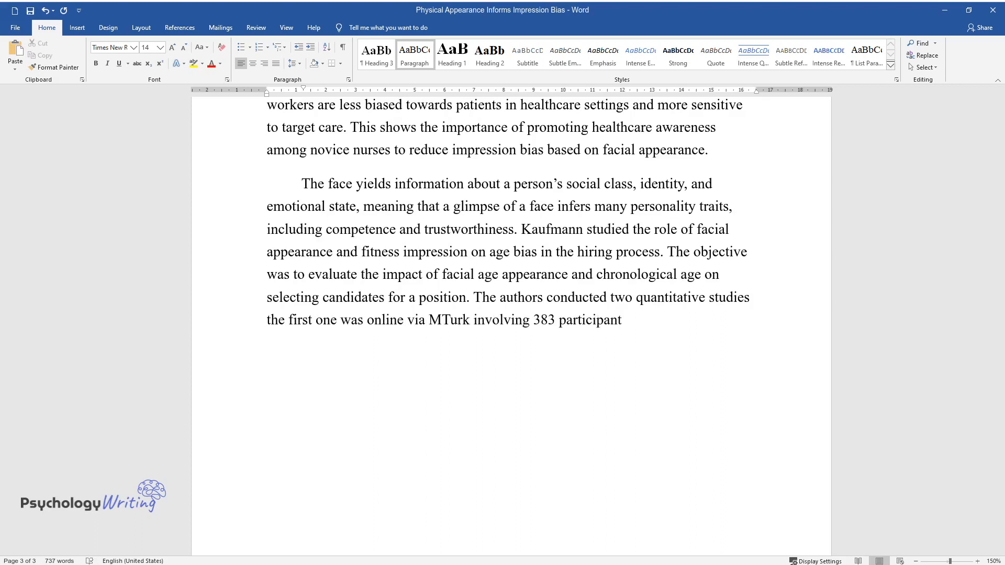
pyautogui.write('s, although 2 were excluded, and')
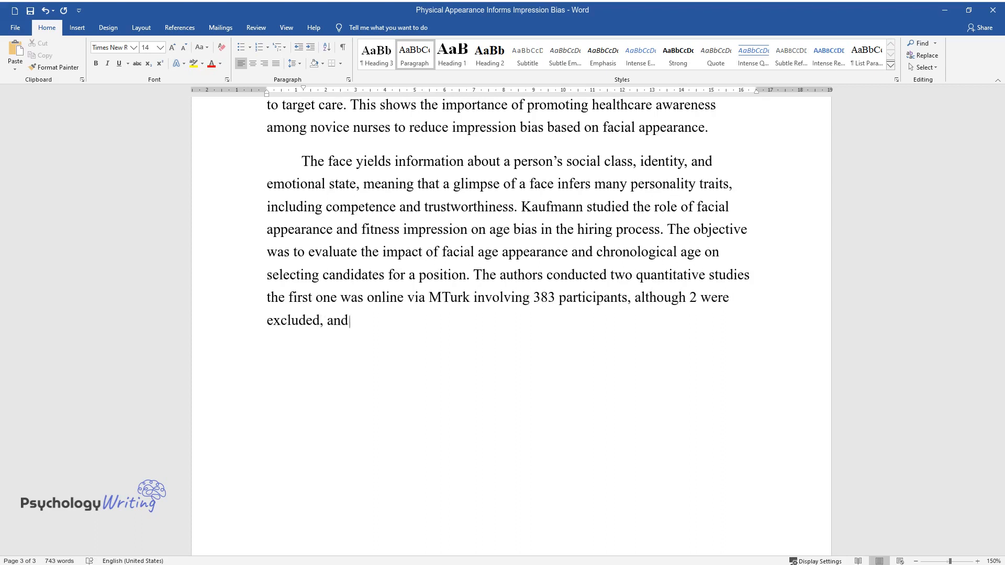
pyautogui.write('the second one consisted of 264')
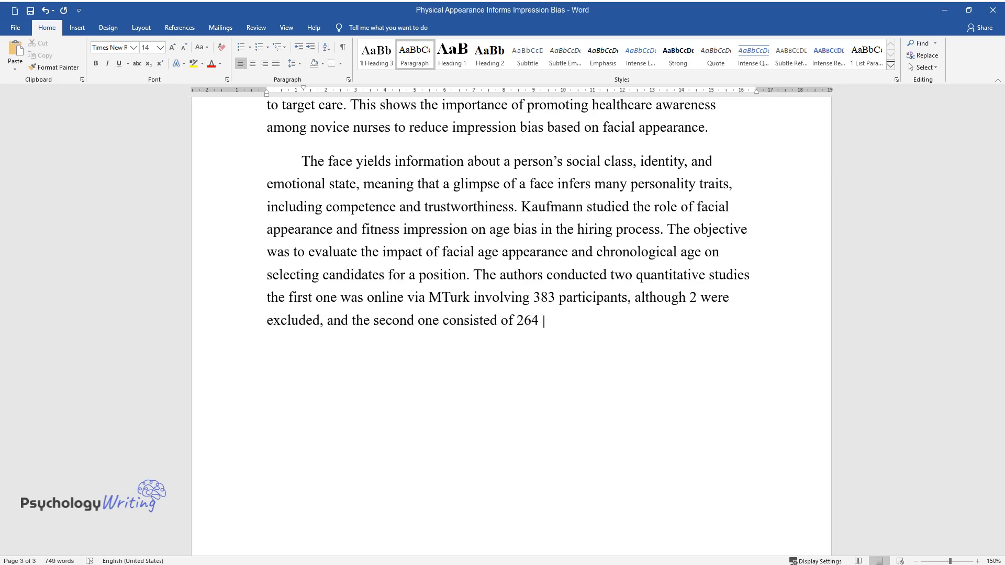
pyautogui.write('HR professionals. The study followed a structured observation usin')
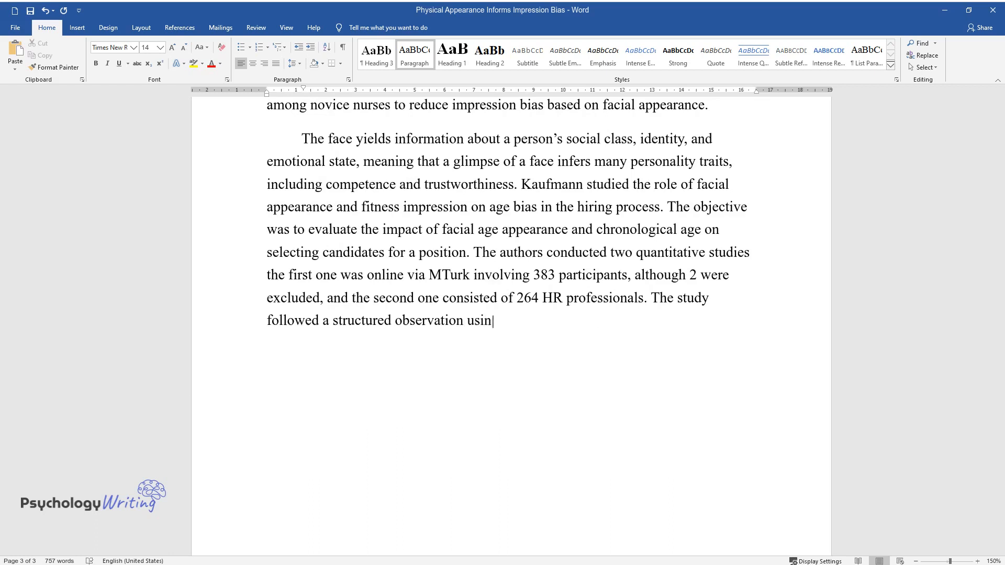
# - Report Kaufmann's findings on older candidates and conclude hiring depends on age-linked fitness impressions
pyautogui.write('g questionnaires. Kaufmann found')
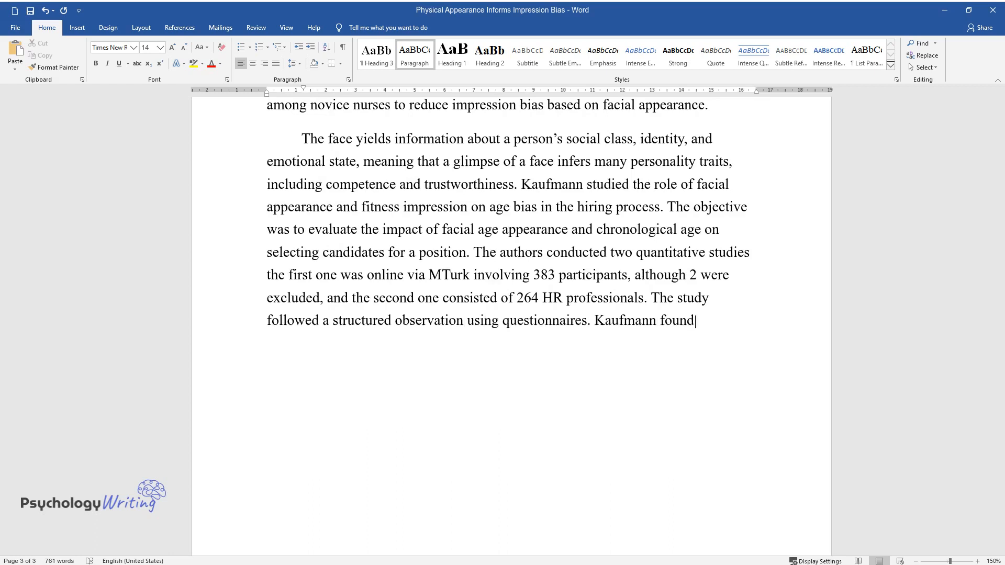
pyautogui.write('that older candidates were less p')
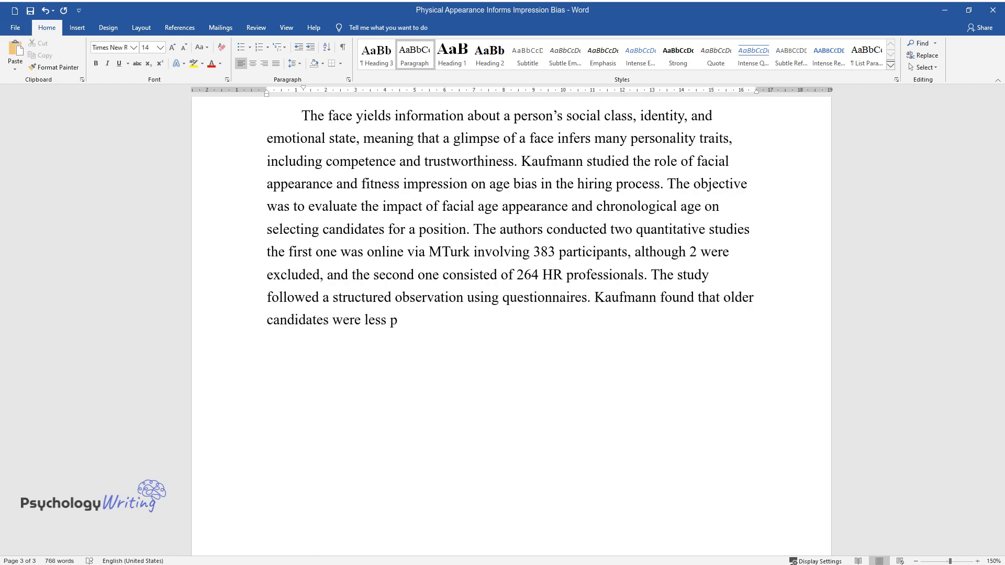
pyautogui.write('referred for the selection process because of the perceived')
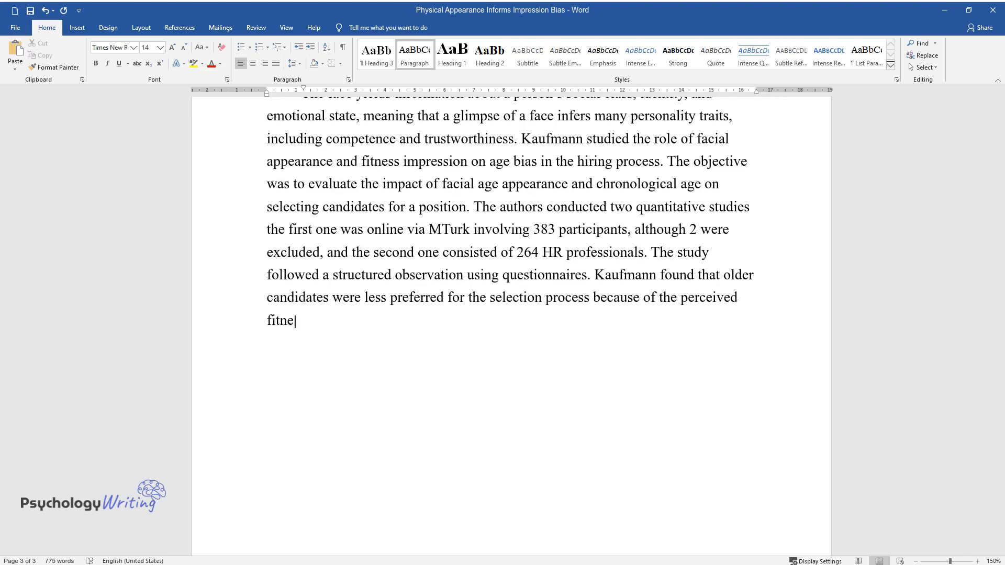
pyautogui.write('ss impression. However, the age b')
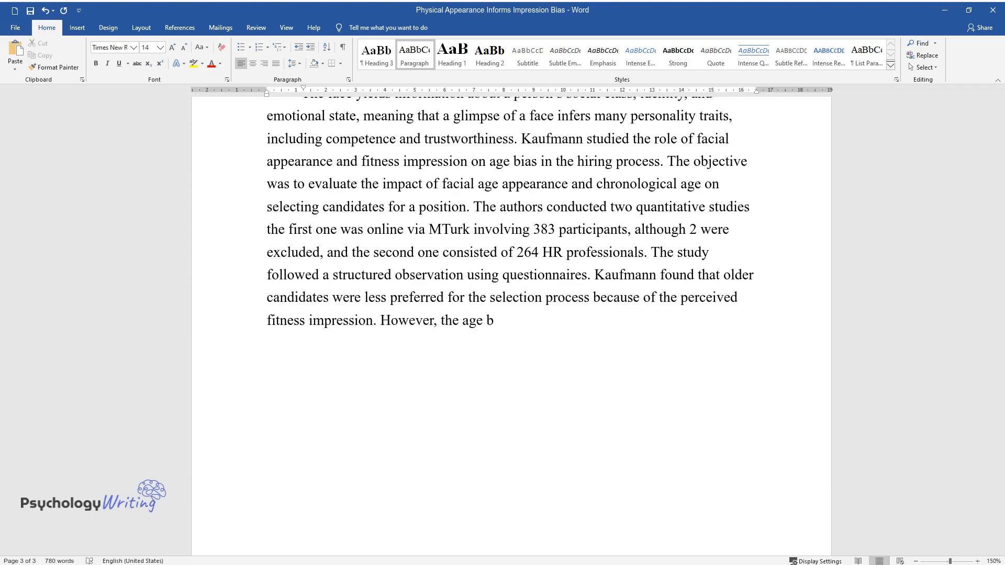
pyautogui.write('ias abated when further informat')
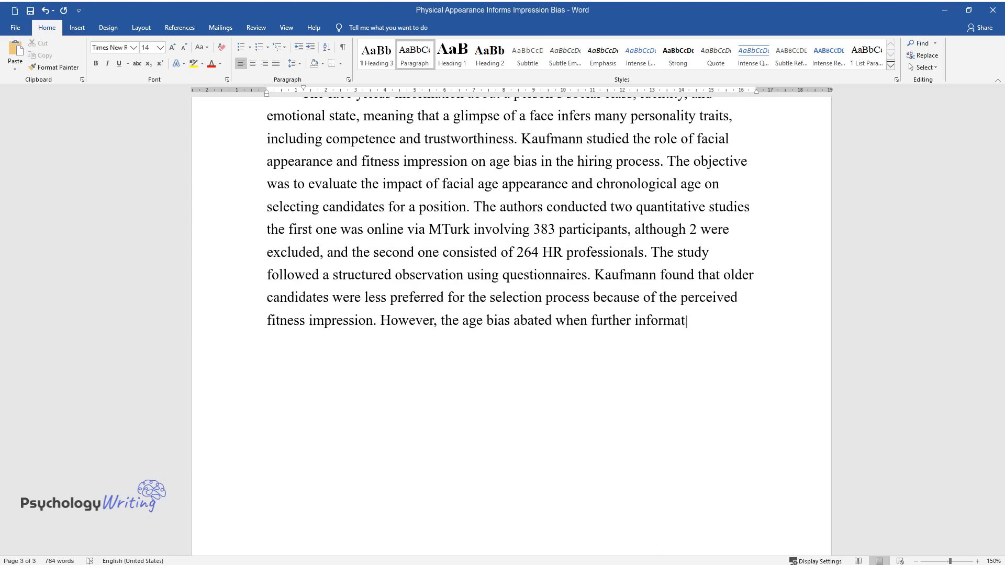
pyautogui.write('ion about the fitness of the cand')
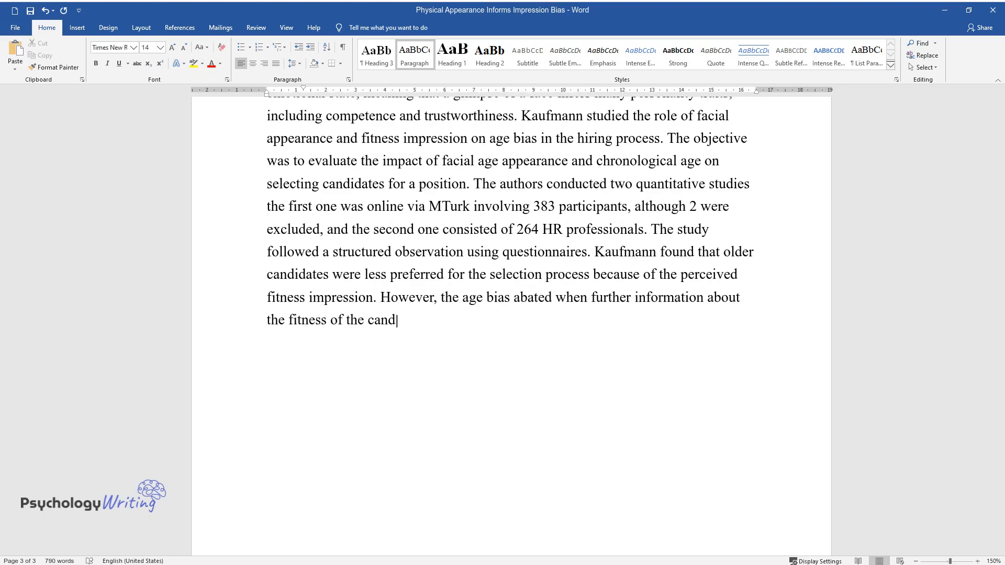
pyautogui.write('idate was presented. Further, the researchers documented that')
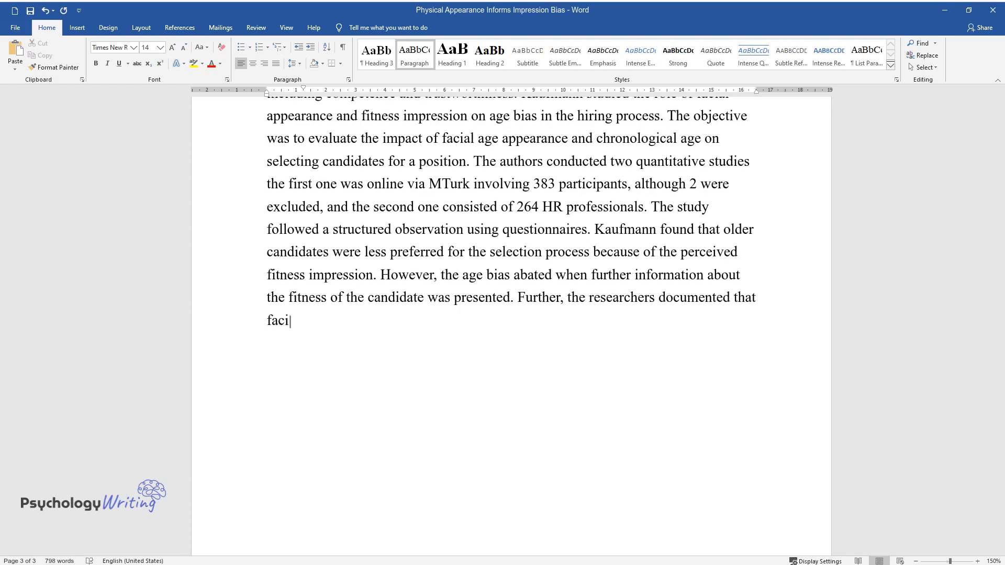
pyautogui.write('al age-based bias was less preval')
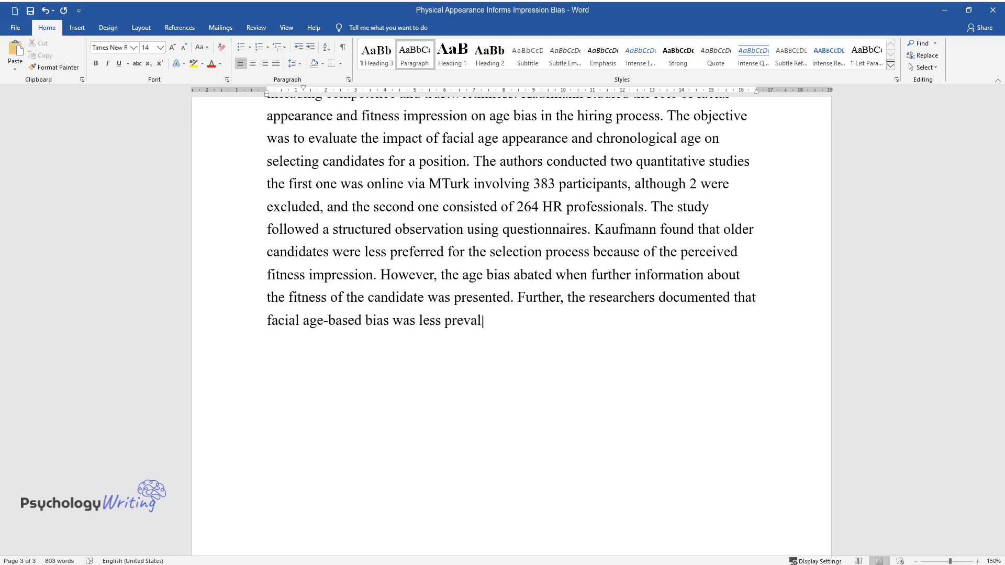
pyautogui.write('ent in positions that required le')
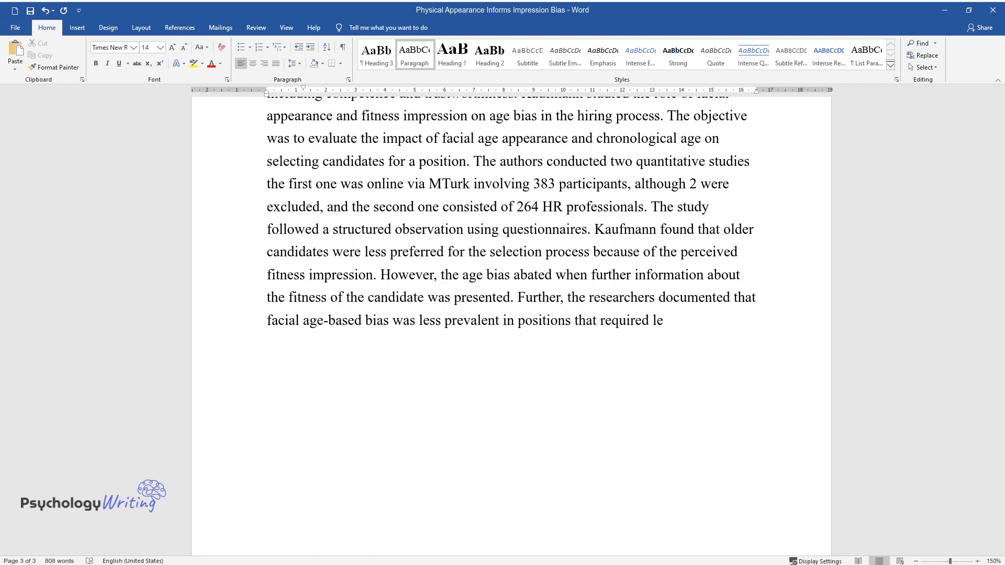
pyautogui.write('ss contact with the customers. This implies that')
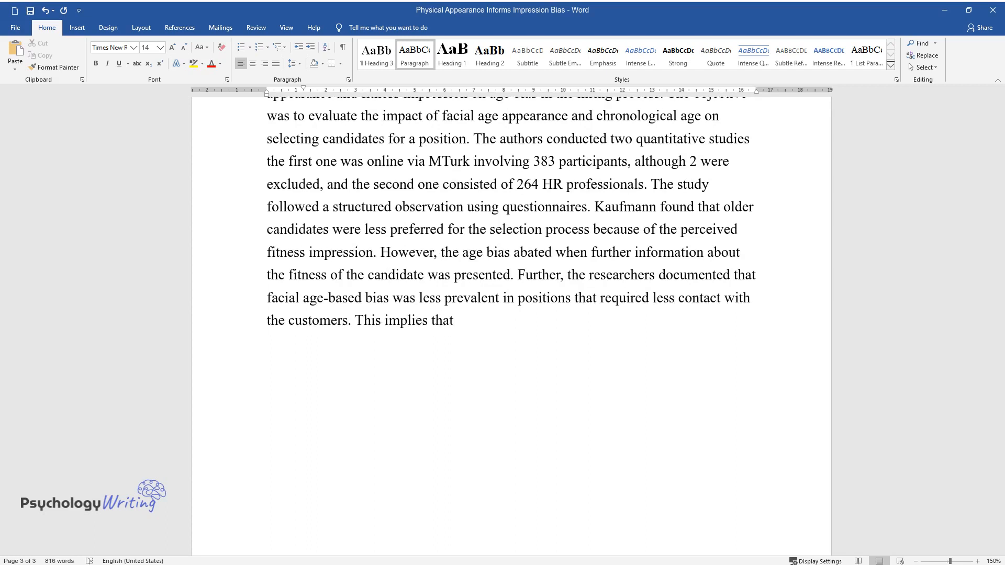
pyautogui.write('hiring decisions are dependent o')
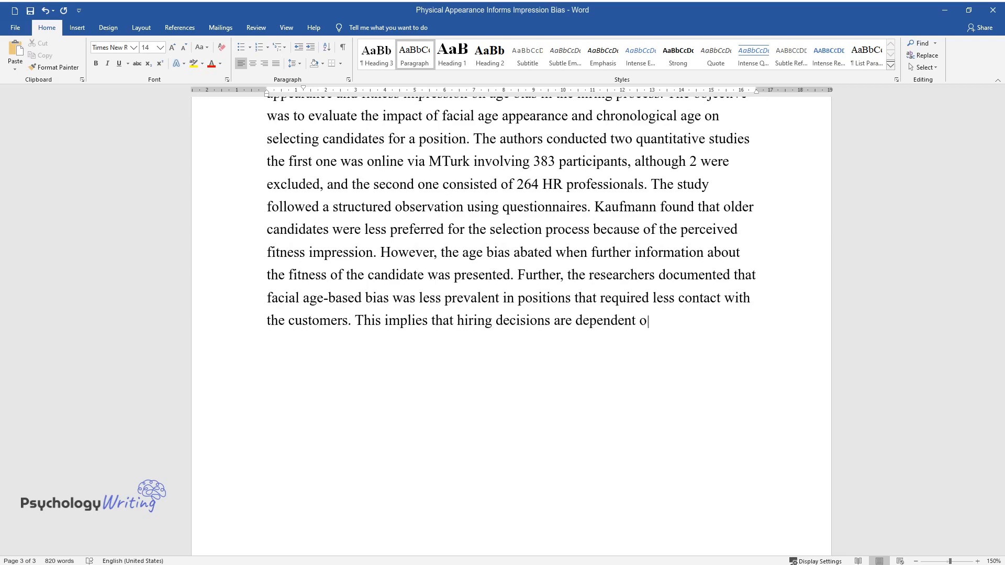
pyautogui.write('n fitness impressions associated')
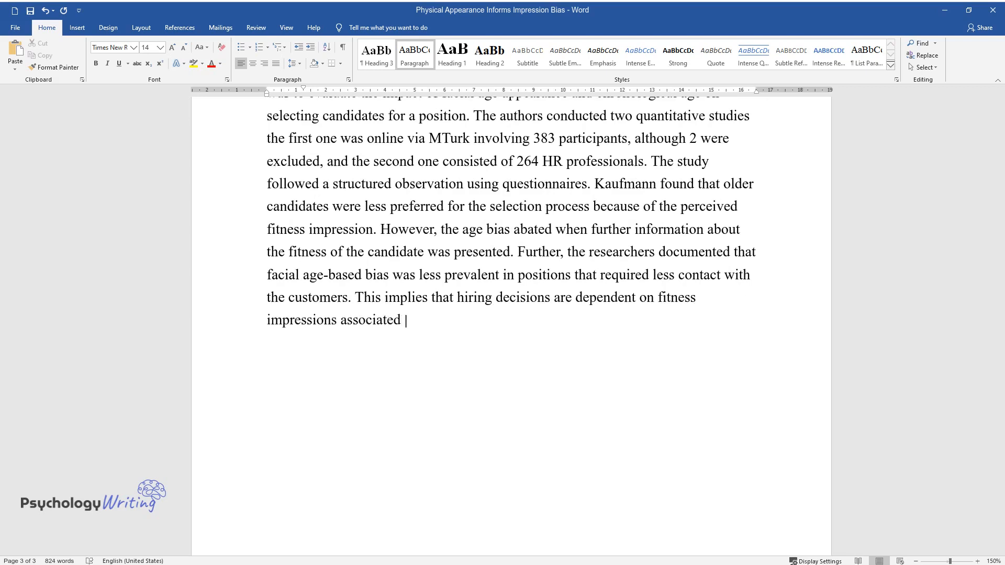
pyautogui.write('with age resulting in higher discrimination for older')
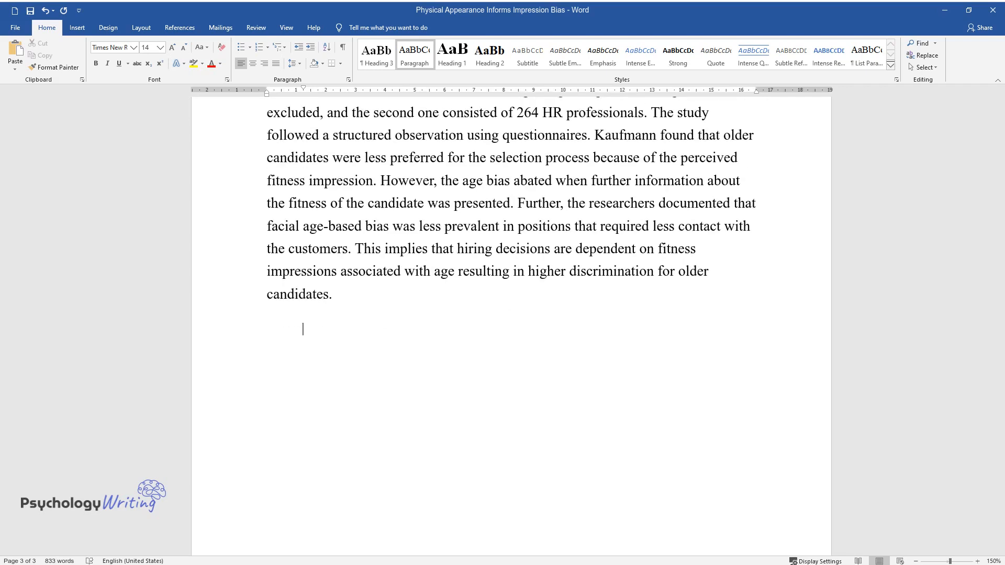
# - Write the opening on nonverbal cues and first impressions, introducing Huttner and Linden's investigation
pyautogui.write('Nonverbal cues')
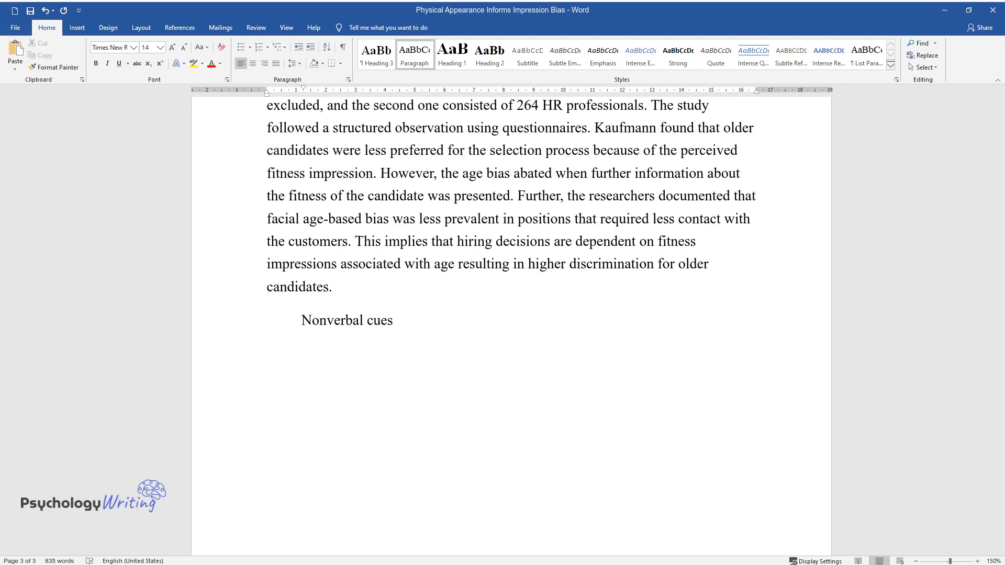
pyautogui.write('are essential to the daily social e')
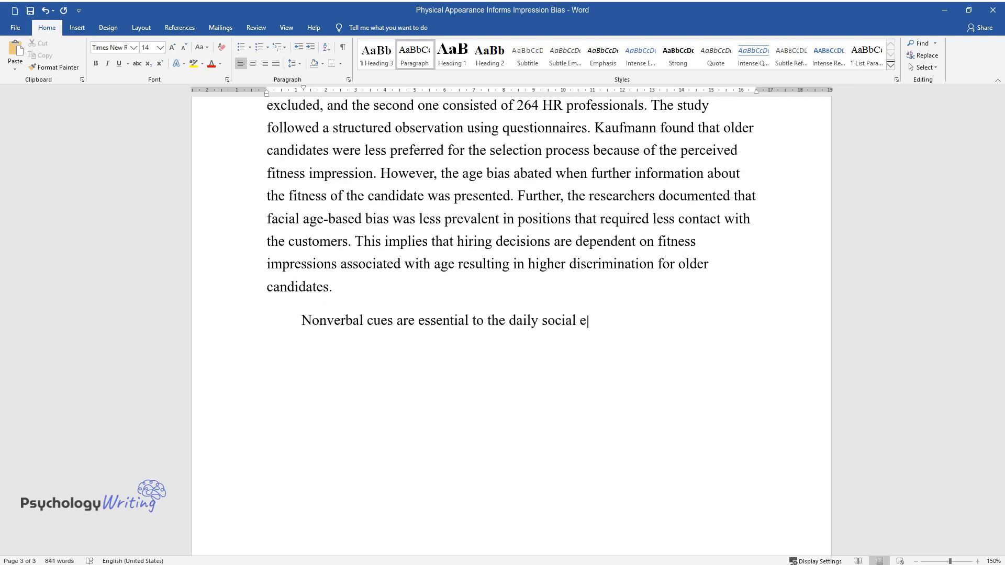
pyautogui.write('xchanges between people, and faces')
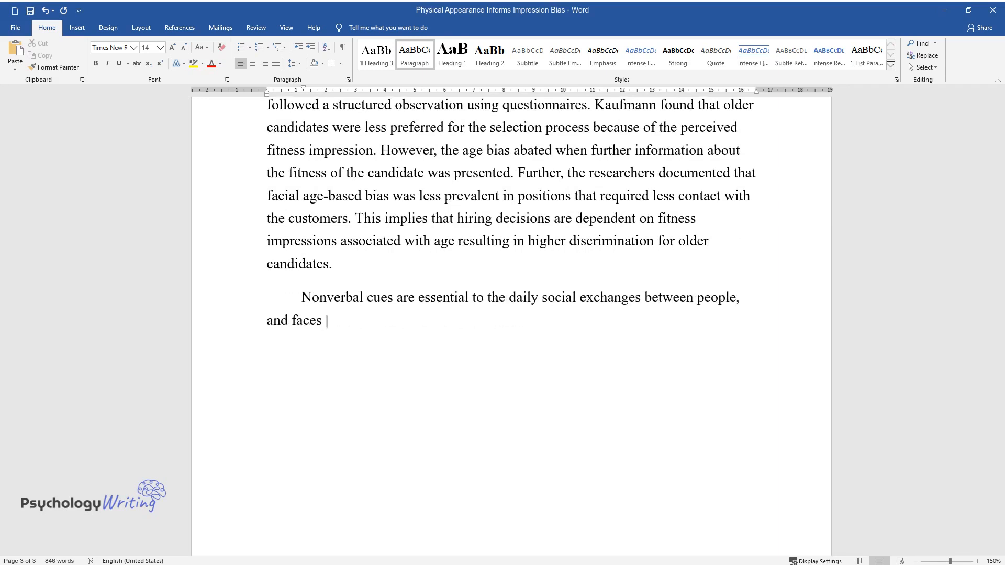
pyautogui.write('are nonverbal stimuli. The first im')
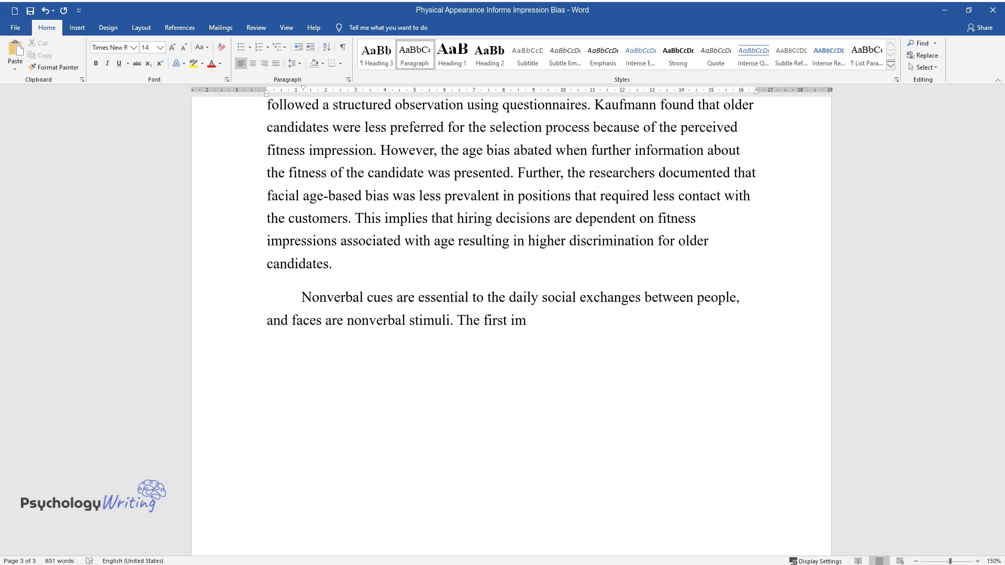
pyautogui.write('pression that shapes attitudes towar')
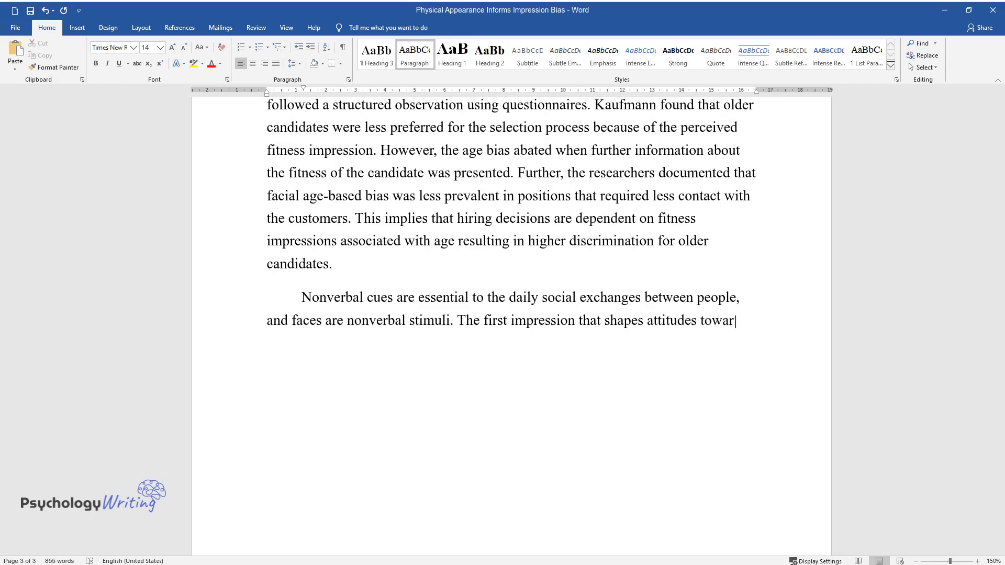
pyautogui.write('ds particular people is imperative')
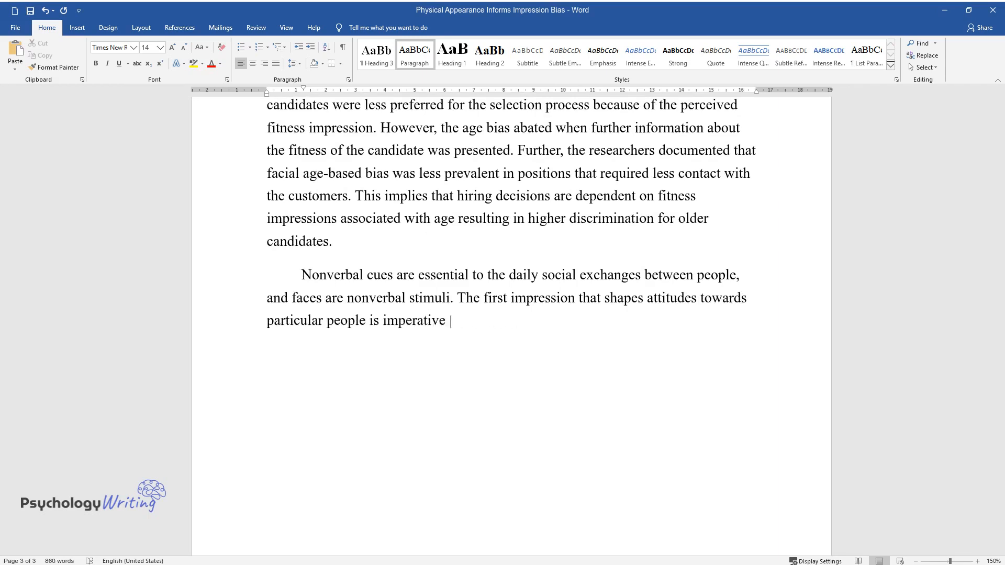
pyautogui.write('to understand the discrimination an')
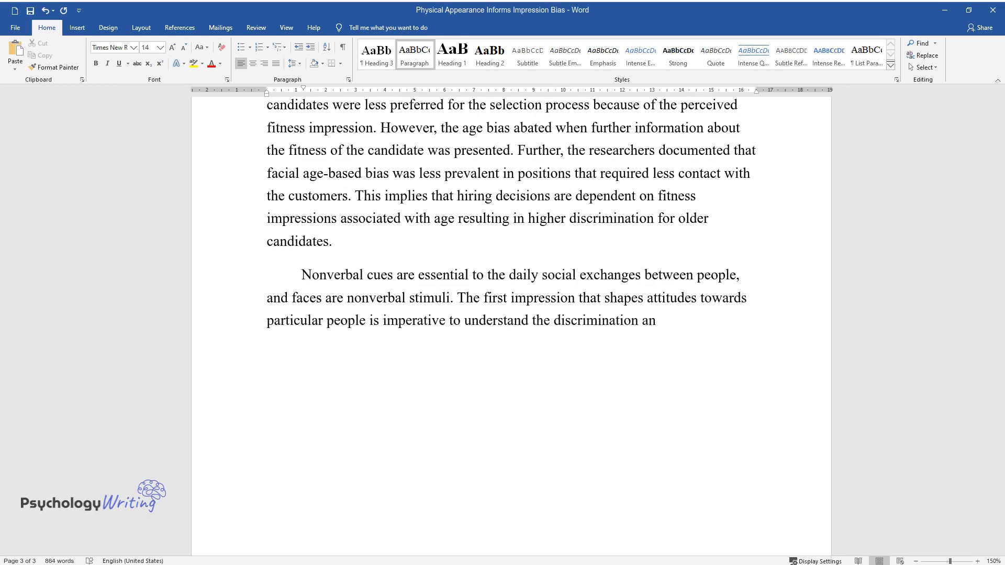
pyautogui.write("d stereotypes that affect society's")
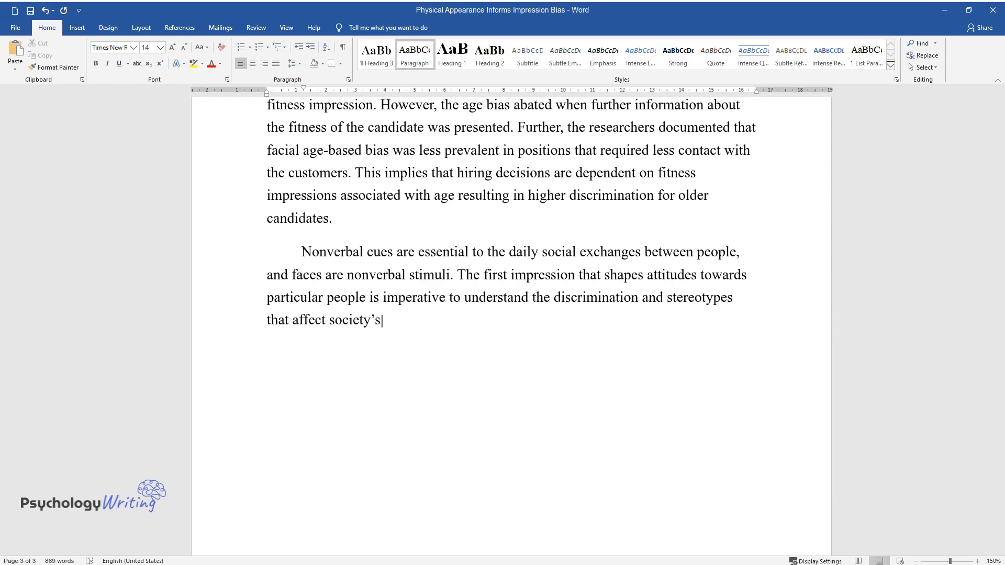
pyautogui.write('different aspects. Huttner and Lin')
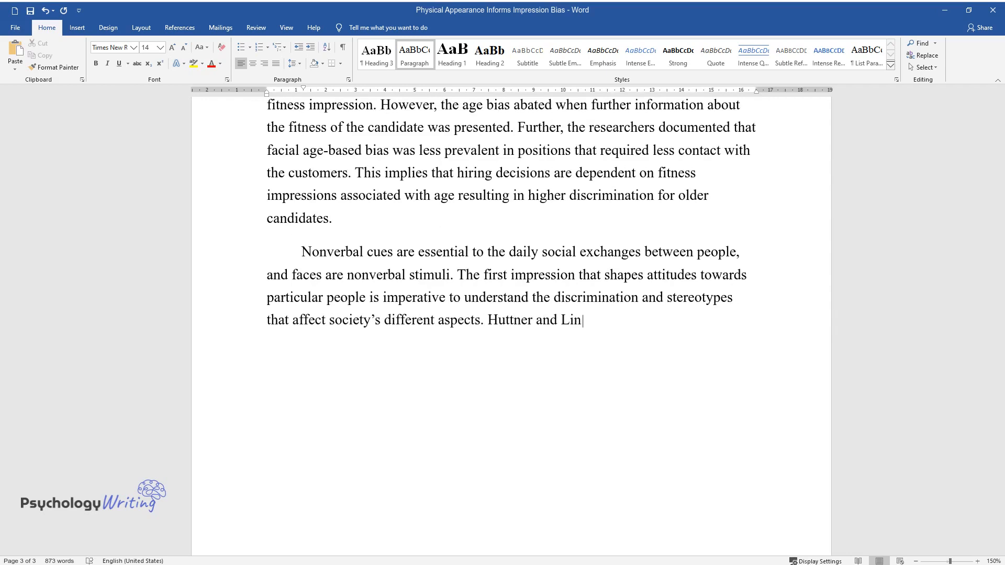
pyautogui.write('den investigated the impact of manipulating a person’s physical appear')
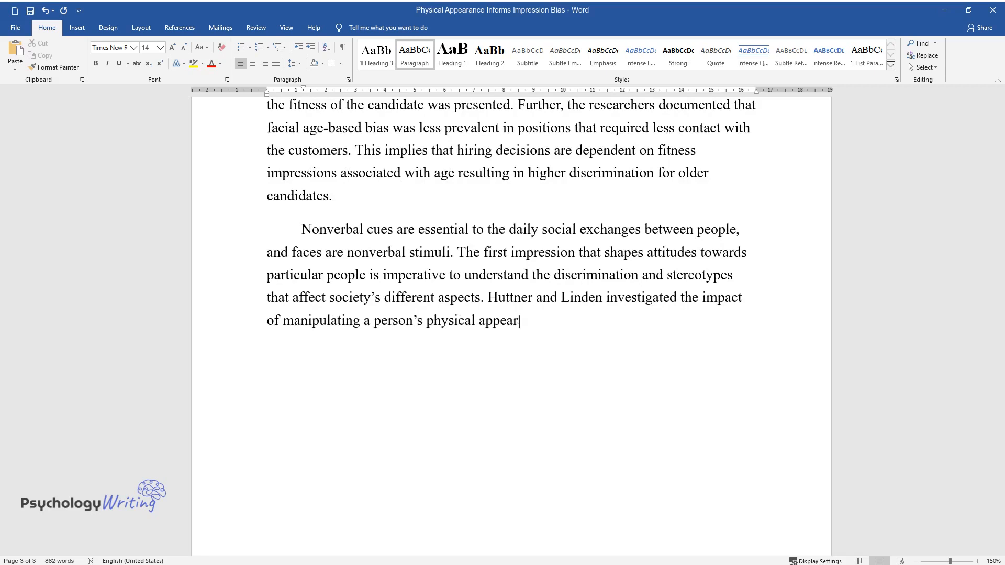
# - Describe the objective and the 92 participants shown curled-hair versus combed-back photos via structured observation
pyautogui.write('ance and modifying the perceived fi')
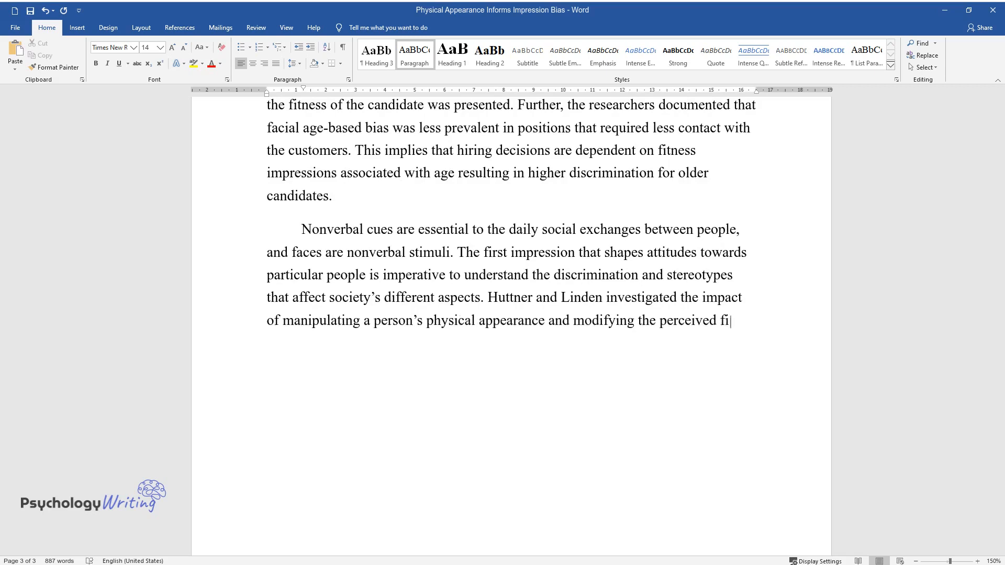
pyautogui.write('rst impression. The objective was t')
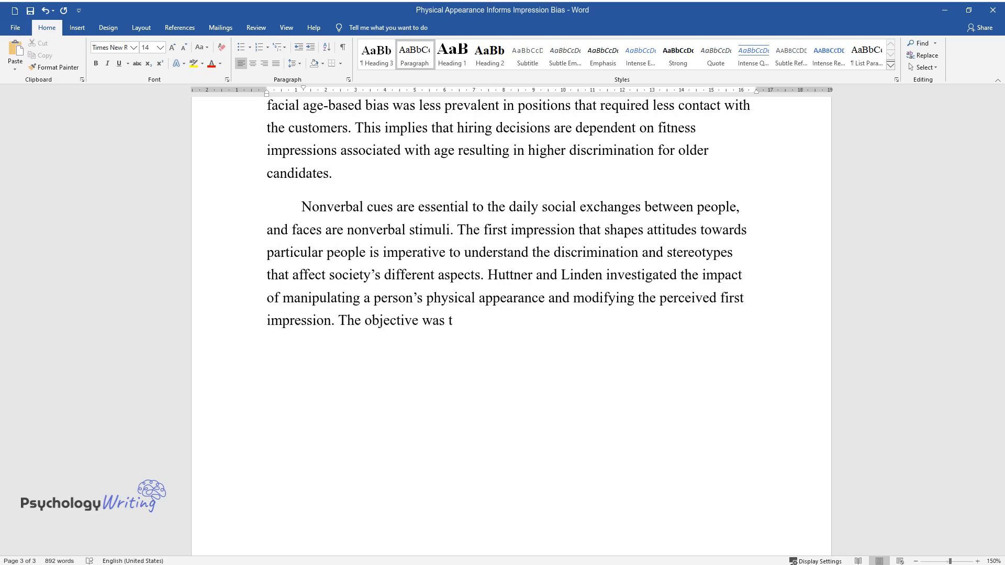
pyautogui.write('o test the extent of perception of “personality”')
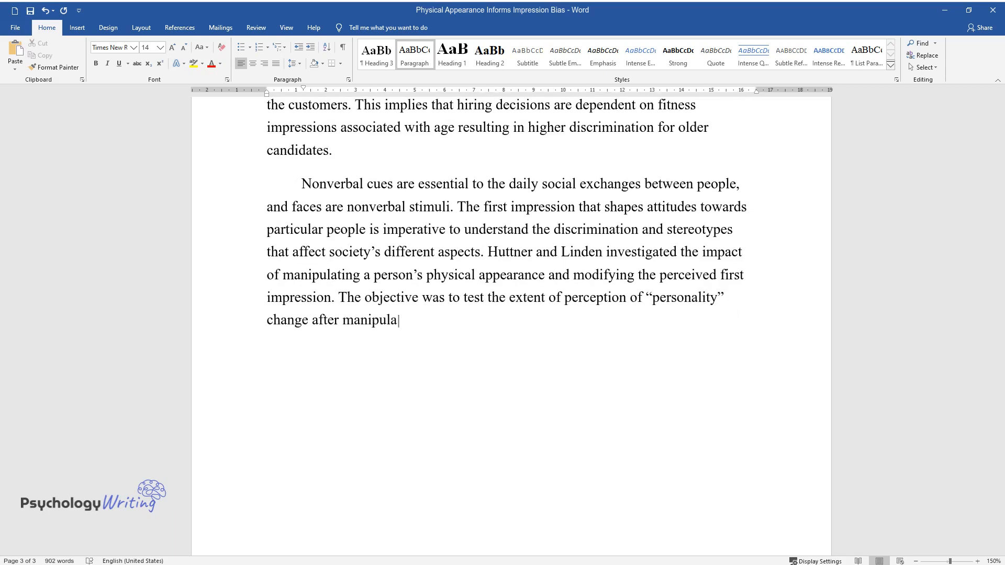
pyautogui.write('ting the physical appearance of a pe')
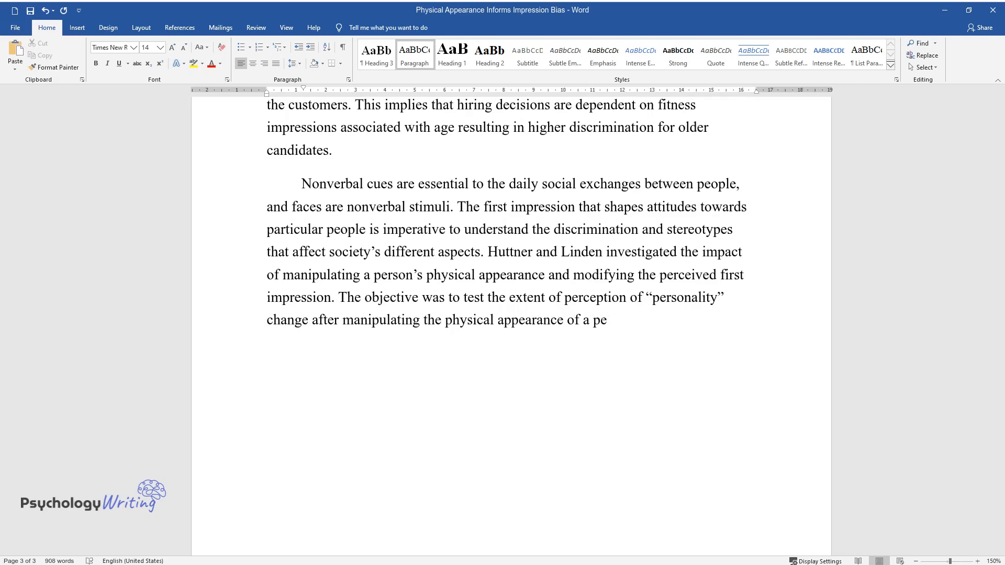
pyautogui.write('rson. The participants consisted of')
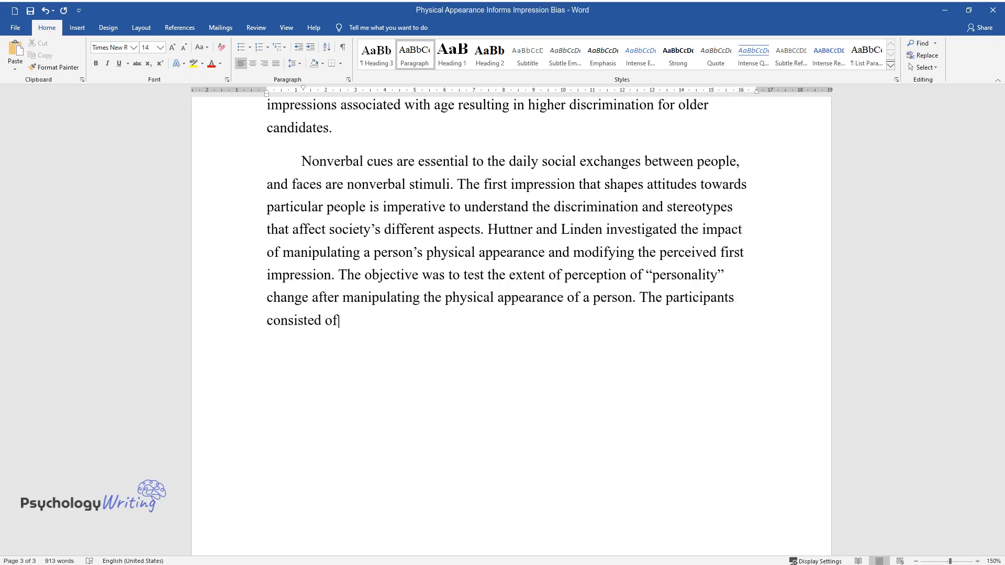
pyautogui.write('92 people who were given a photo')
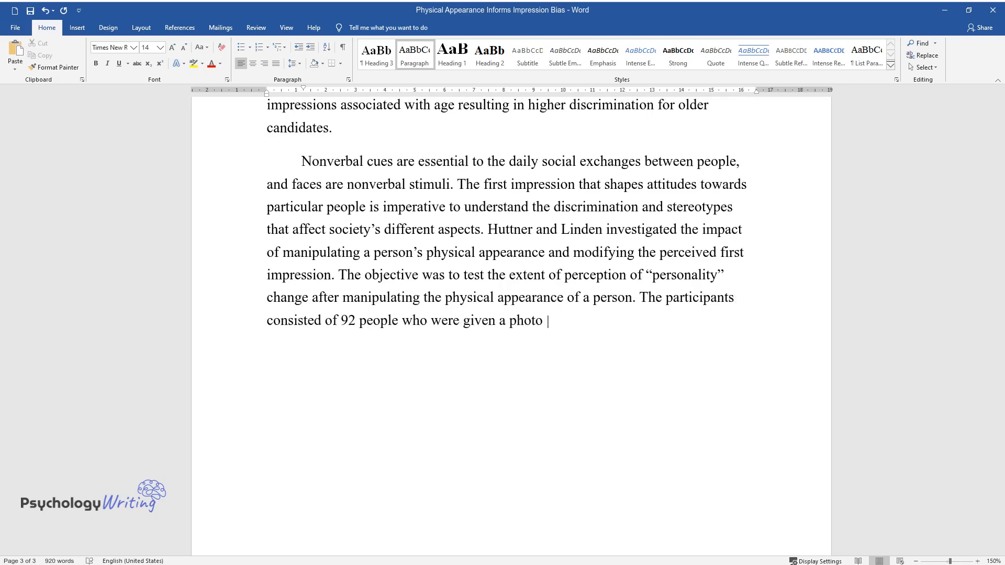
pyautogui.write('showing a woman with a curled hair')
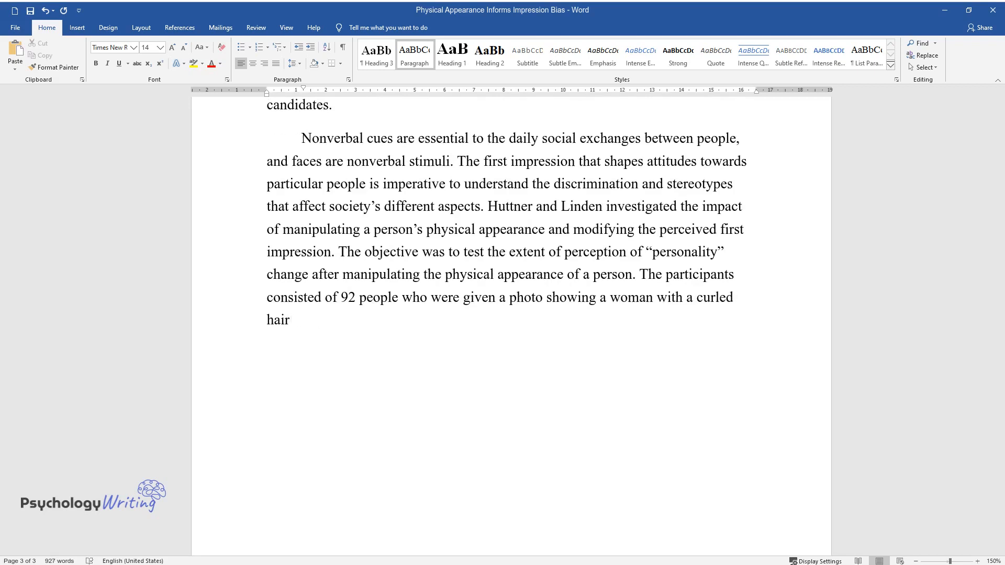
pyautogui.write('and another one with the same person')
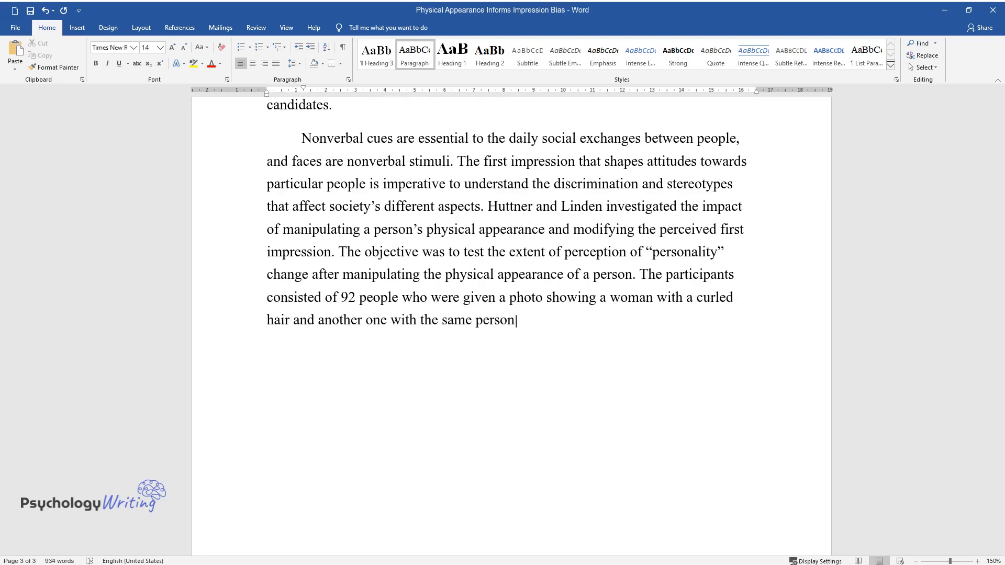
pyautogui.write('but with the hair combed back. The')
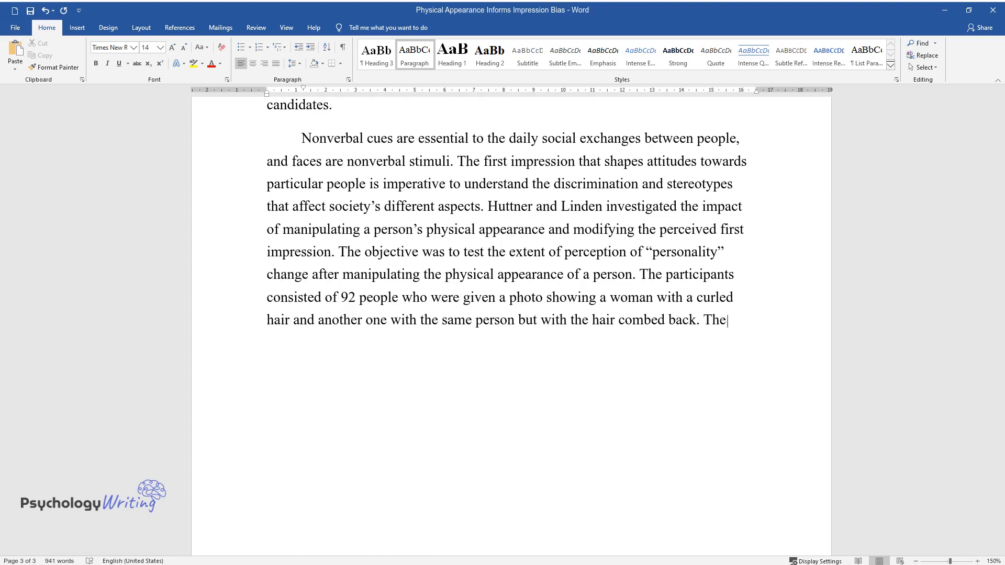
pyautogui.write('study followed a structured observ')
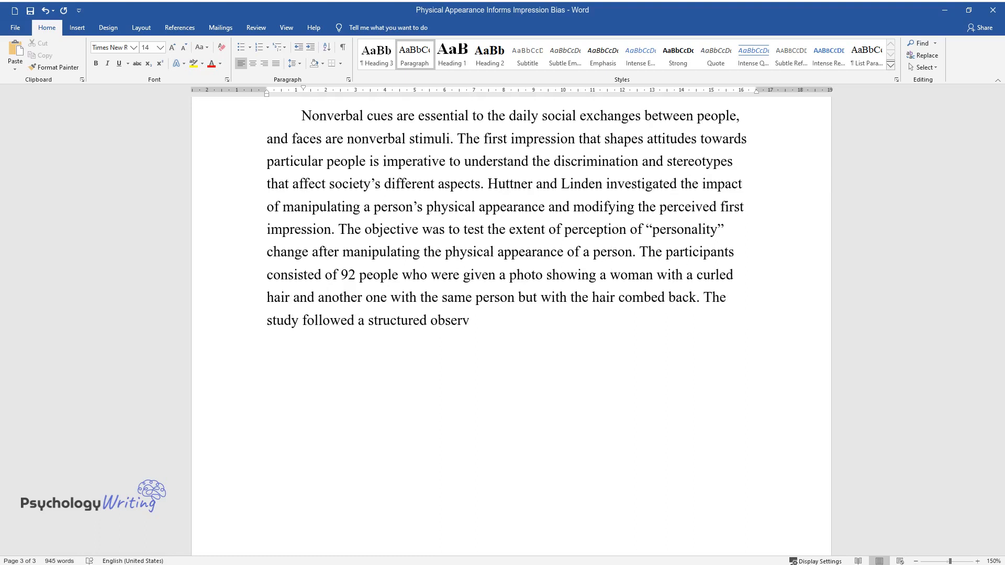
pyautogui.write('ation with the use of questionnaire')
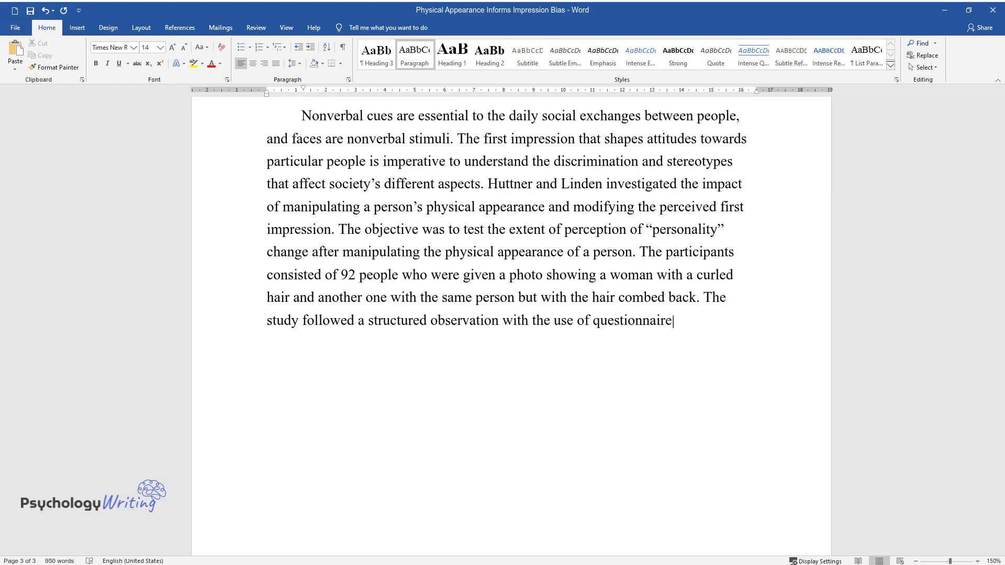
# - Report the differing emotional ratings of the two hairstyles and conclude people judge personality by appearance
pyautogui.write('s. Huttner and Linden reported that')
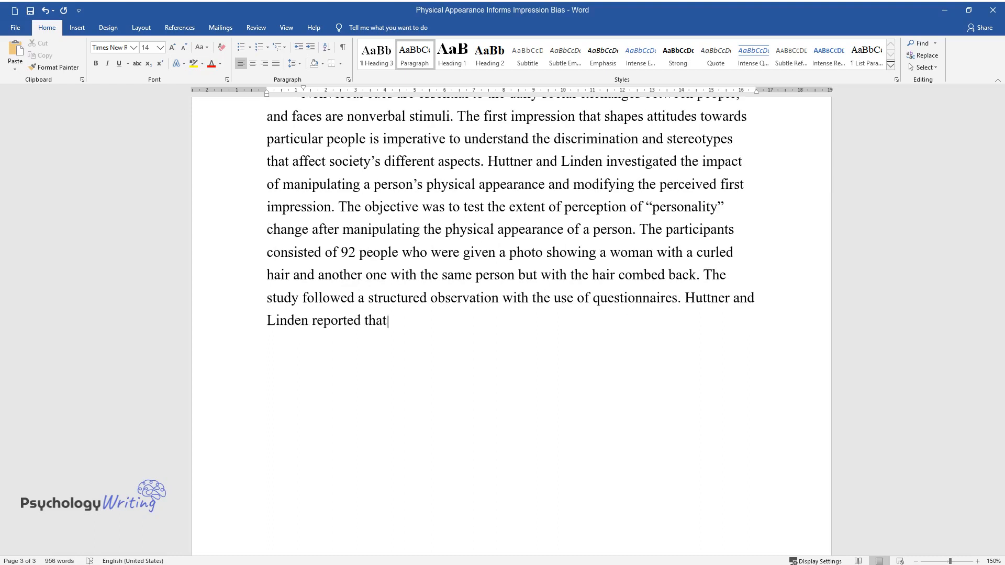
pyautogui.write("the same person's two photographs")
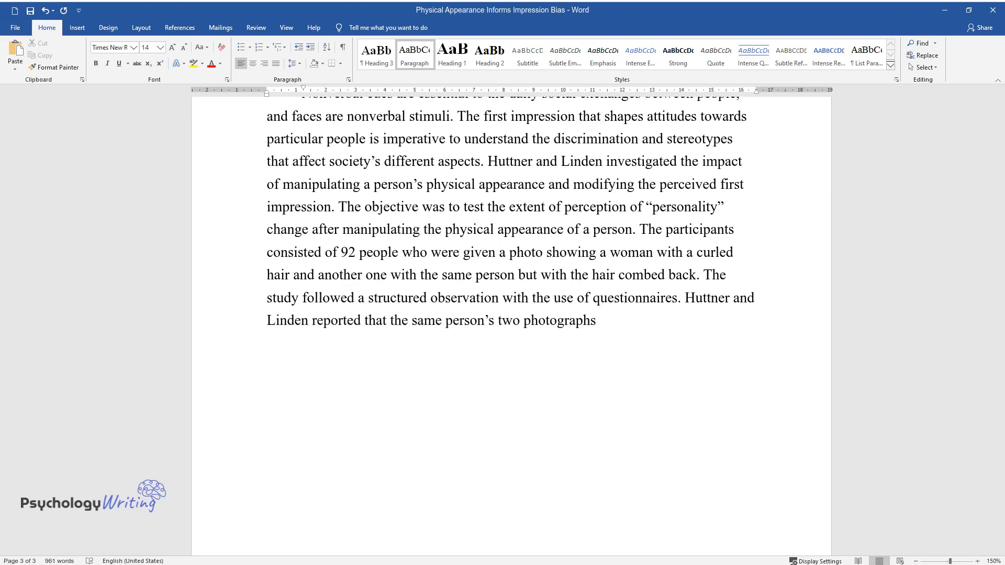
pyautogui.write('showed a significant difference in')
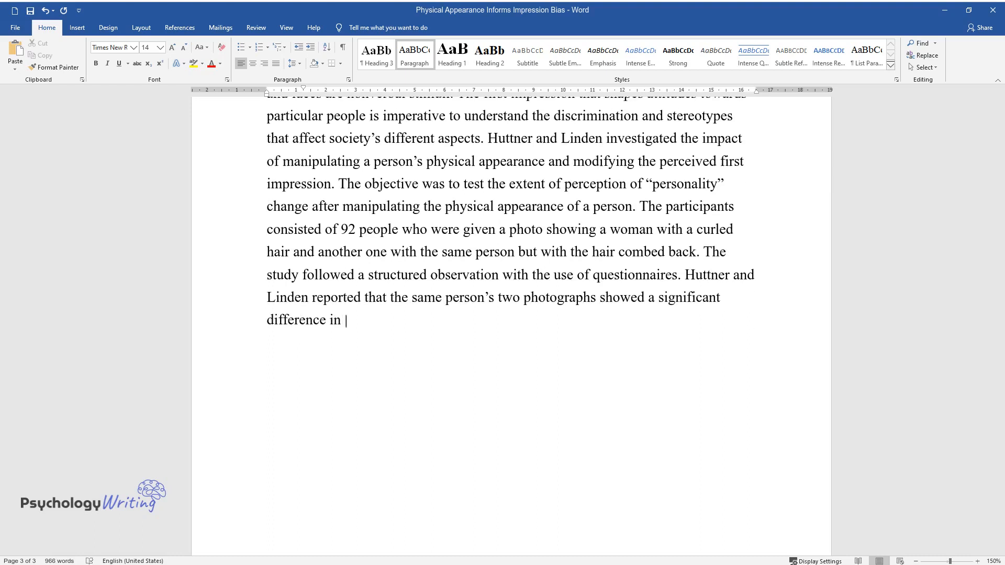
pyautogui.write('the emotional rating. The curled ha')
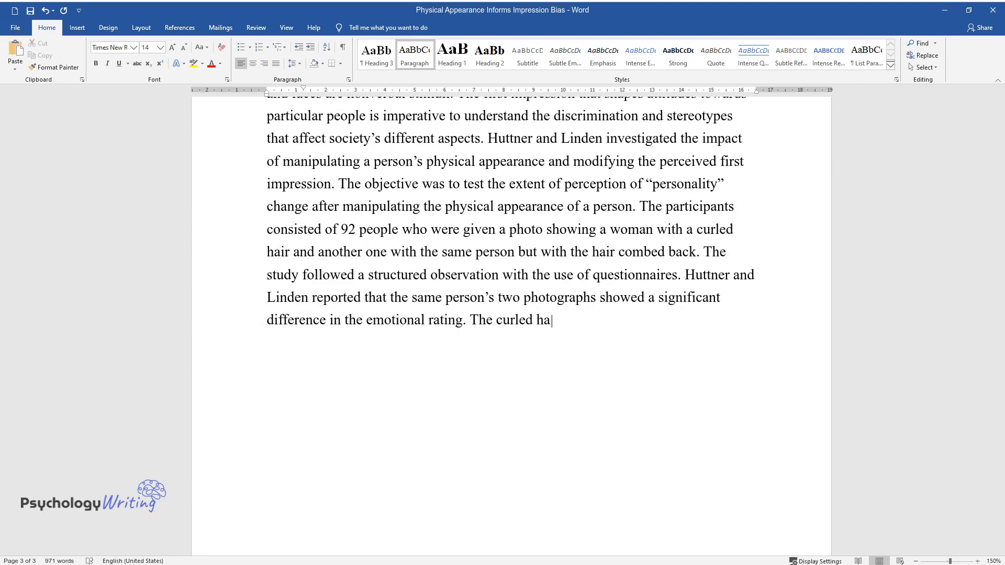
pyautogui.write('ir received a trusting impression,')
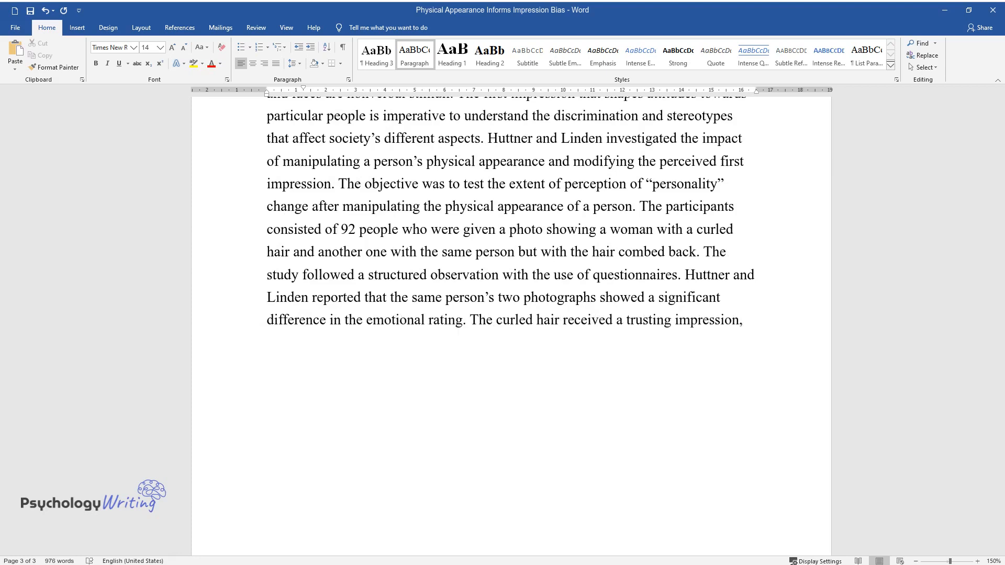
pyautogui.write('while the combed-back hair was asso')
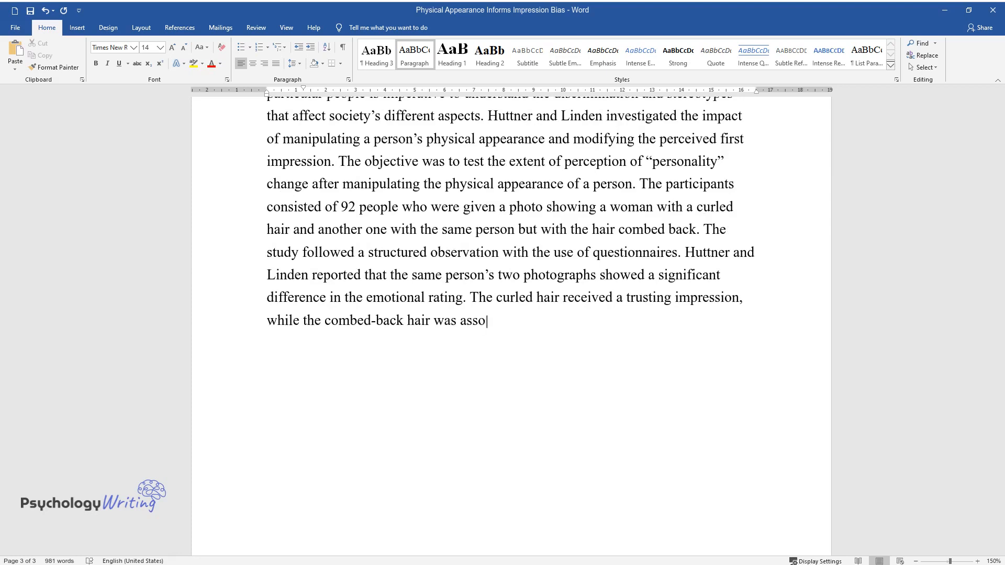
pyautogui.write('ciated with a reserved and defiant t')
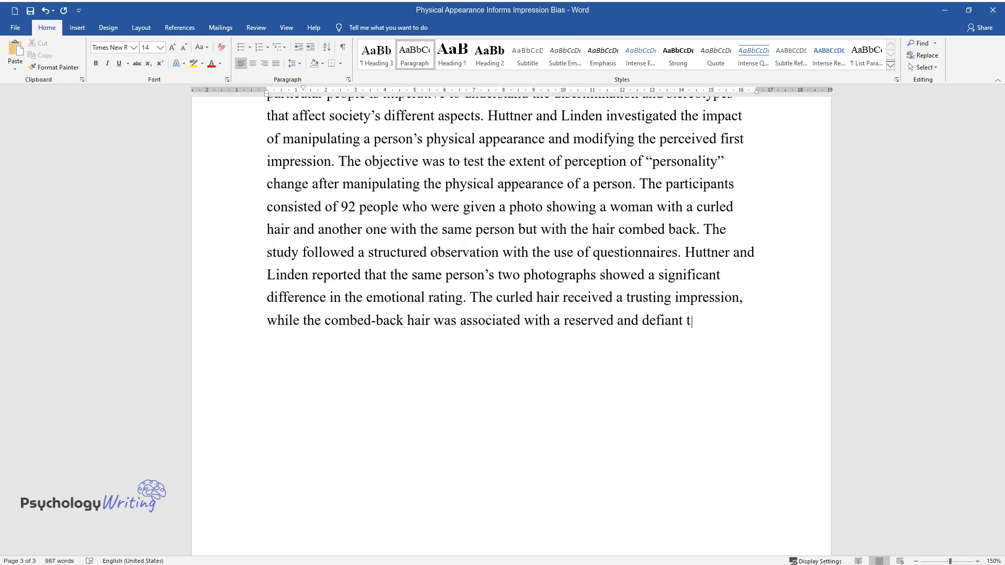
pyautogui.write('rait. The conclusion infers that p')
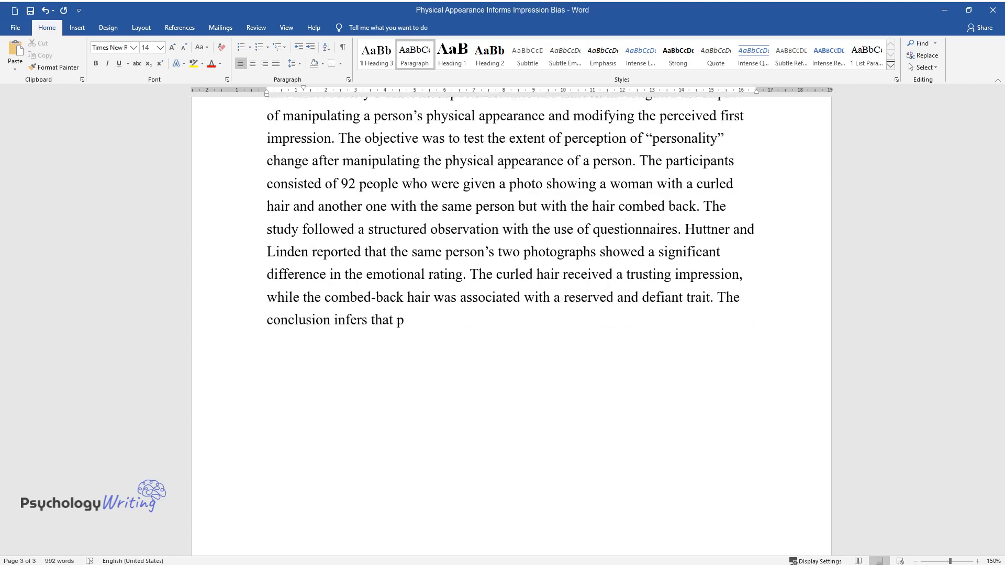
pyautogui.write('eople judge the personality of other')
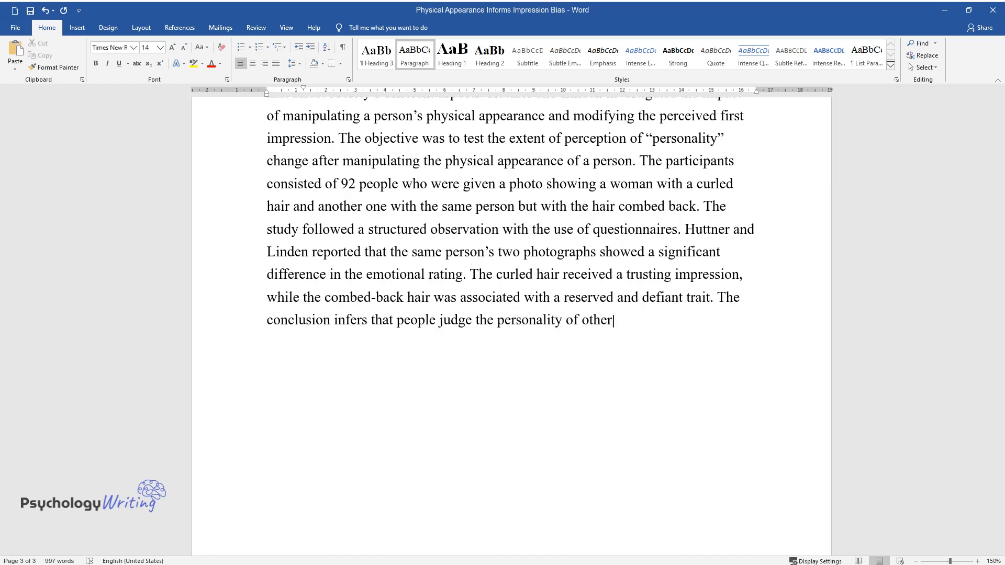
pyautogui.write('s based on their physical appearance')
pyautogui.write('To sum')
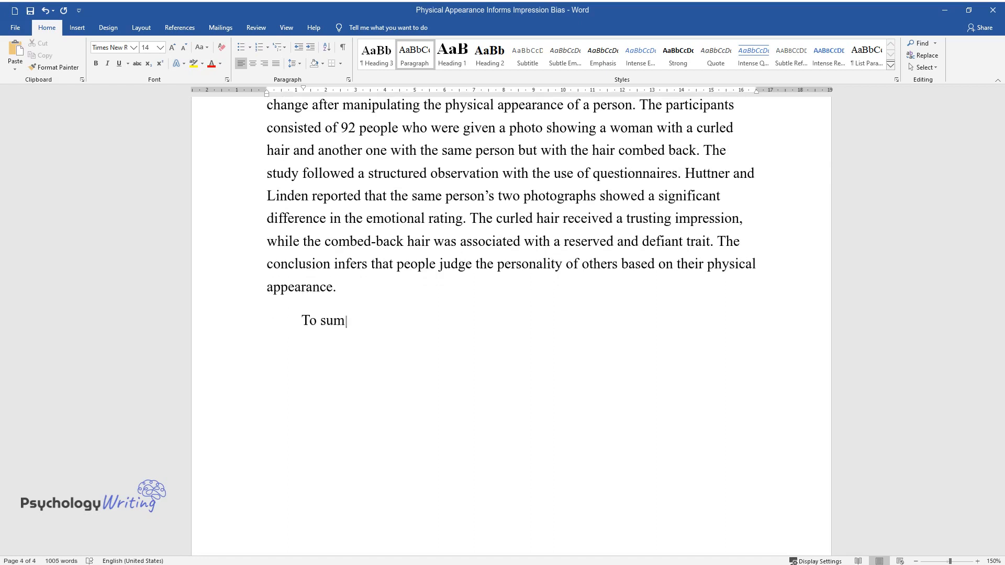
# - Write the conclusion's opening: first impressions shape trait judgments and behaviors from hiring to sentencing
pyautogui.write('up, first impressions often assist')
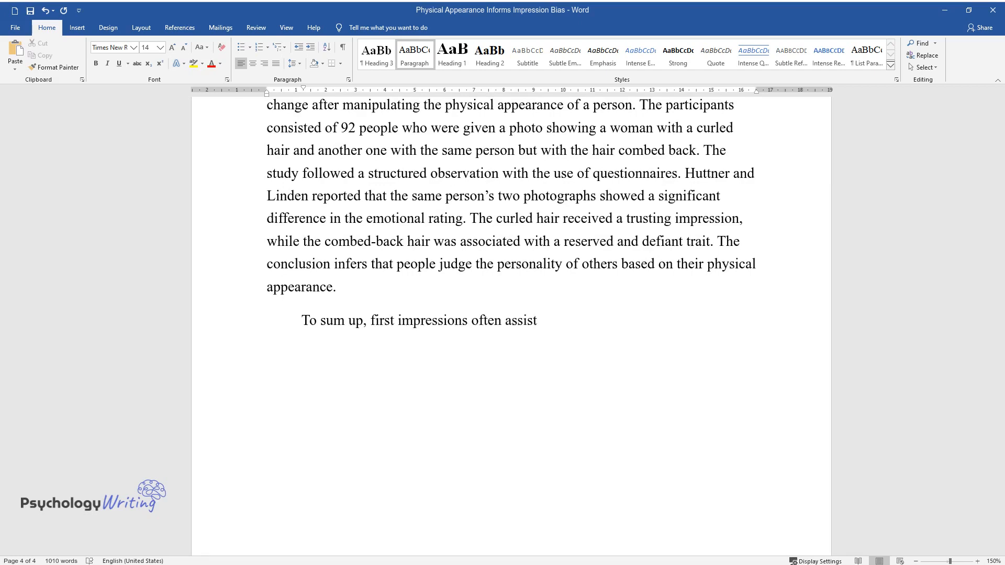
pyautogui.write('the perceiver in forming conclusio')
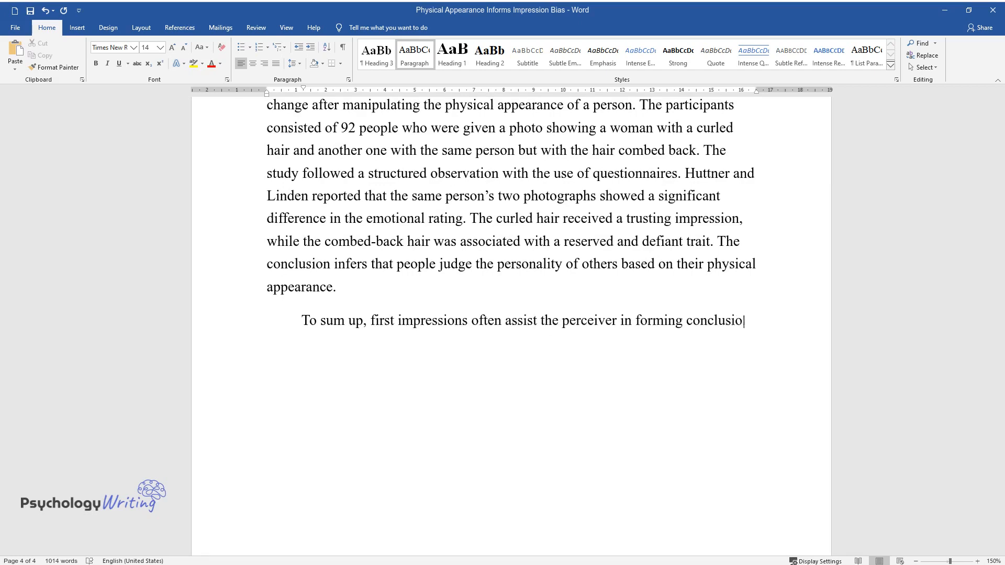
pyautogui.write('ns about others’ personality traits')
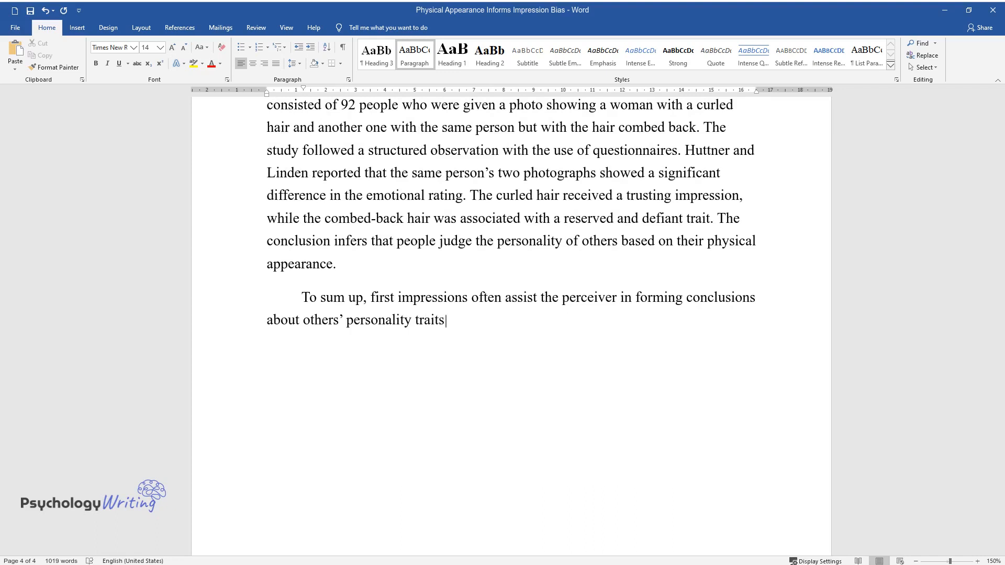
pyautogui.write('based on physical appearance, whic')
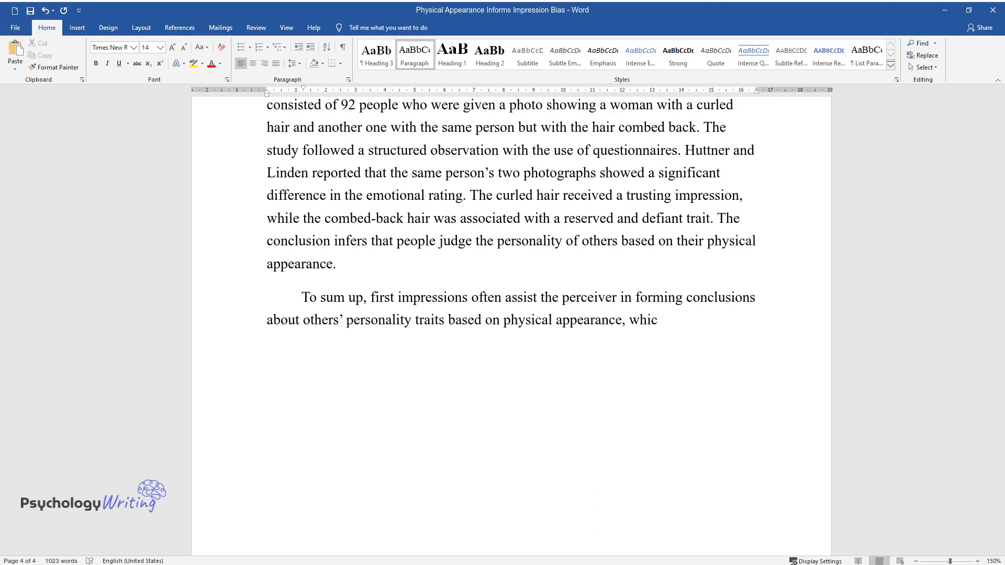
pyautogui.write('h informs further decisions. Such p')
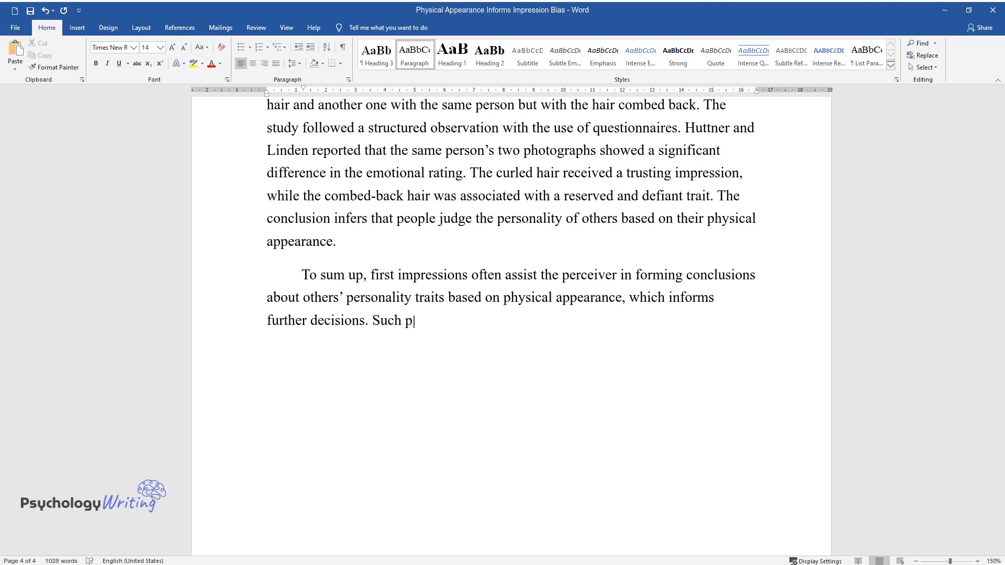
pyautogui.write('erceptions elicit social behaviors')
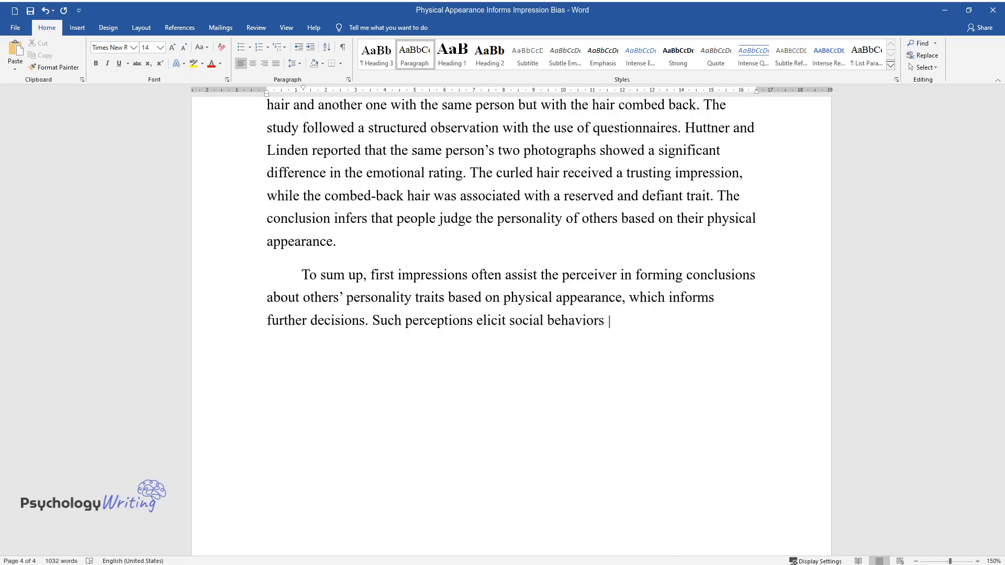
pyautogui.write('towards individuals from hiring proc')
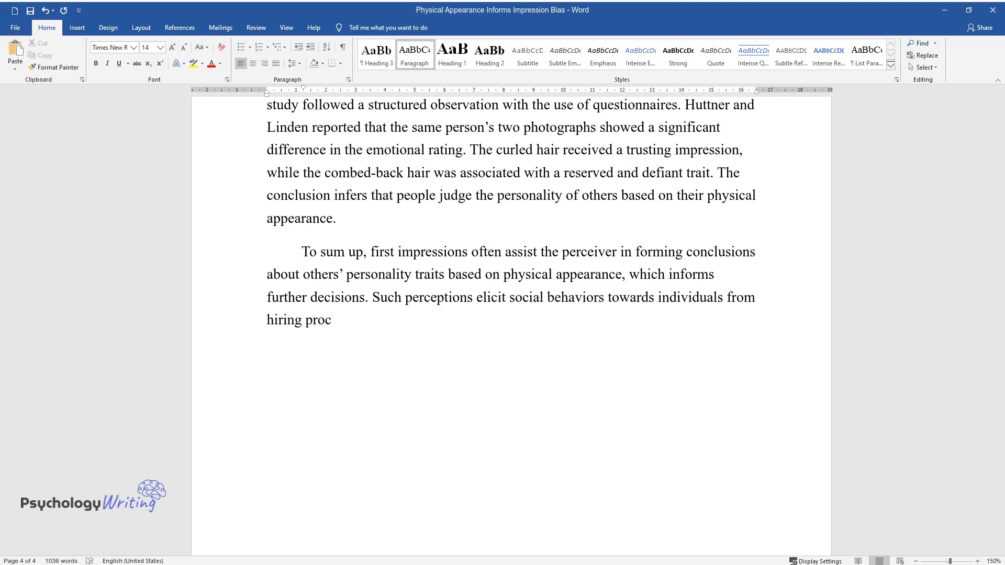
pyautogui.write('esses to criminal sentencing. The s')
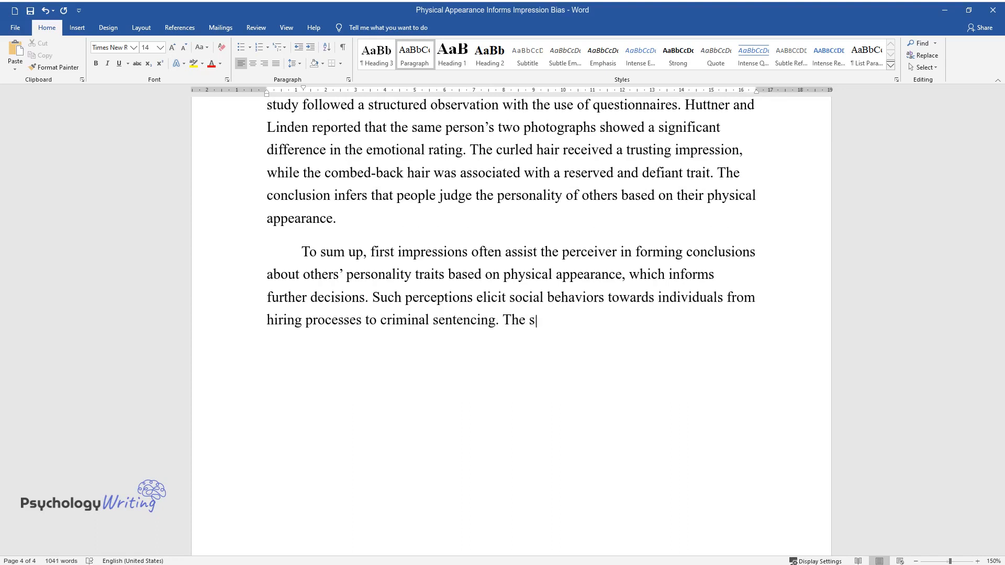
# - Summarize that appearance promotes stereotypes but counter-stereotype information modifies the initial narrative
pyautogui.write('tudies have shown that physical app')
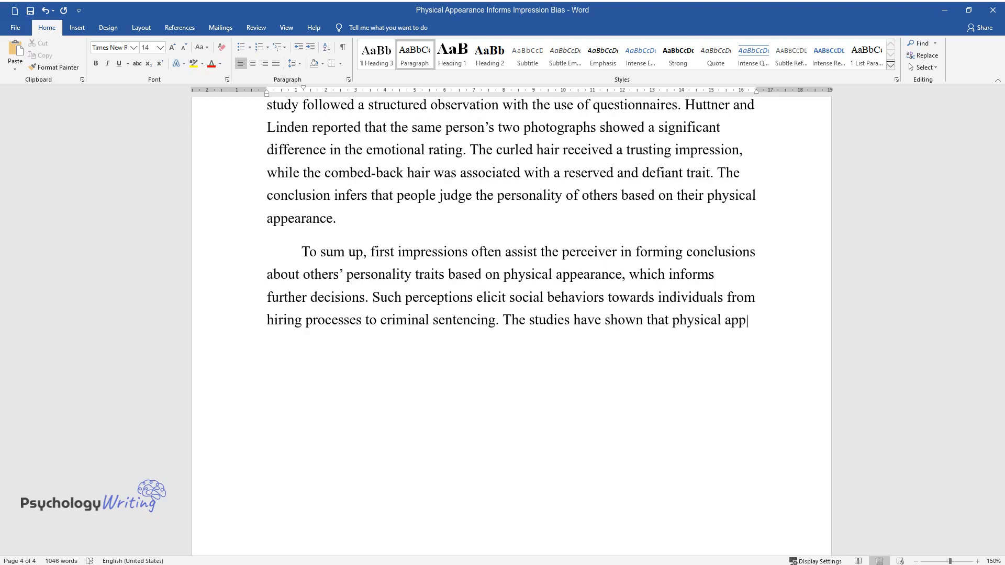
pyautogui.write('earance plays an integral role in f')
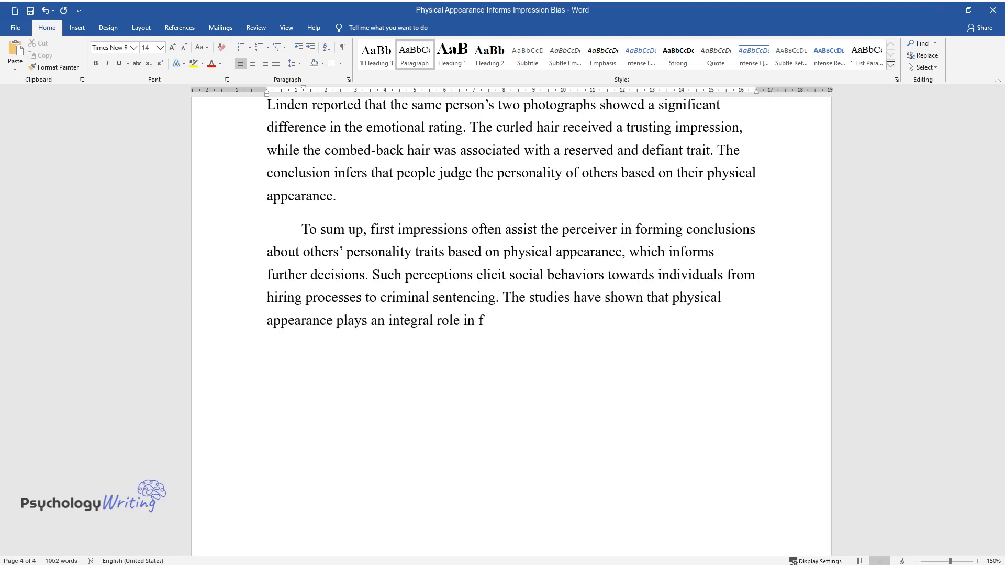
pyautogui.write('orming first impressions that promo')
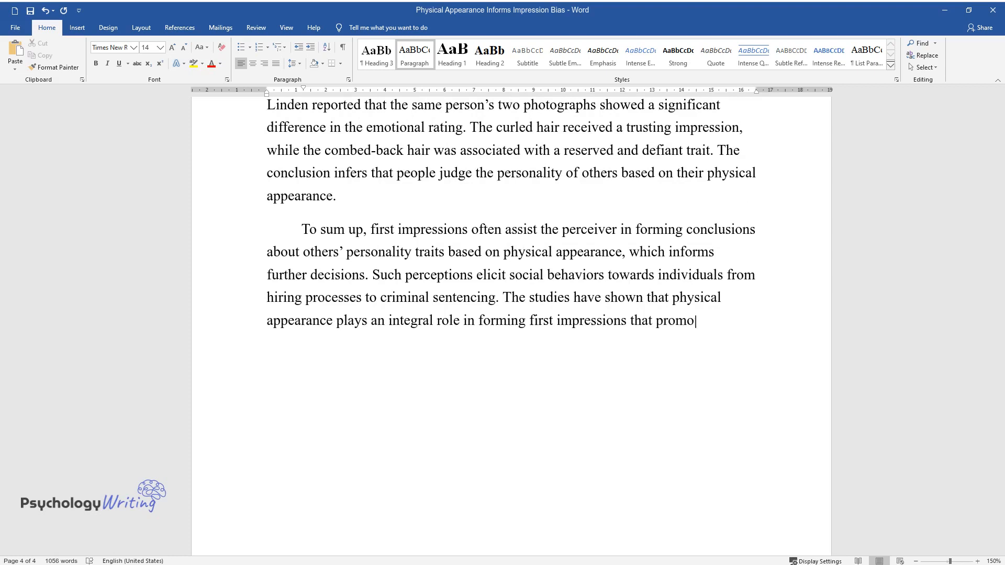
pyautogui.write('te stereotypes. However, provided f')
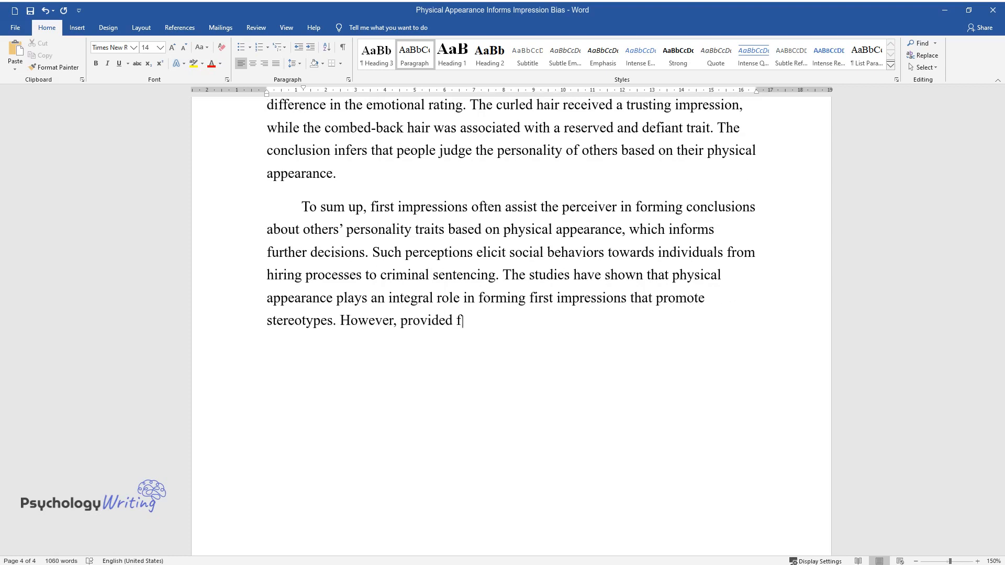
pyautogui.write('urther counter-stereotype informati')
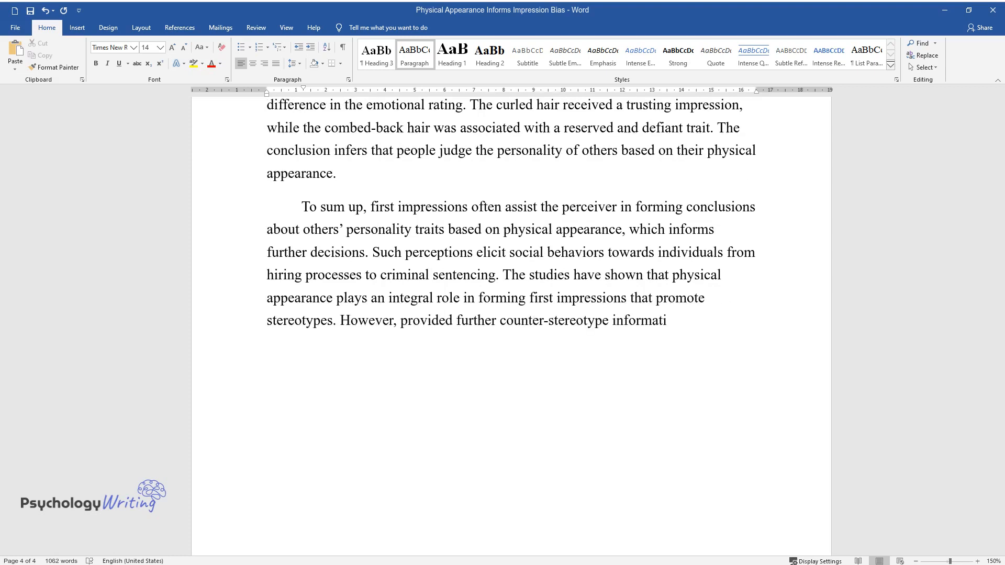
pyautogui.write('on, the perceiver changes the narra')
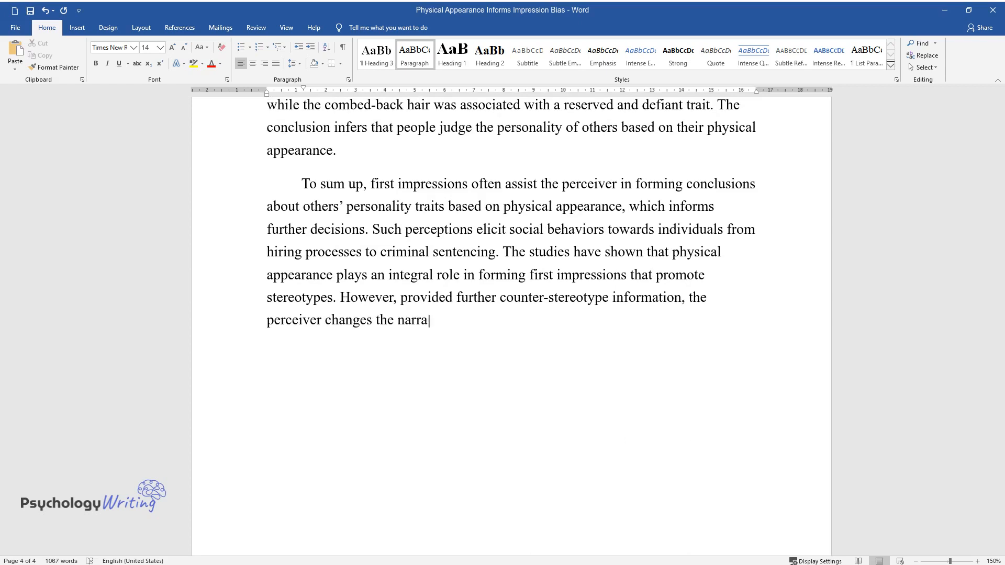
pyautogui.write('tive and tends to modify the initial judgment. Notably,')
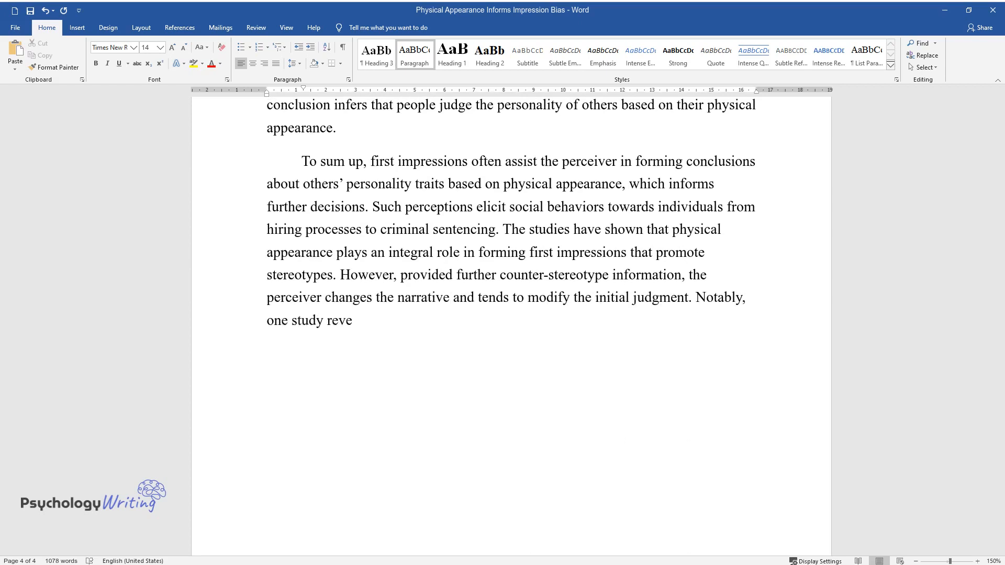
# - Add the expert-nurses finding on care regardless of trustworthiness, reaching 'does not appeal to the pu'
pyautogui.write('aled that expert nurses are more in')
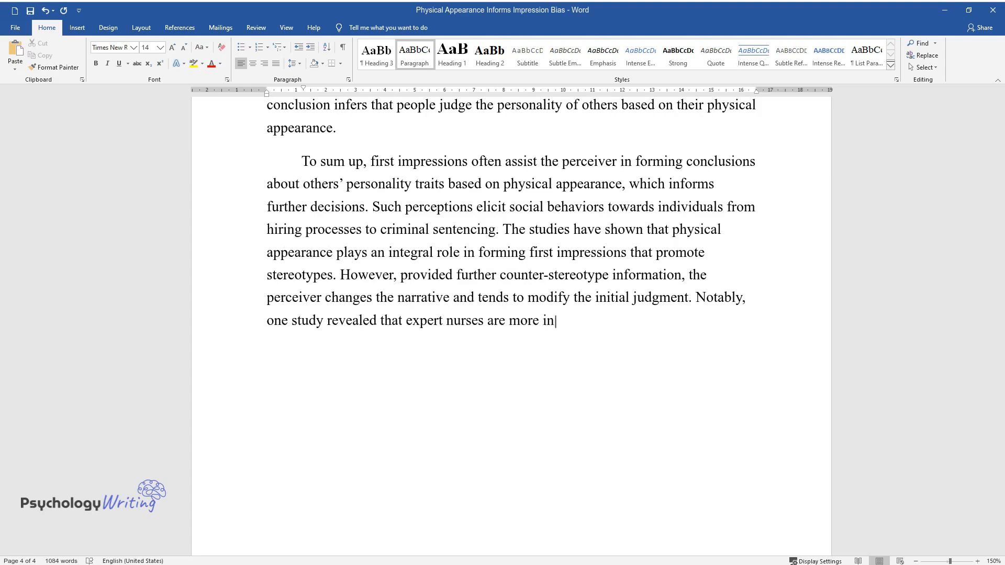
pyautogui.write('clined to deliver care regardless of')
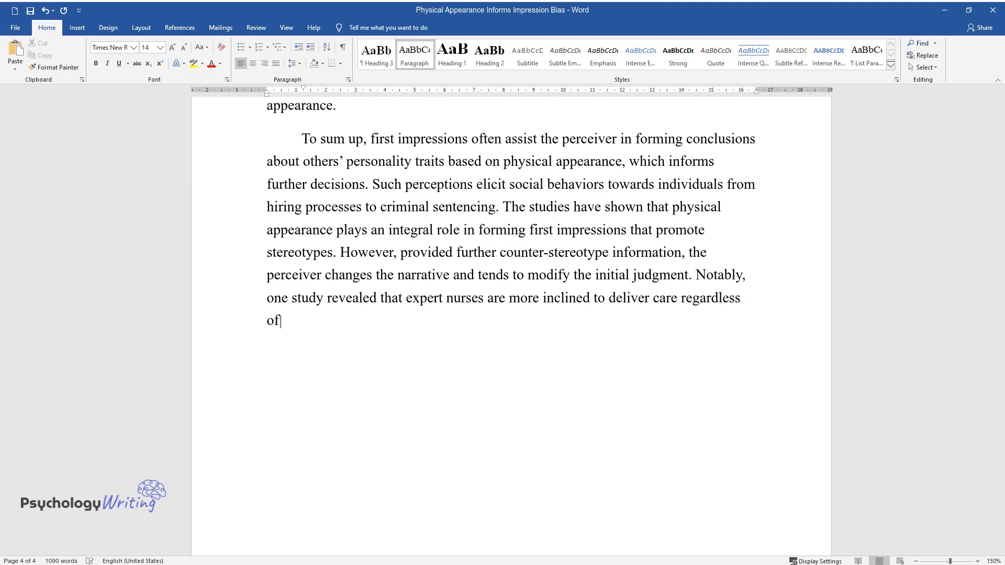
pyautogui.write("the patient's trustworthiness. Th")
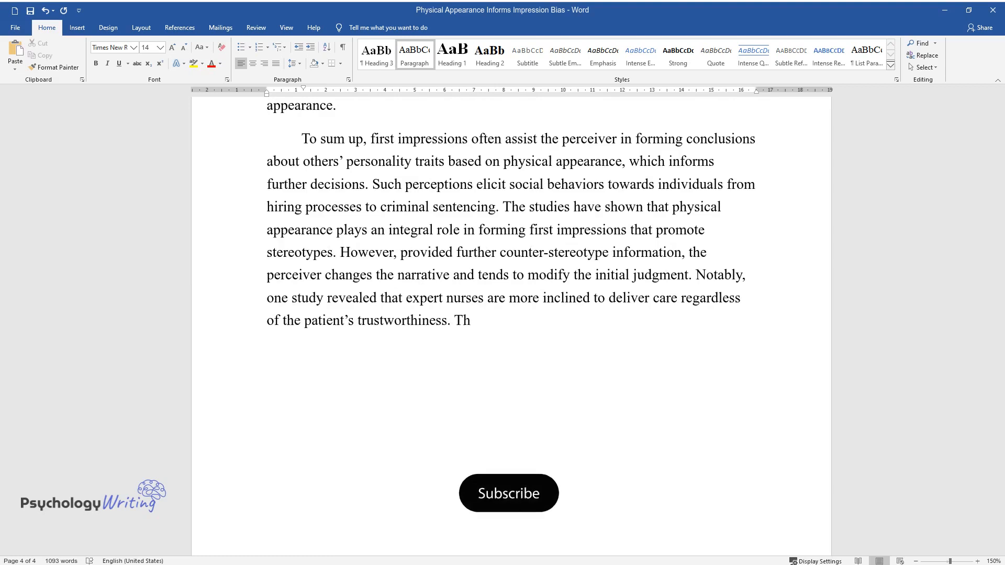
pyautogui.write('is is an important finding that can')
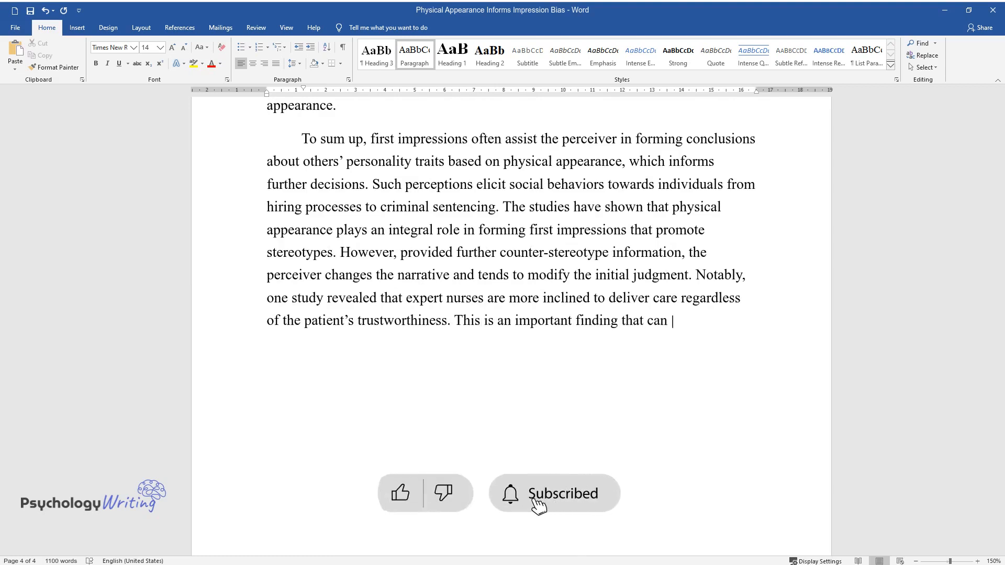
pyautogui.write('improve social interaction and fight stigma in people whose physical a')
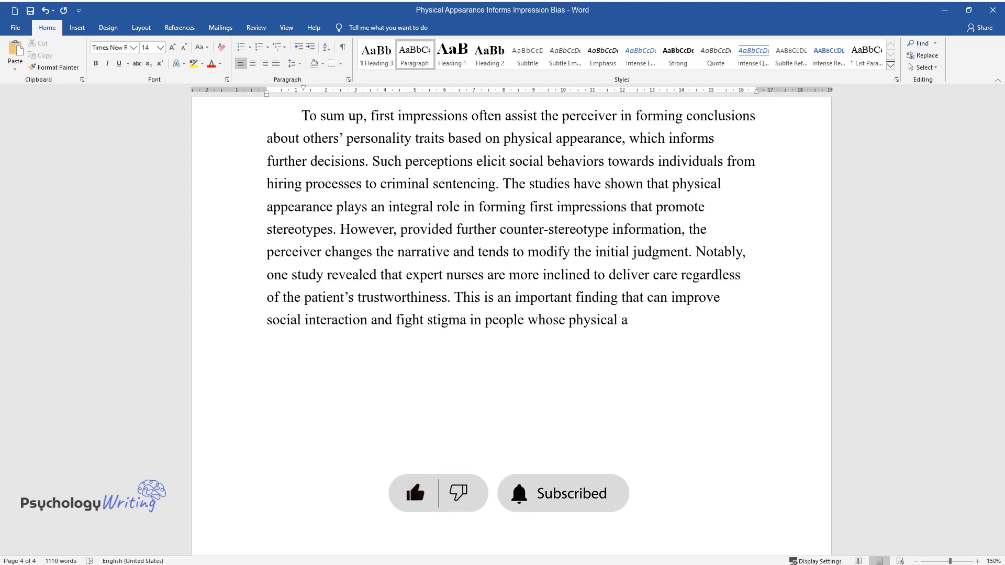
pyautogui.write('ppearance does not appeal to the pu')
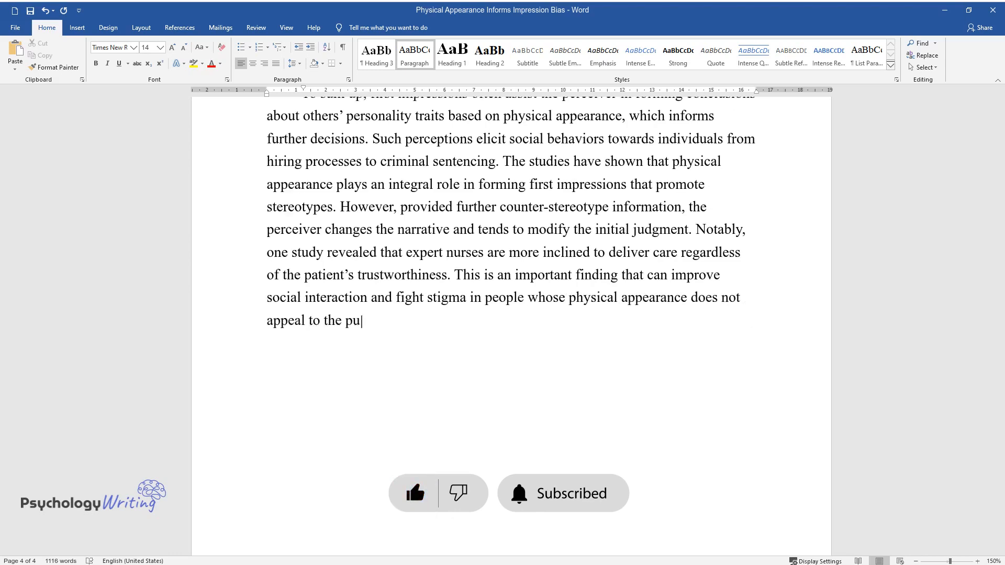